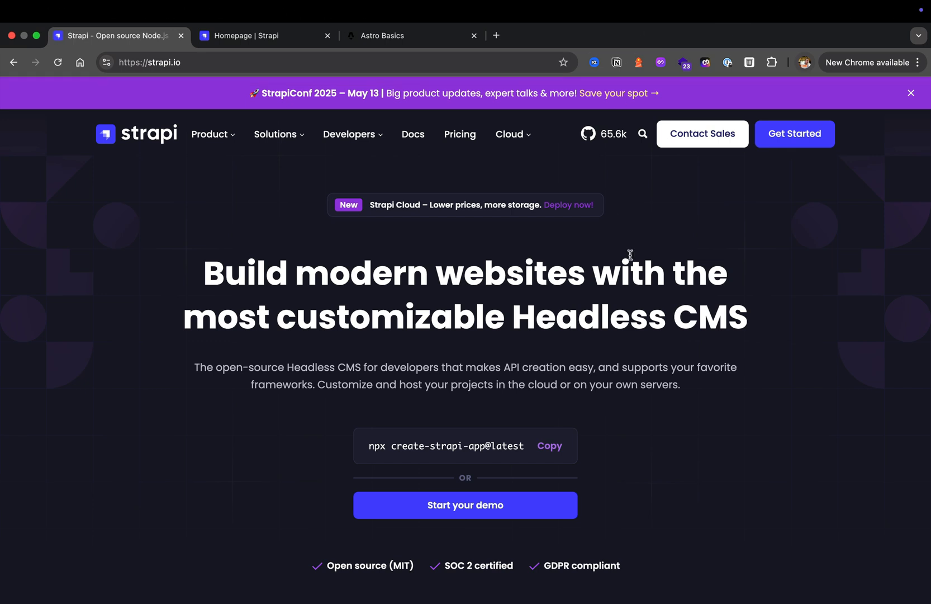
pyautogui.moveTo(561, 273)
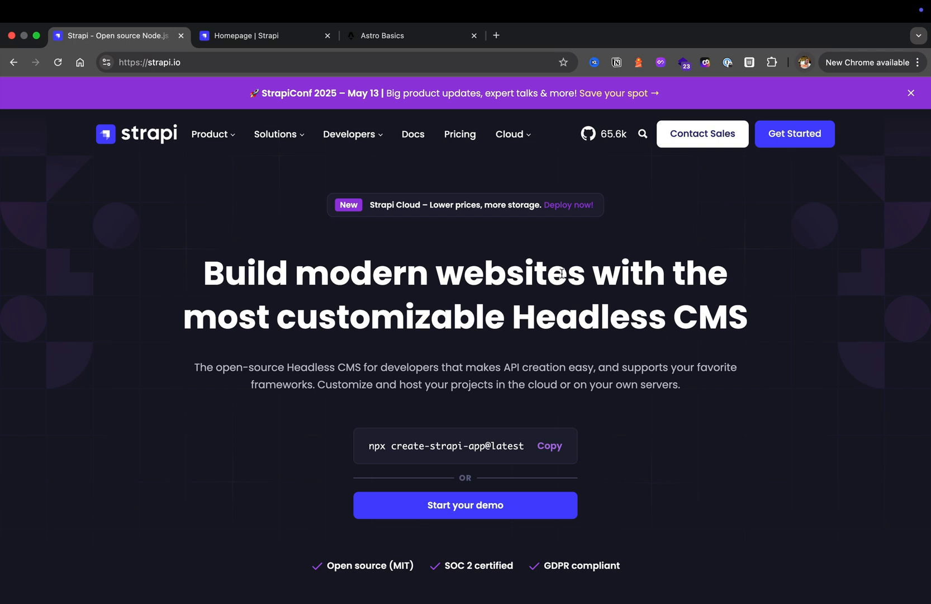
pyautogui.moveTo(397, 201)
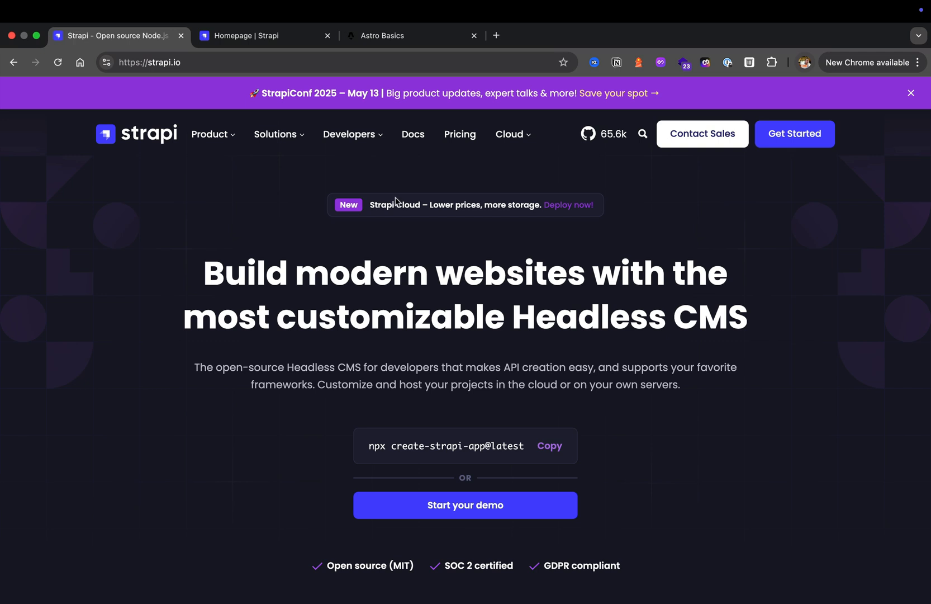
# Switch Chrome to the locally running Astro Basics demo site.
pyautogui.click(412, 35)
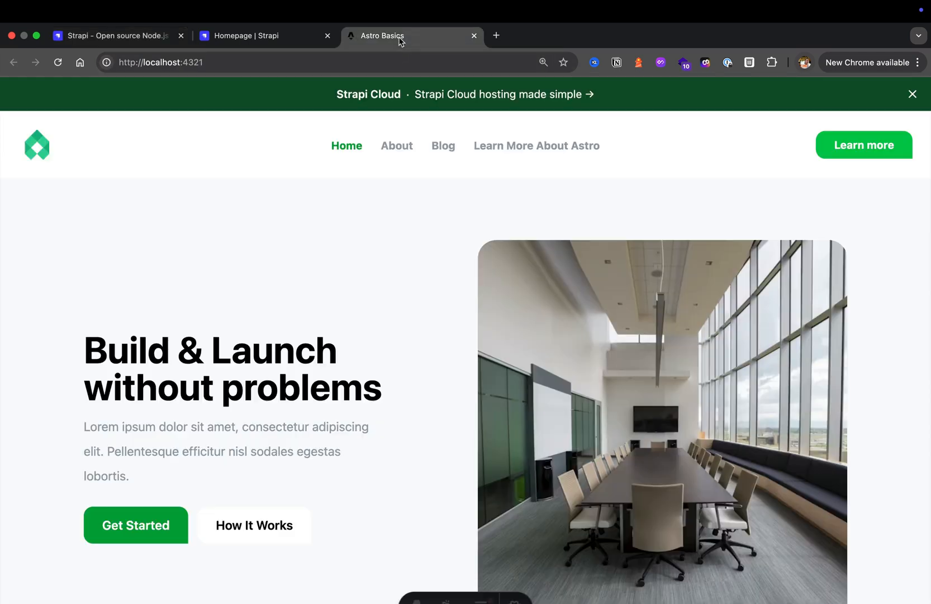
pyautogui.moveTo(382, 255)
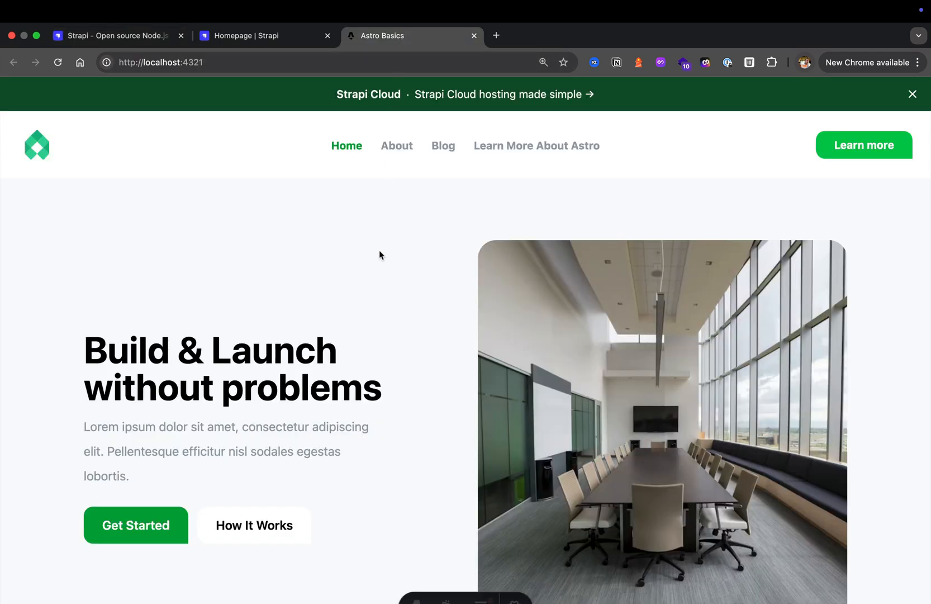
pyautogui.moveTo(392, 315)
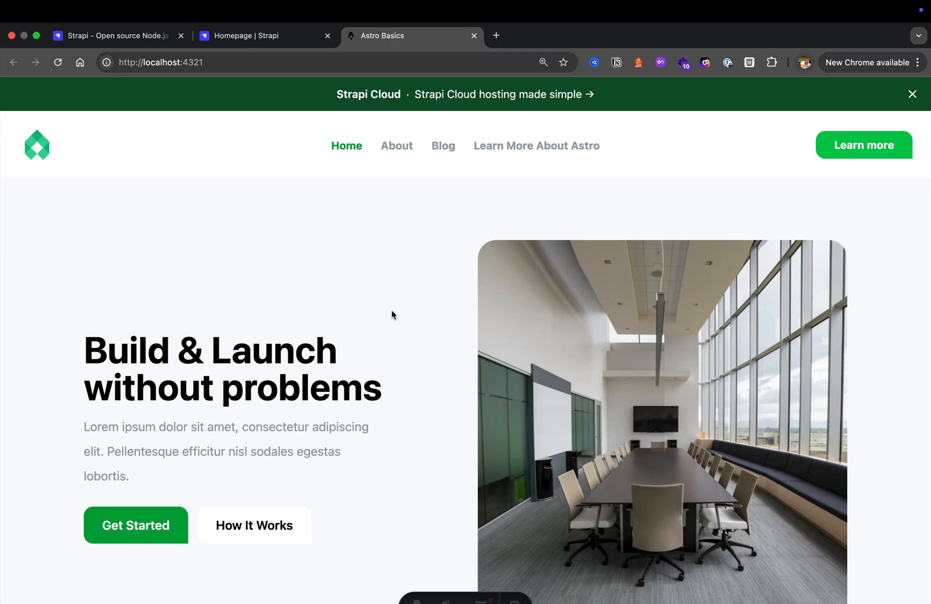
# Browse the home page, go to the Blog listing and open the SEO business growth article.
pyautogui.scroll(-3)
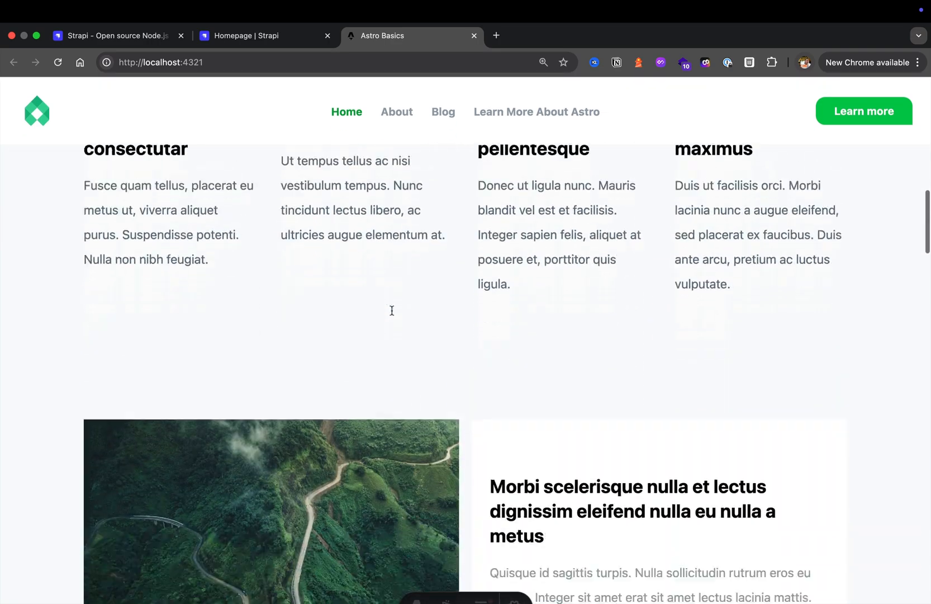
pyautogui.scroll(-3)
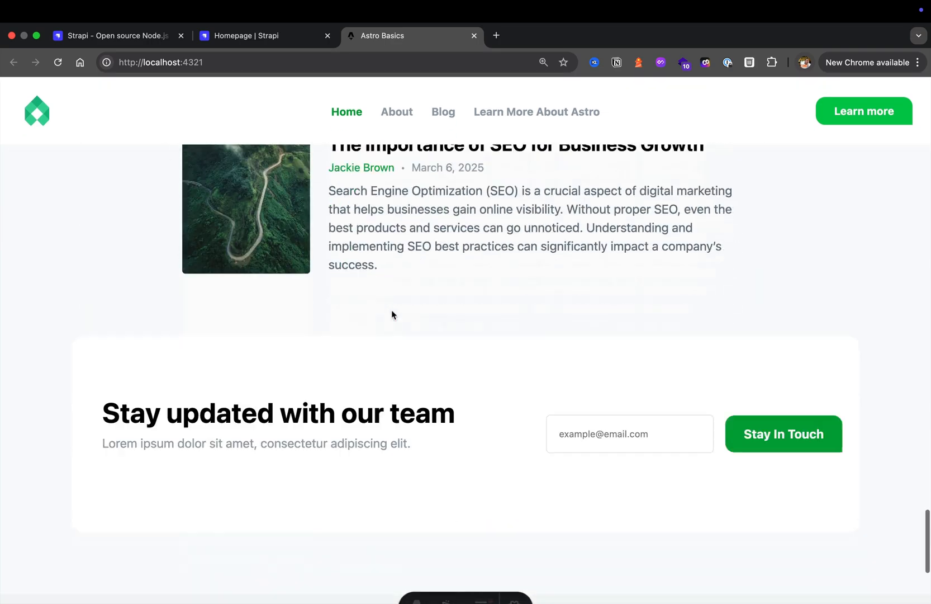
pyautogui.scroll(3)
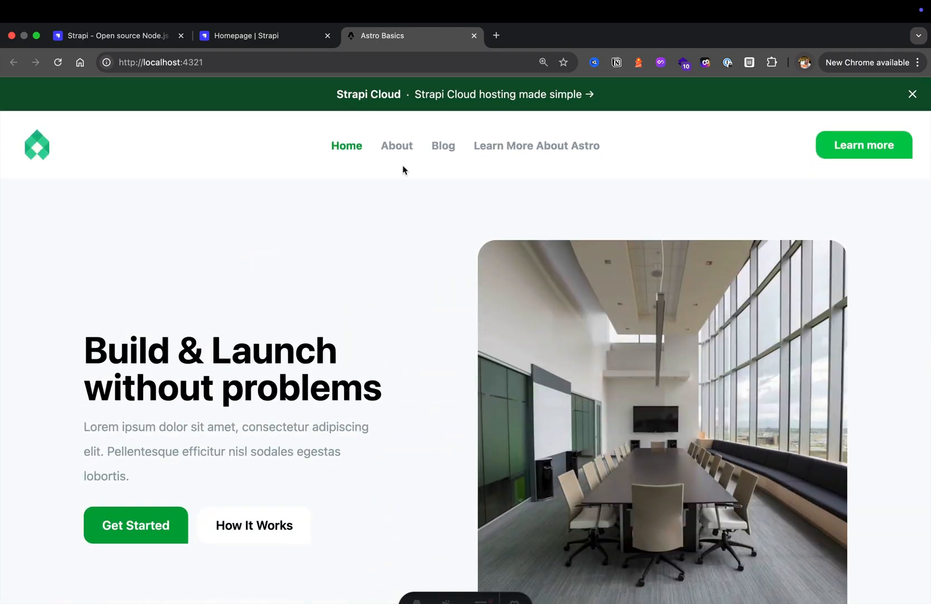
pyautogui.click(443, 146)
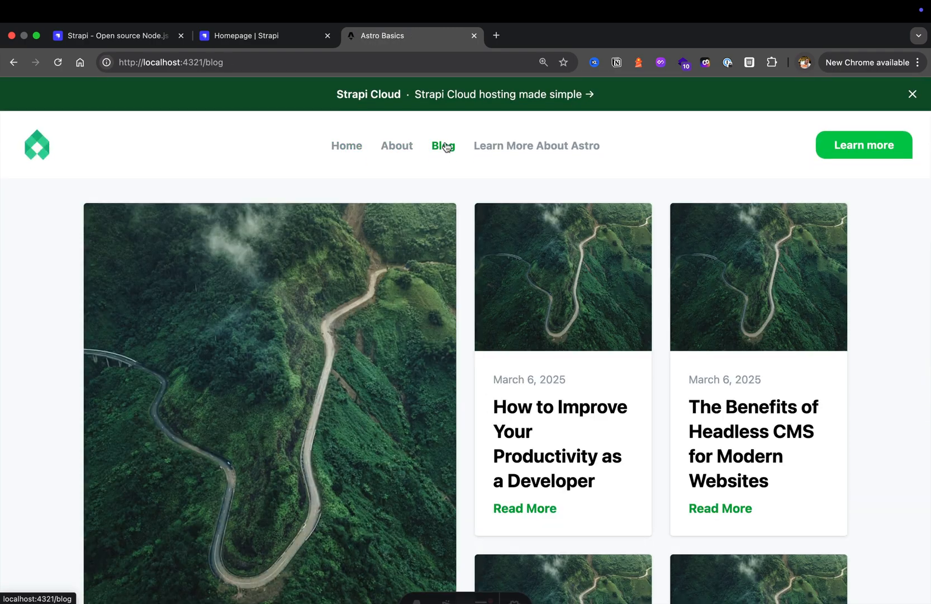
pyautogui.scroll(-3)
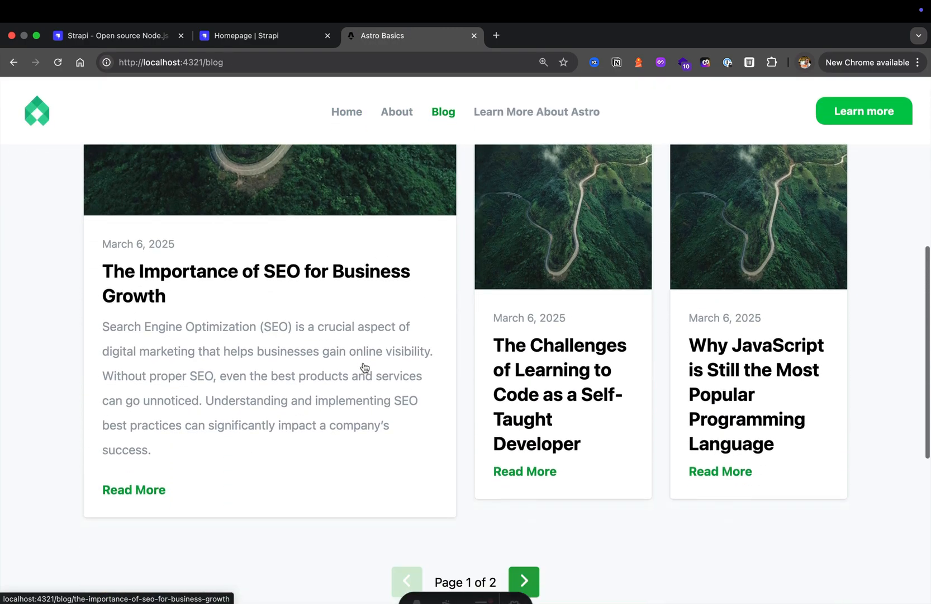
pyautogui.click(133, 489)
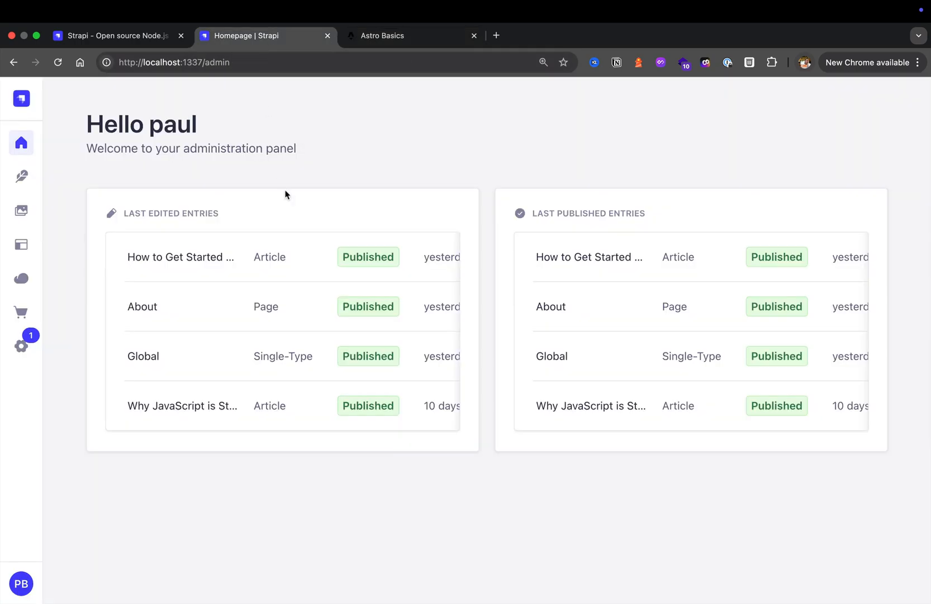
pyautogui.moveTo(203, 184)
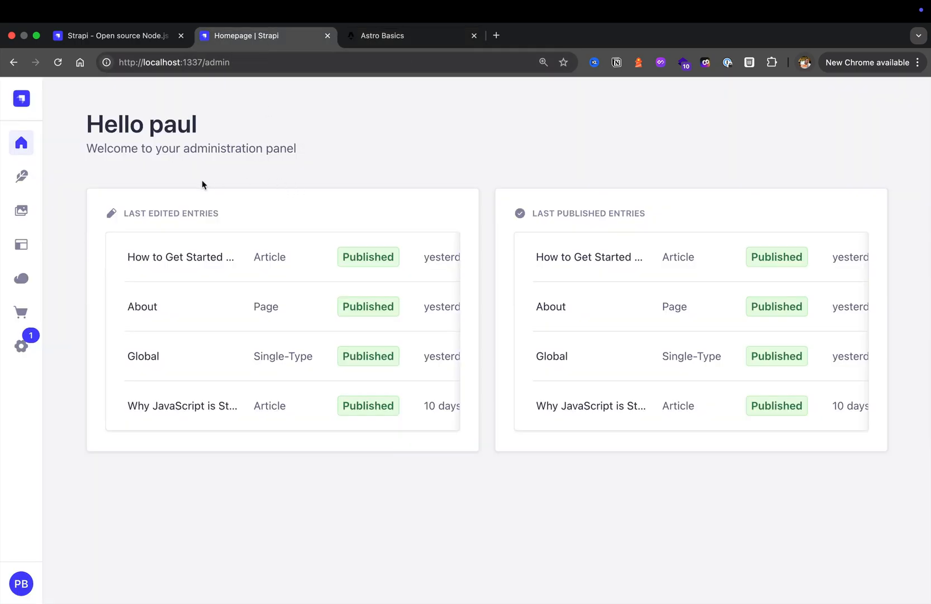
pyautogui.moveTo(131, 189)
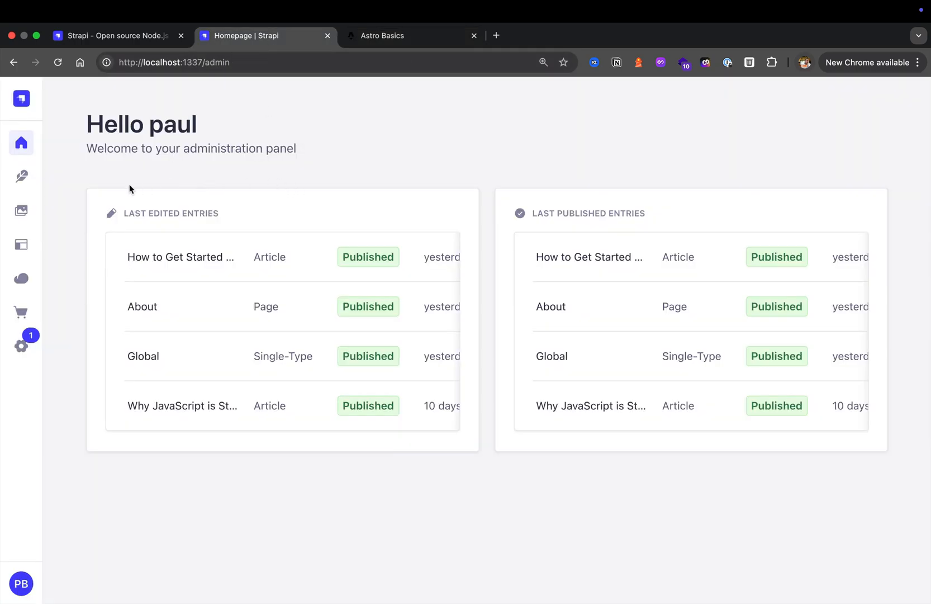
# Read down the SEO article, return Home, then go back to the Strapi admin dashboard.
pyautogui.click(404, 36)
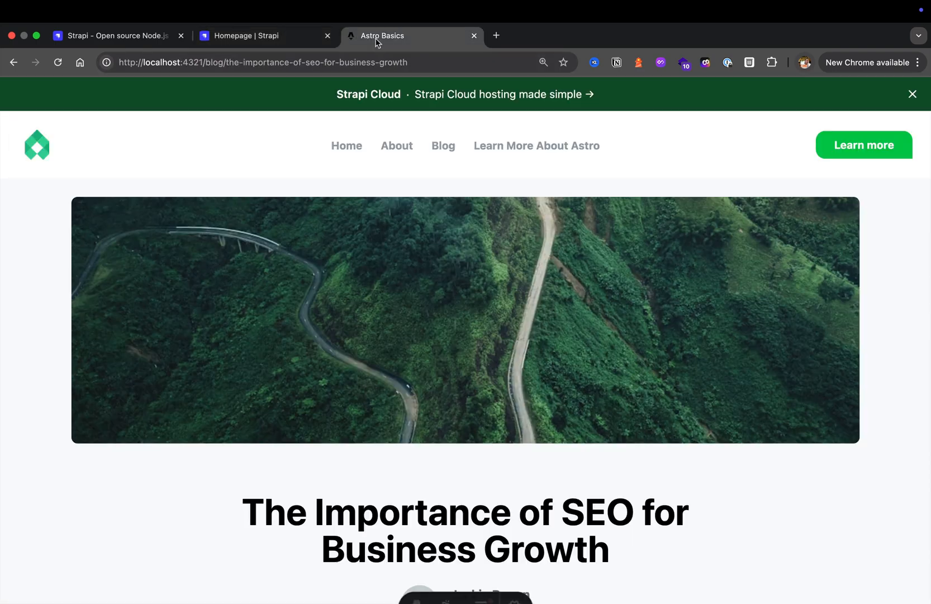
pyautogui.scroll(-3)
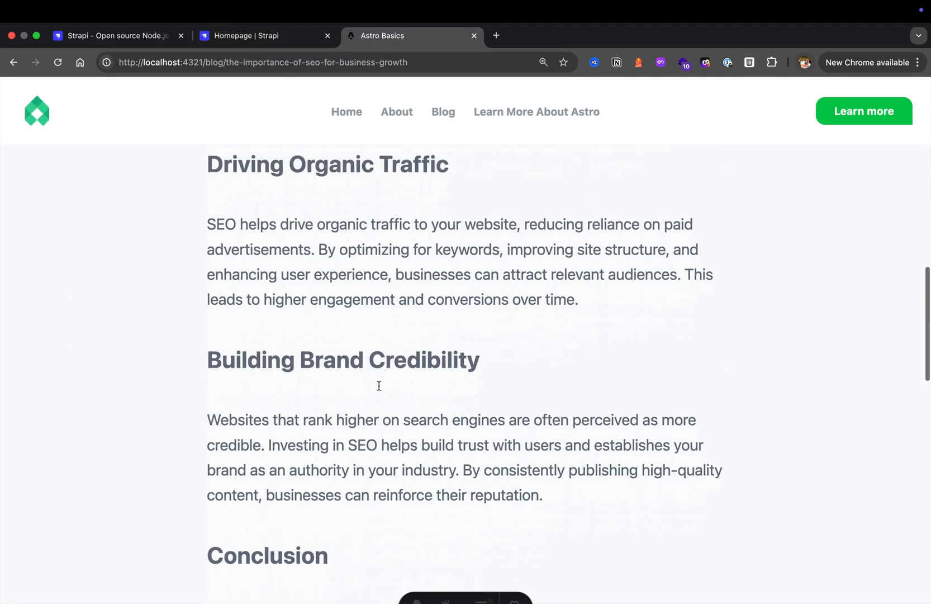
pyautogui.click(347, 112)
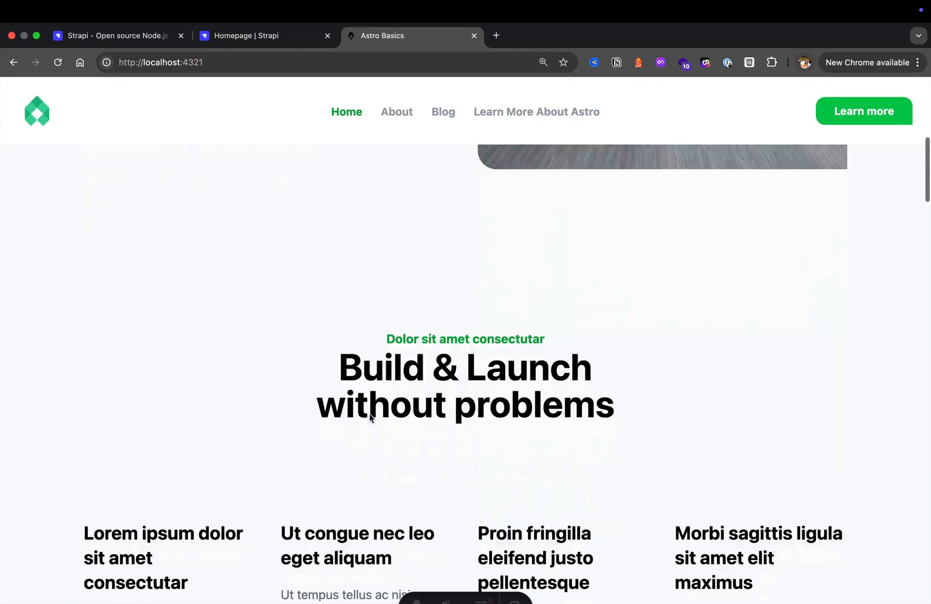
pyautogui.click(264, 35)
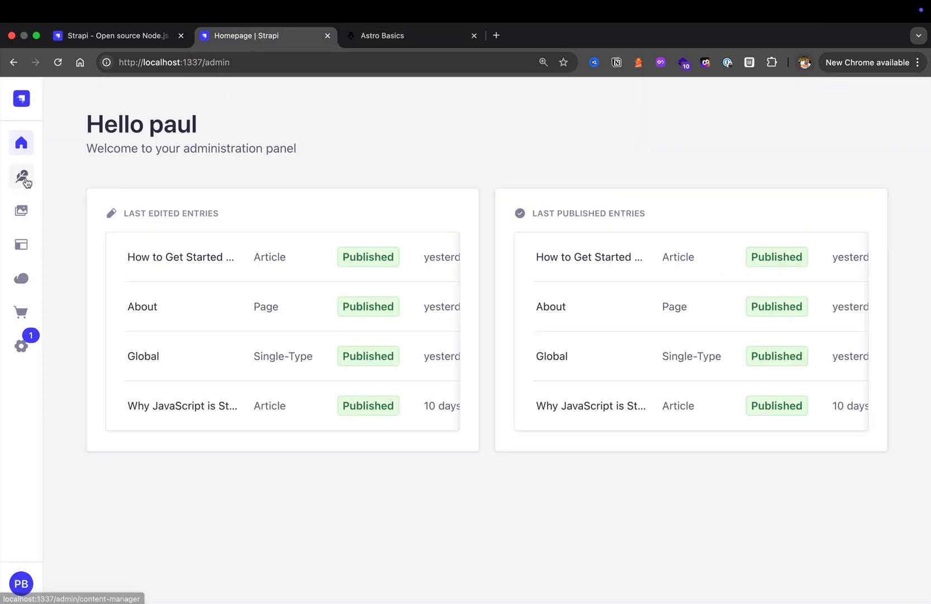
# View the six Article entries in Content Manager, then the Article fields in Content-Type Builder.
pyautogui.click(21, 176)
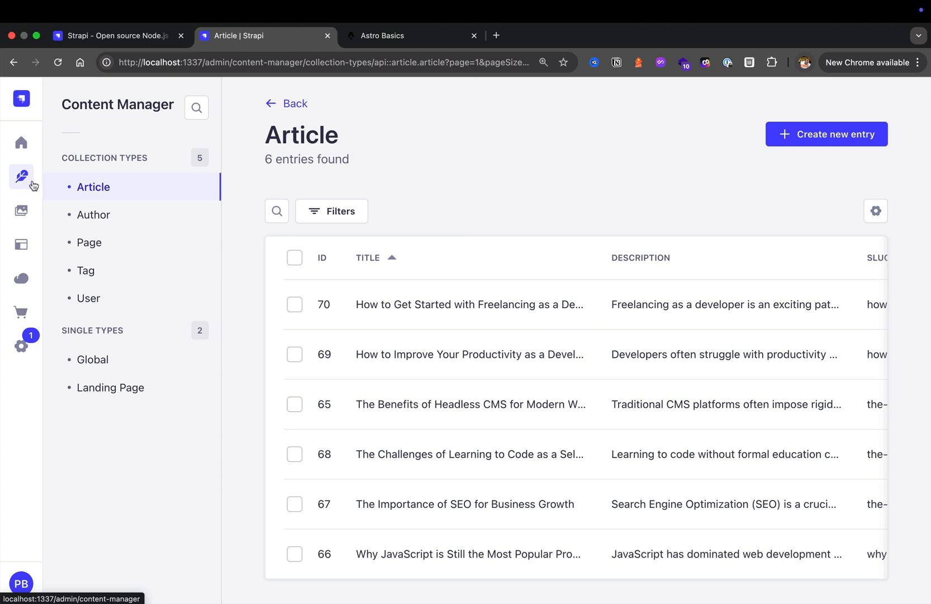
pyautogui.moveTo(87, 342)
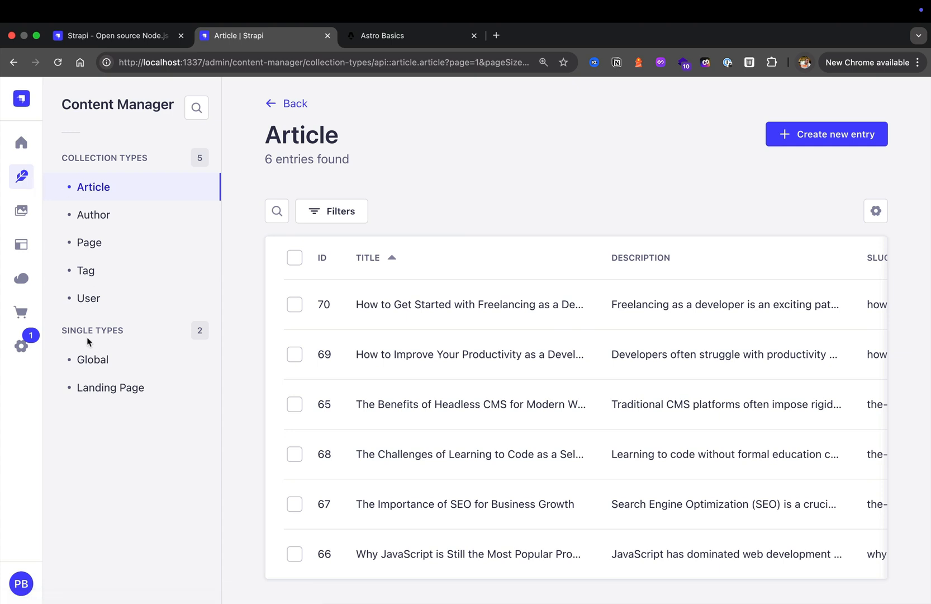
pyautogui.click(21, 244)
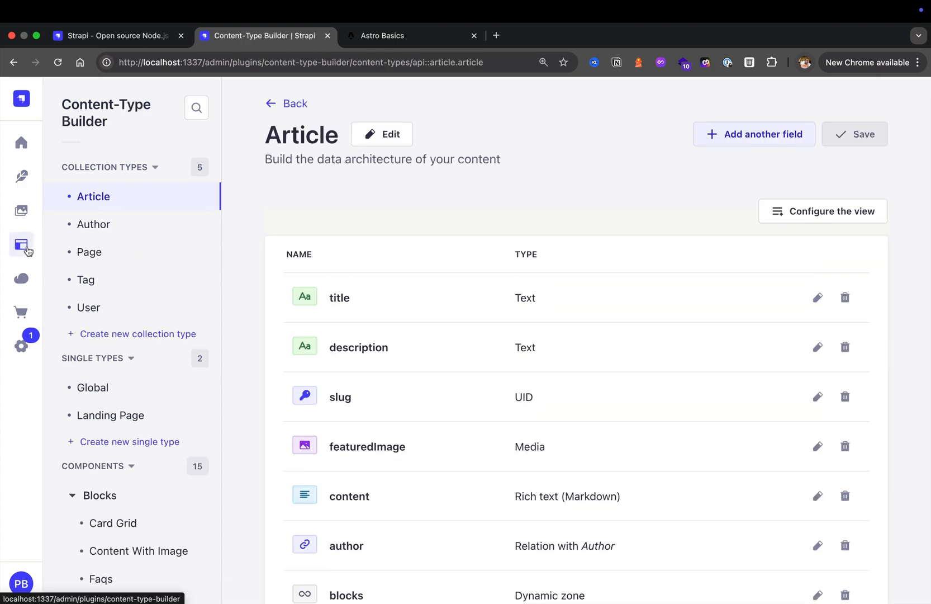
pyautogui.scroll(-3)
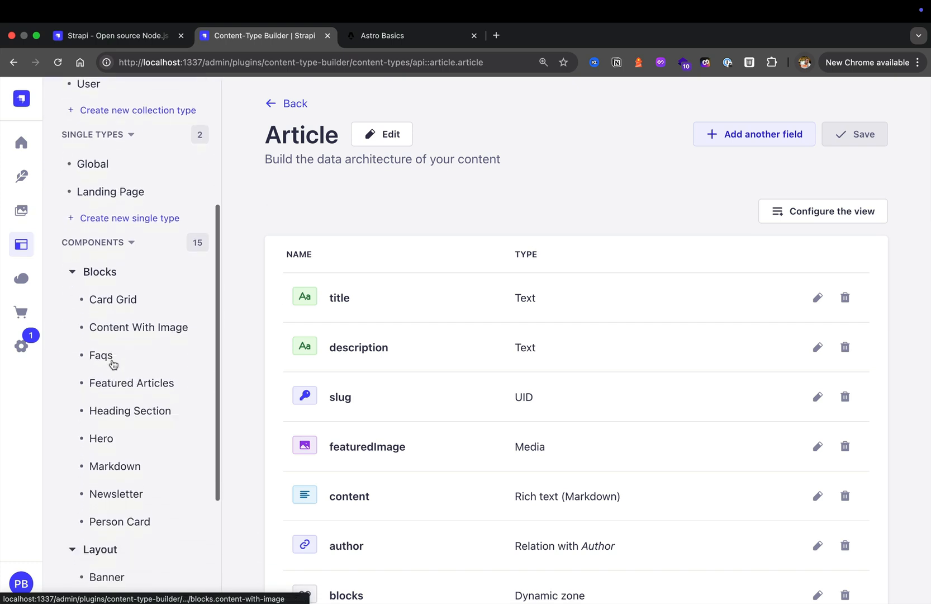
pyautogui.scroll(-3)
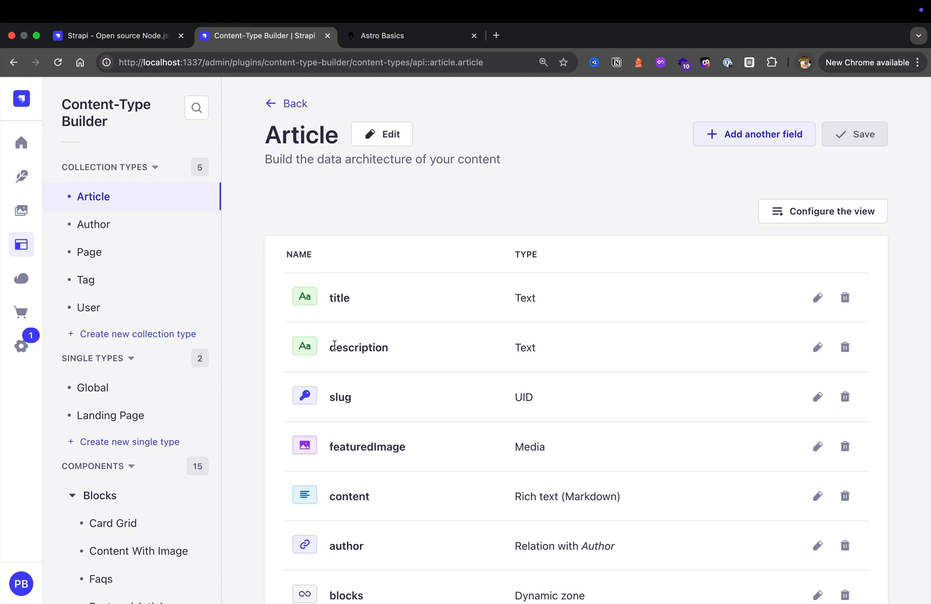
pyautogui.moveTo(65, 185)
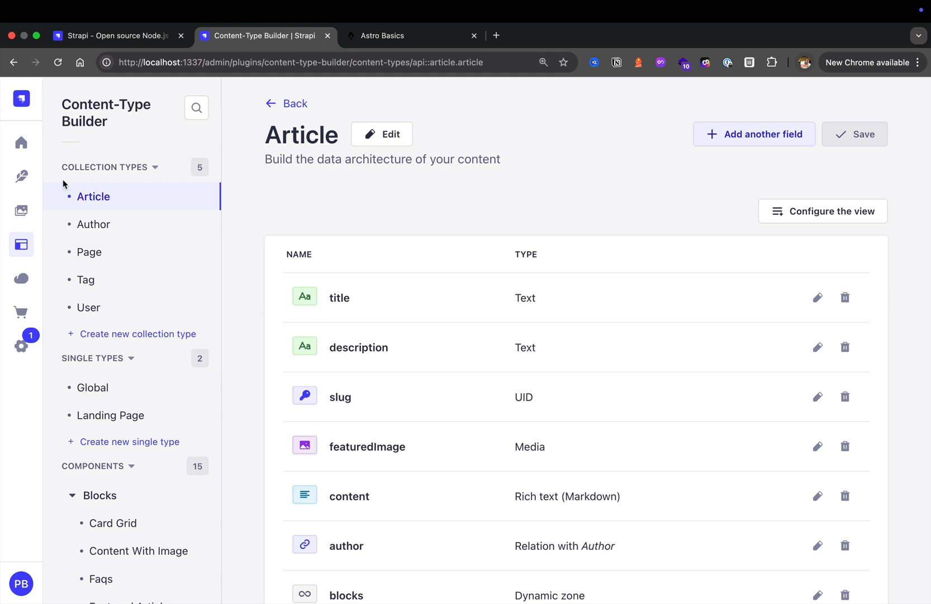
# Show the fresh Strapi admin Home on port 1338 with its three getting-started steps.
pyautogui.click(21, 143)
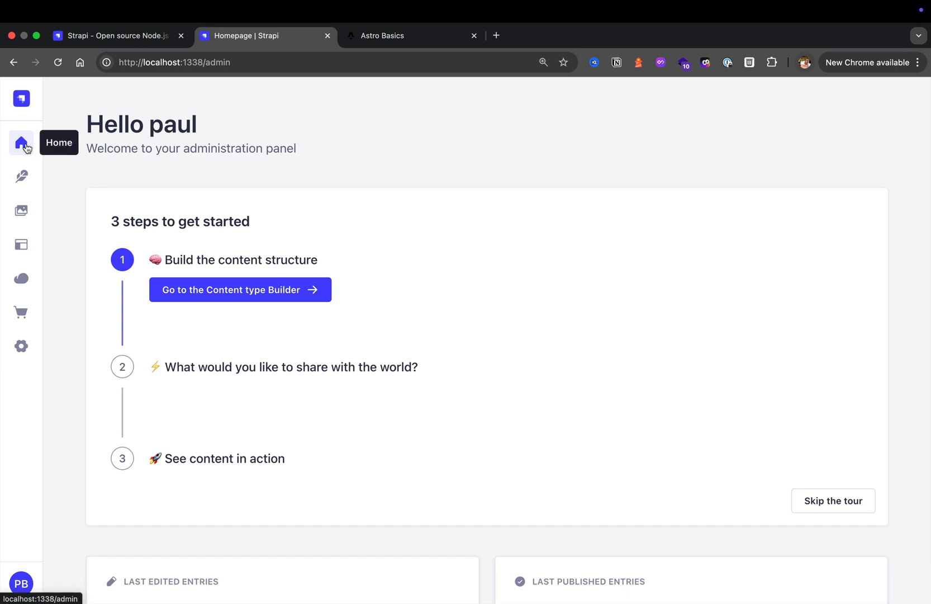
pyautogui.scroll(-3)
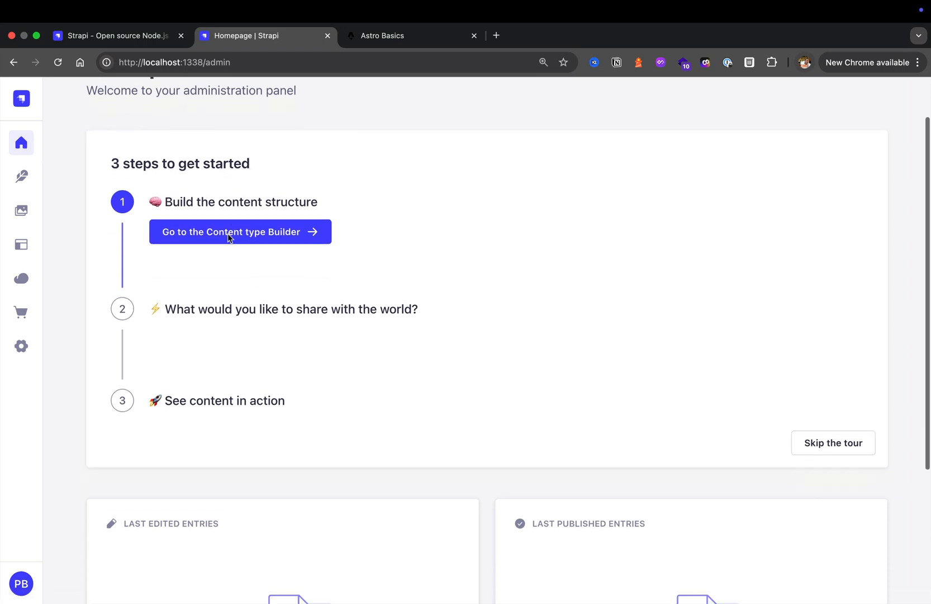
pyautogui.moveTo(22, 177)
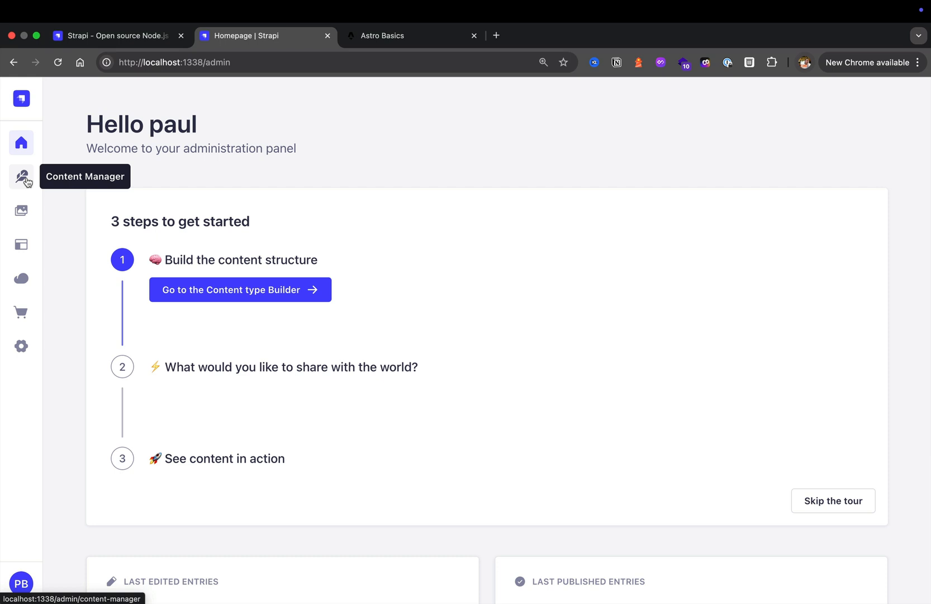
pyautogui.moveTo(21, 176)
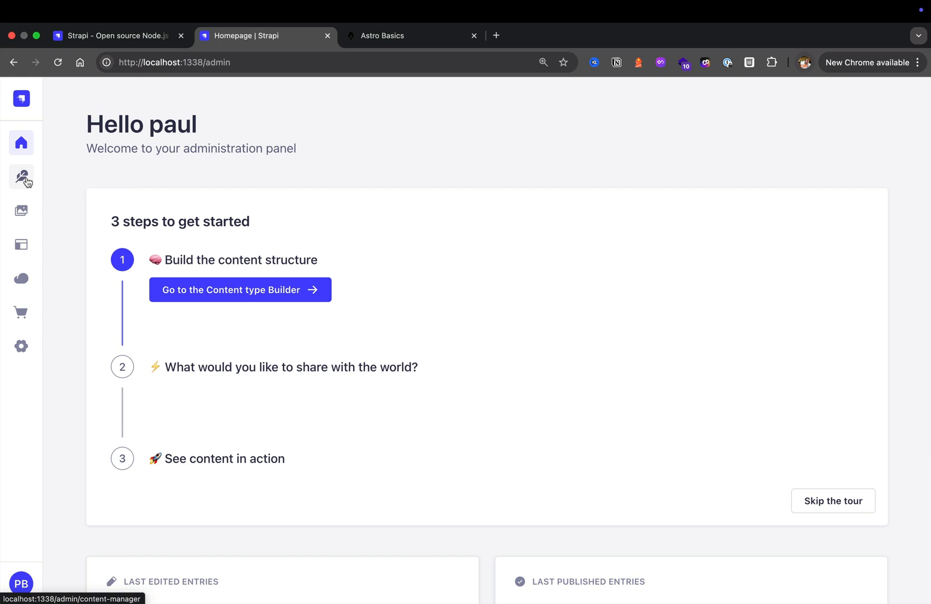
# Show the Content Manager with only the empty User collection.
pyautogui.click(21, 176)
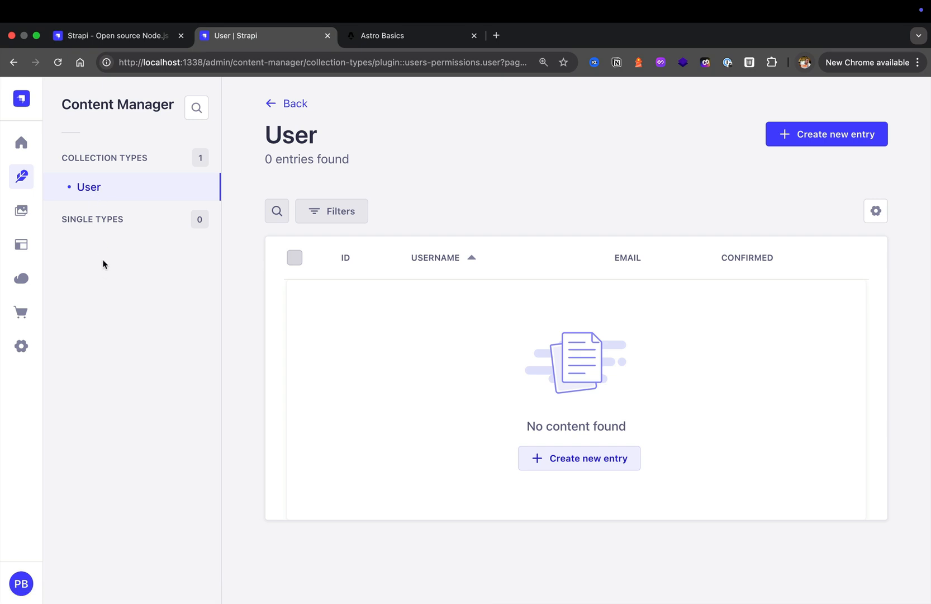
pyautogui.moveTo(123, 169)
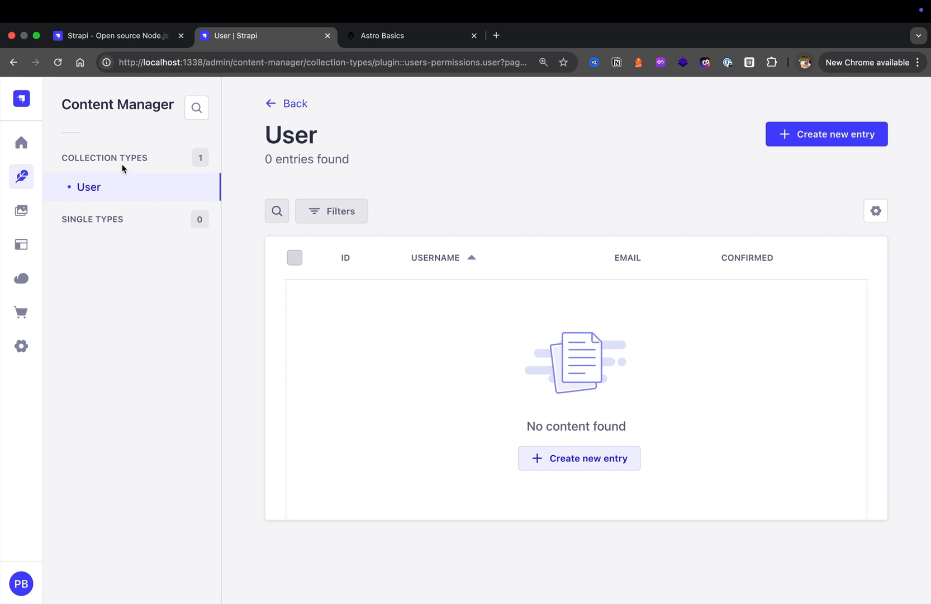
pyautogui.moveTo(103, 229)
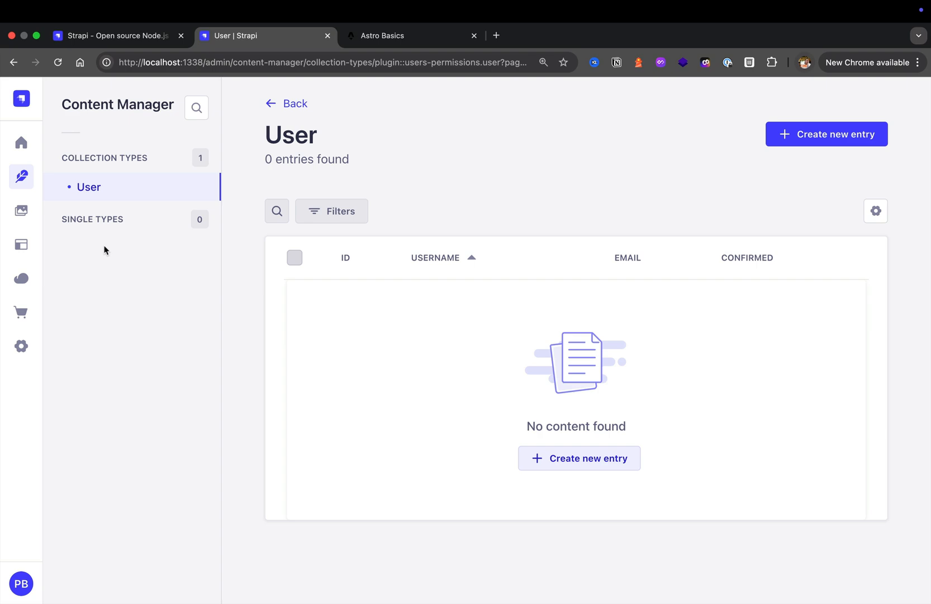
# Return to the Astro Basics home page and scroll to the newsletter signup.
pyautogui.click(410, 36)
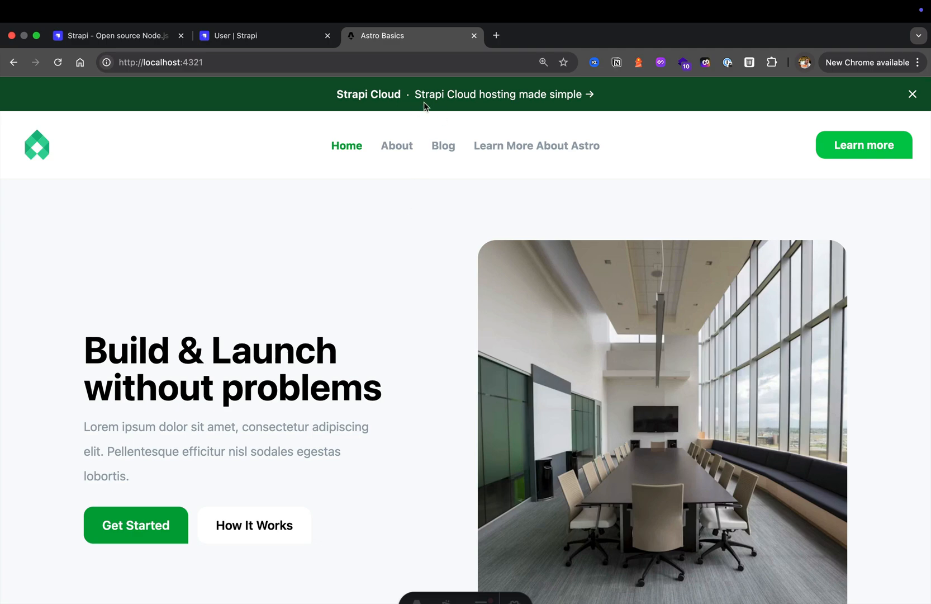
pyautogui.moveTo(416, 129)
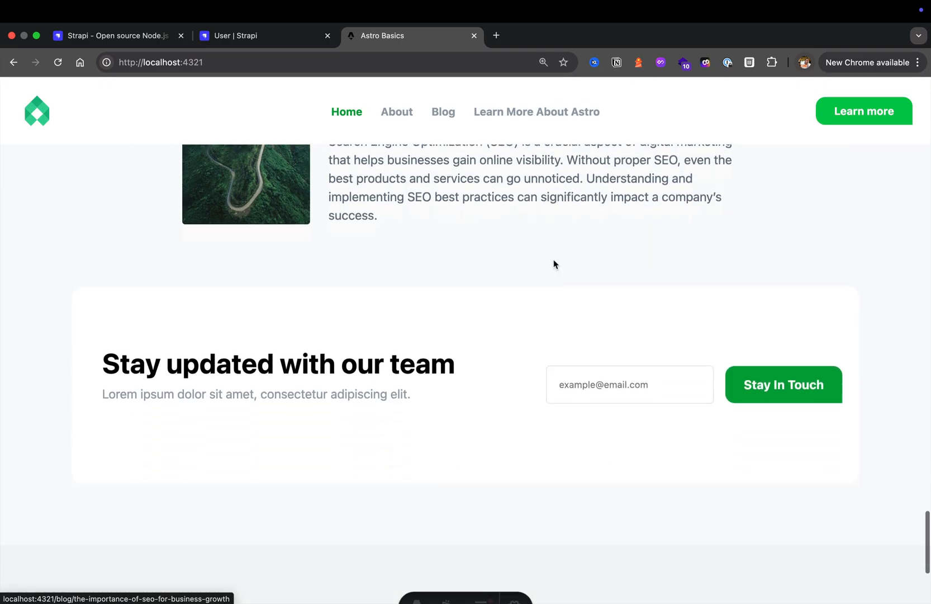
pyautogui.scroll(-3)
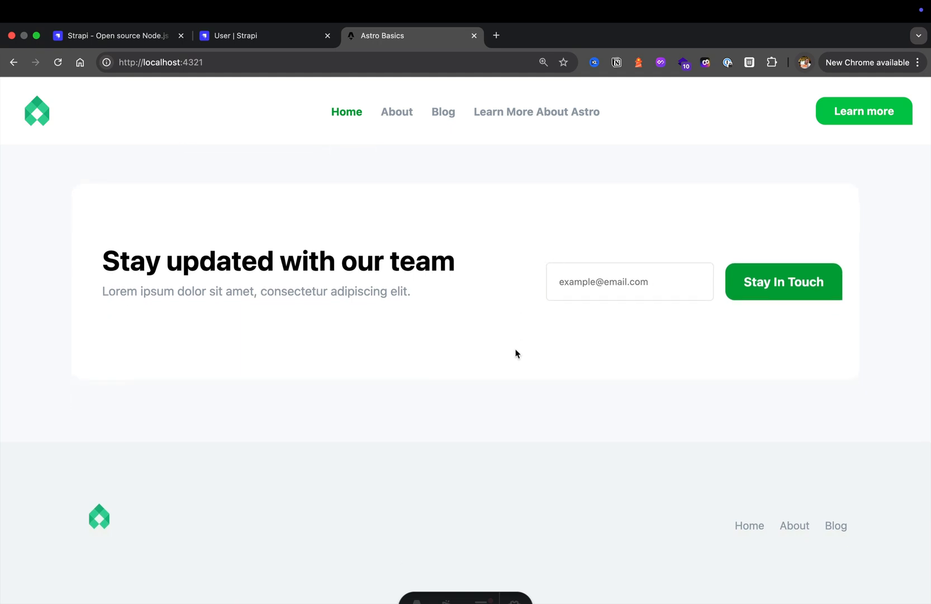
# Switch back to the Strapi Content Manager showing the empty User collection.
pyautogui.click(264, 36)
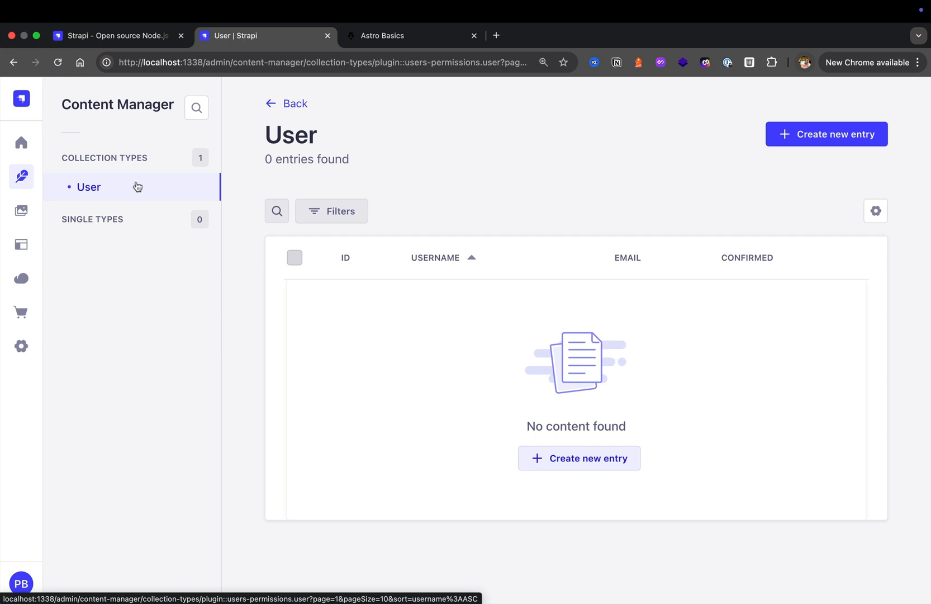
pyautogui.moveTo(111, 198)
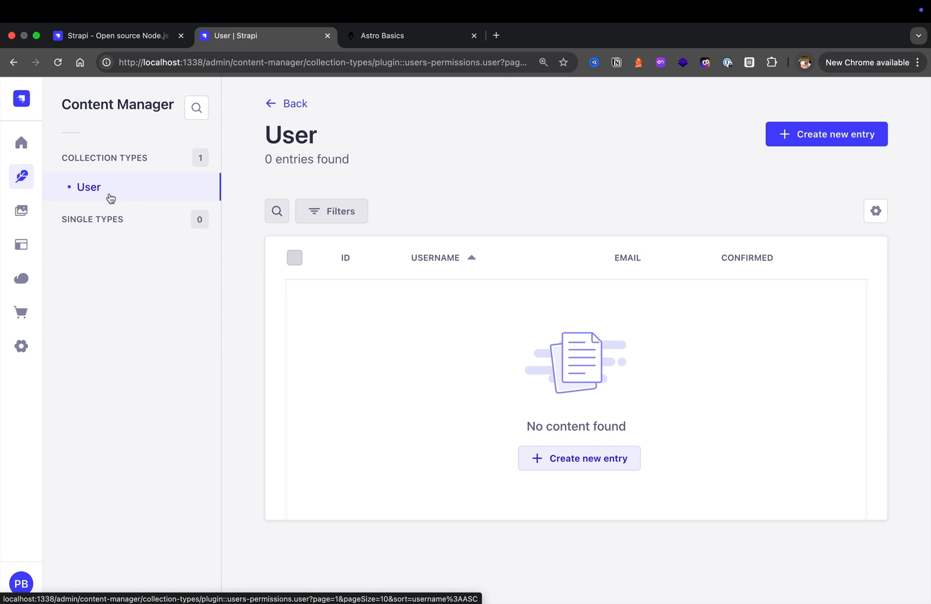
pyautogui.moveTo(141, 201)
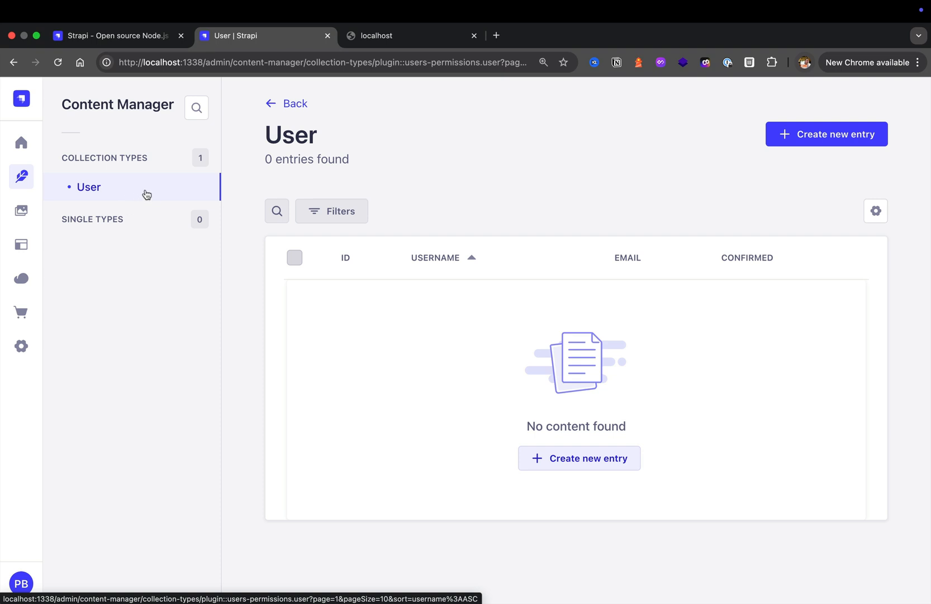
pyautogui.moveTo(121, 199)
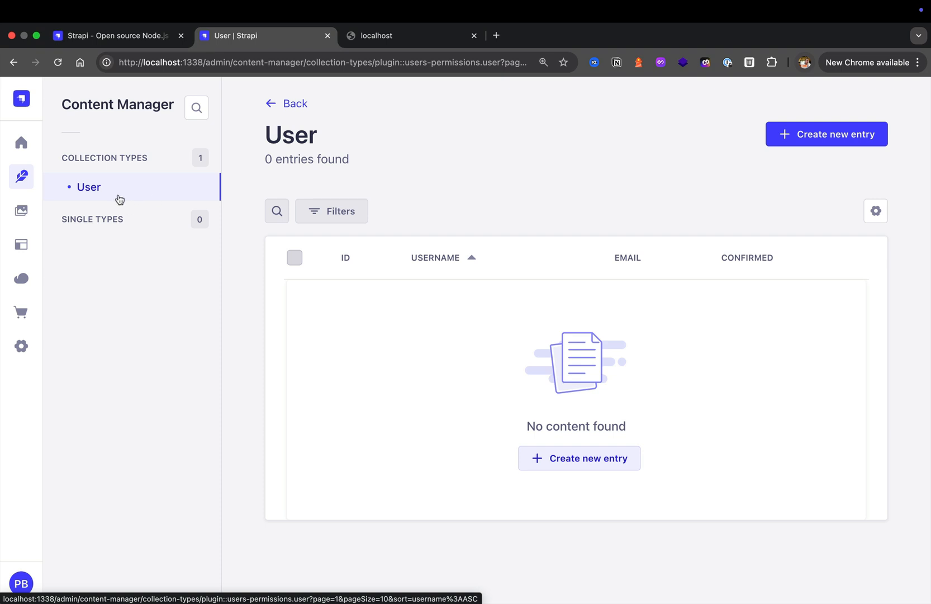
pyautogui.moveTo(148, 191)
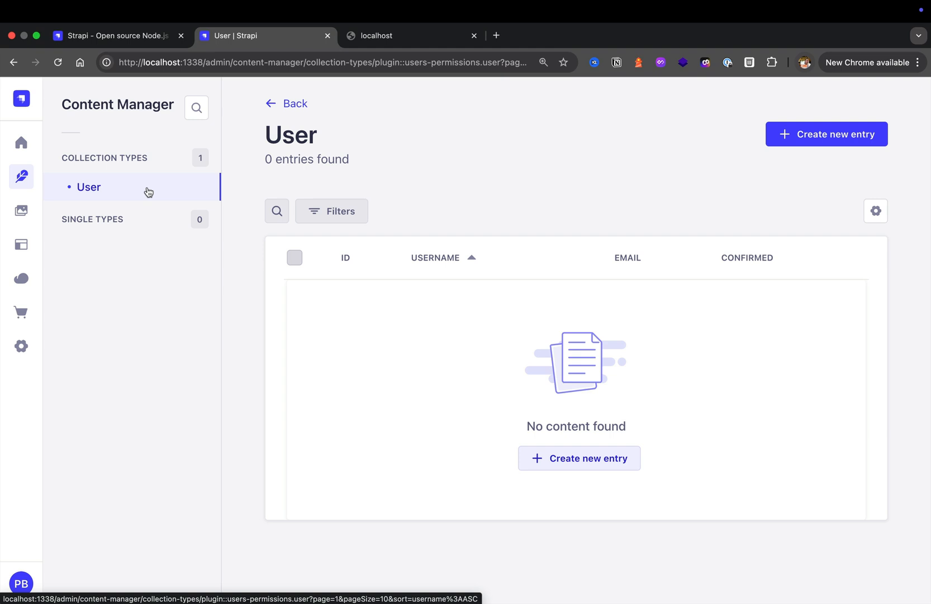
pyautogui.moveTo(129, 186)
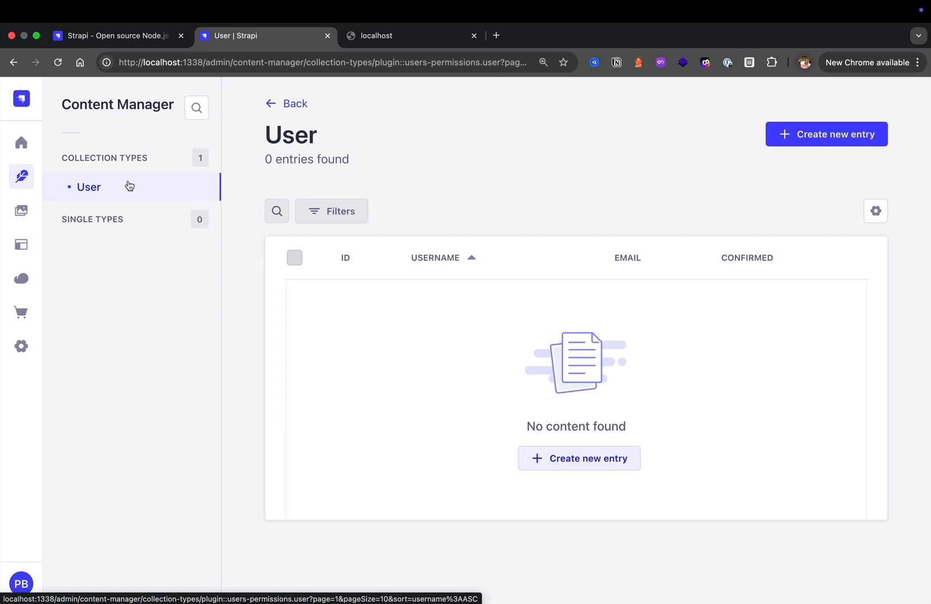
pyautogui.moveTo(139, 203)
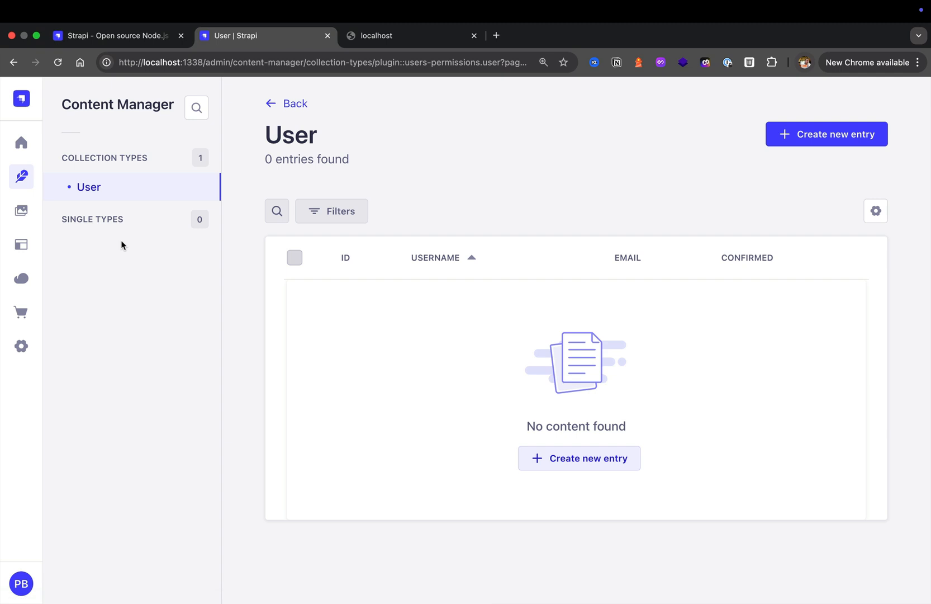
pyautogui.moveTo(116, 244)
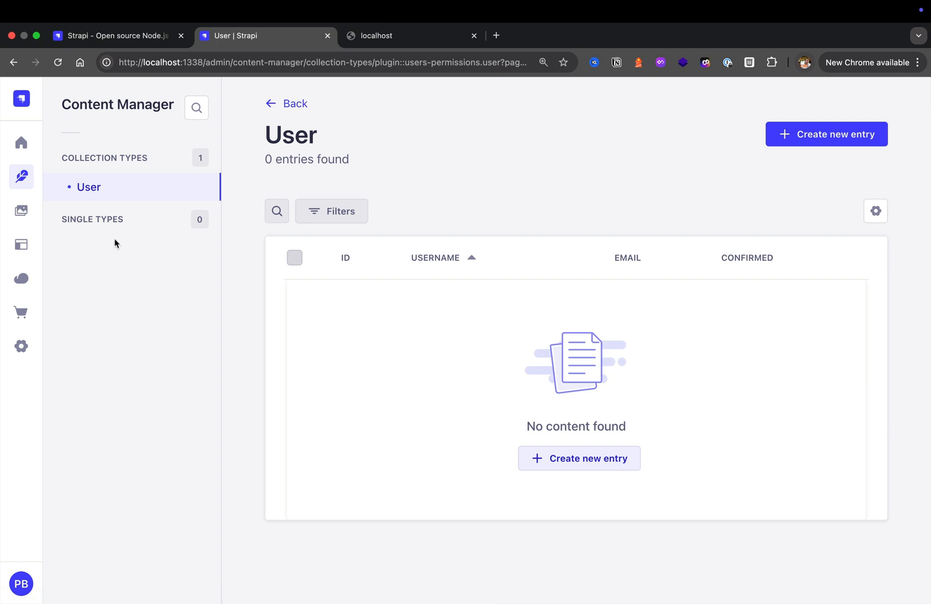
# Go to the Media Library, which holds no assets yet.
pyautogui.click(21, 211)
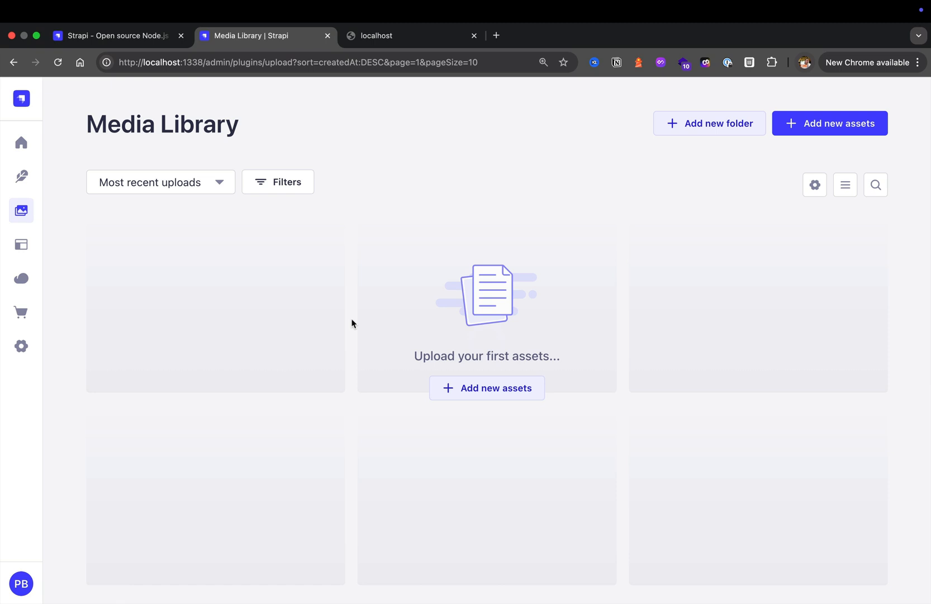
# Create two empty Media Library folders named 'icons' and 'assets'.
pyautogui.click(709, 123)
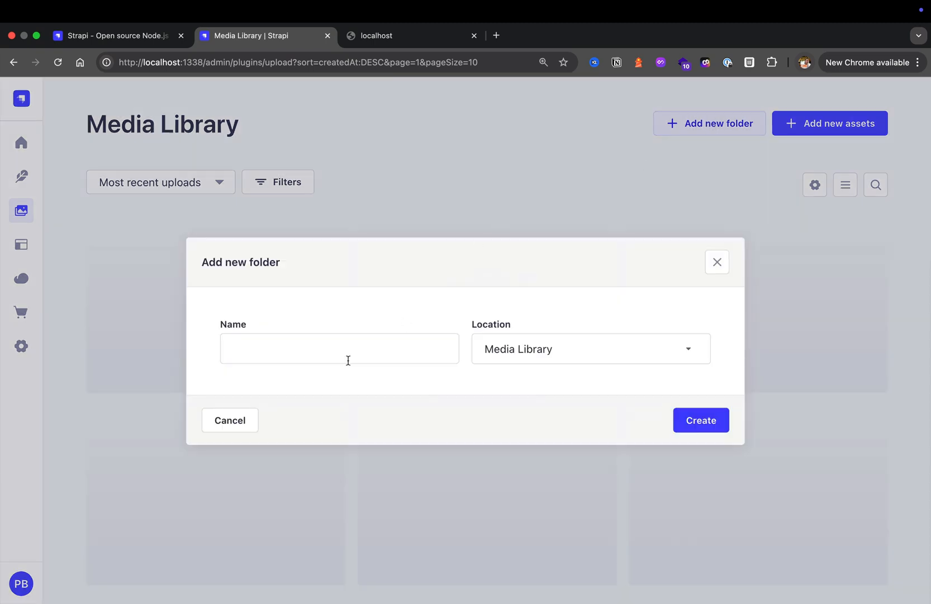
pyautogui.write('icons')
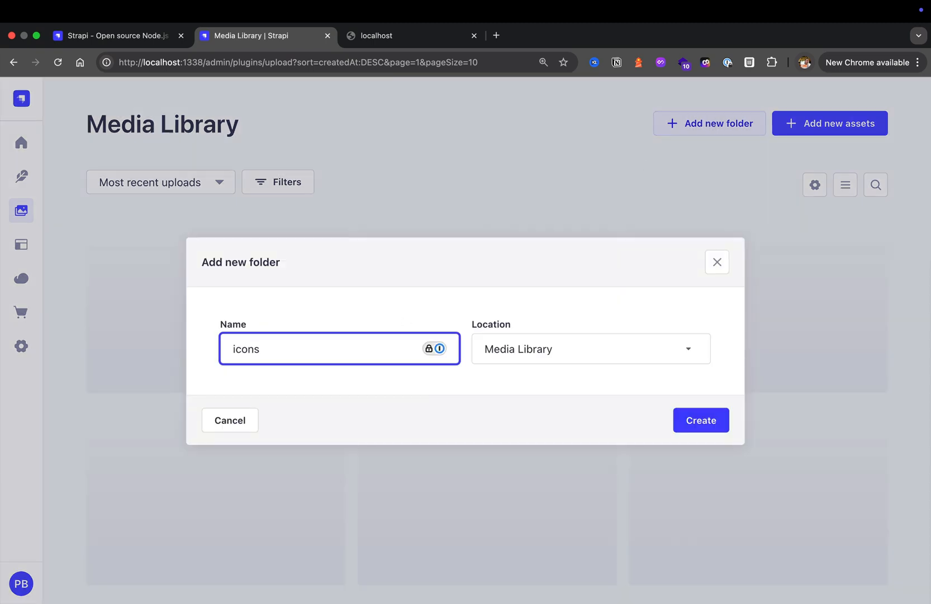
pyautogui.moveTo(625, 433)
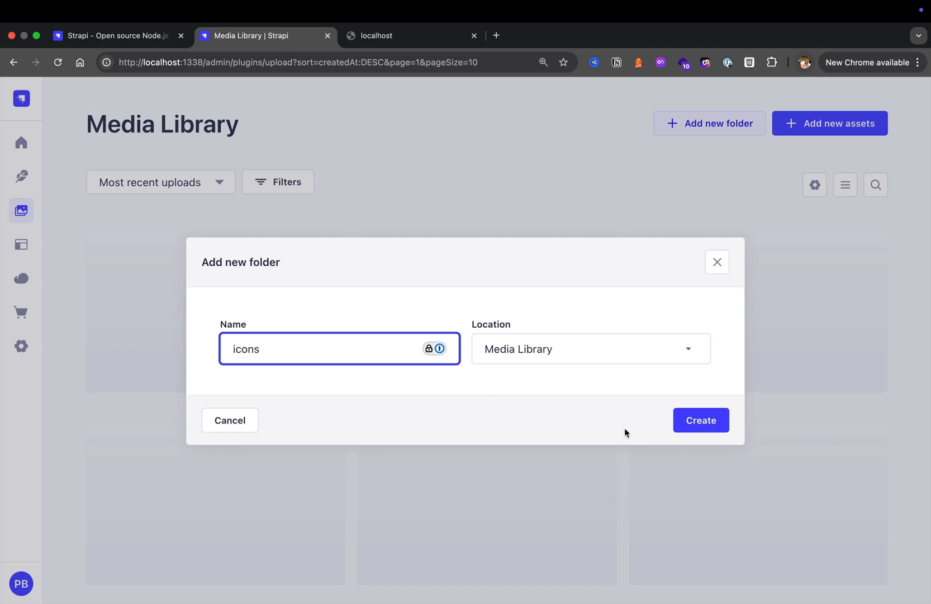
pyautogui.click(699, 419)
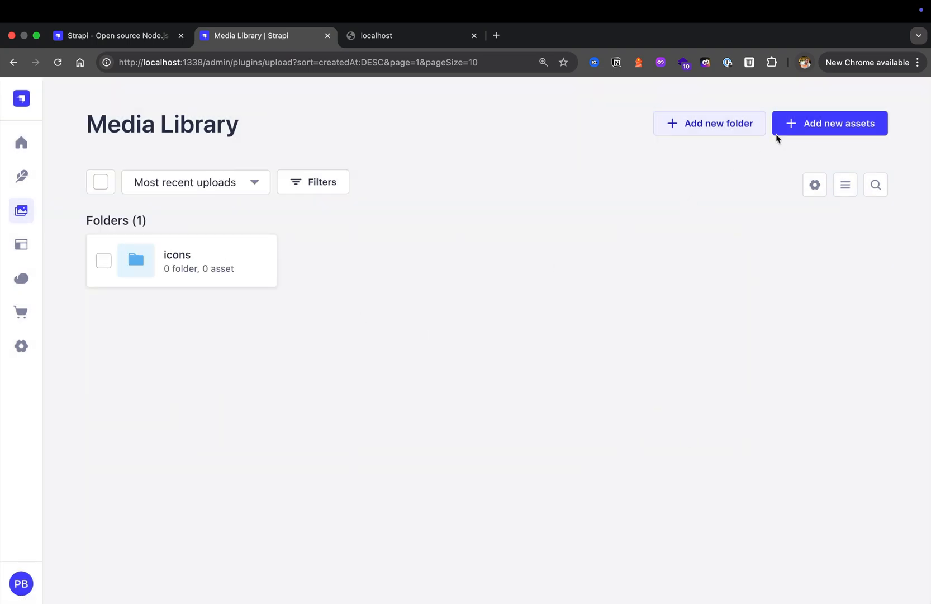
pyautogui.click(709, 123)
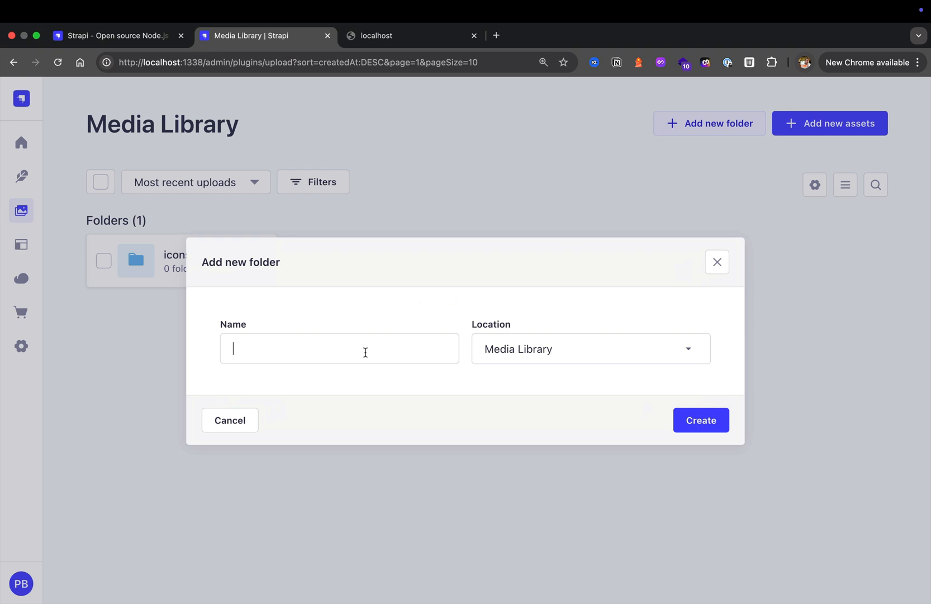
pyautogui.write('assets')
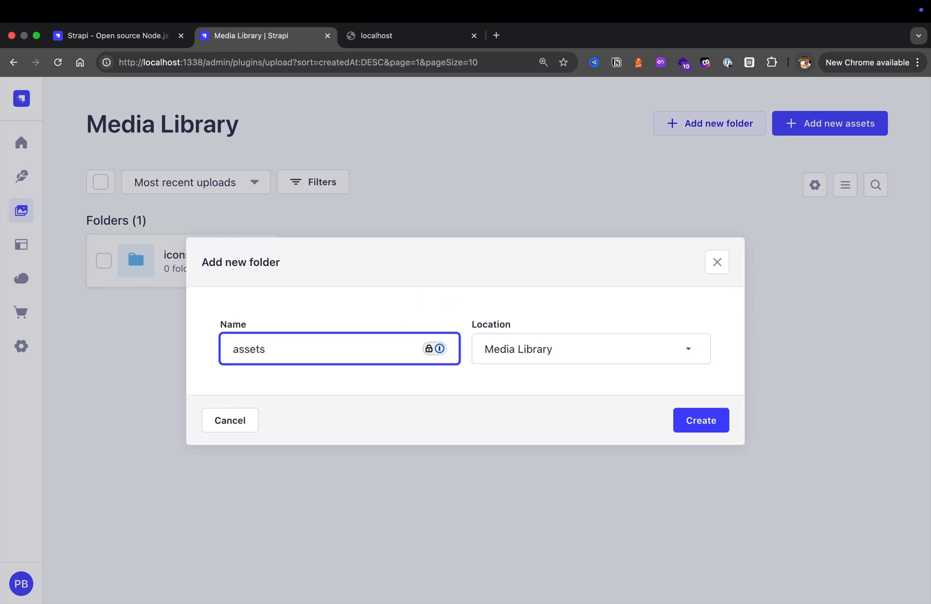
pyautogui.click(700, 419)
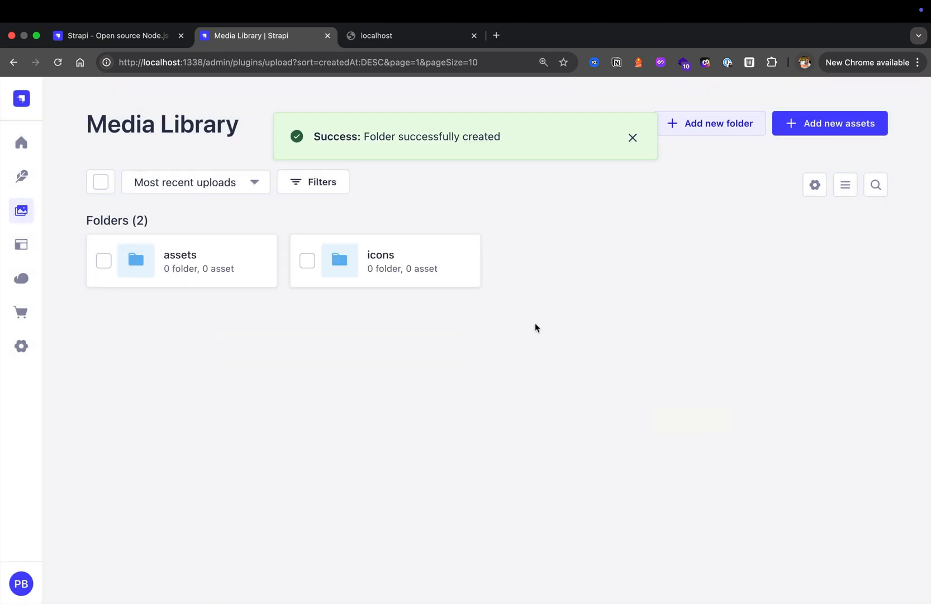
pyautogui.click(633, 138)
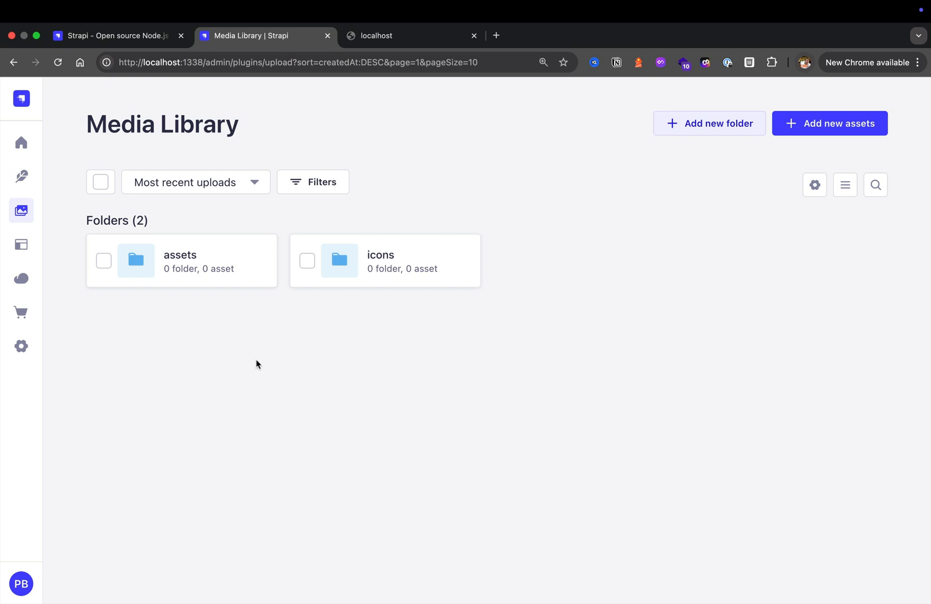
pyautogui.click(22, 244)
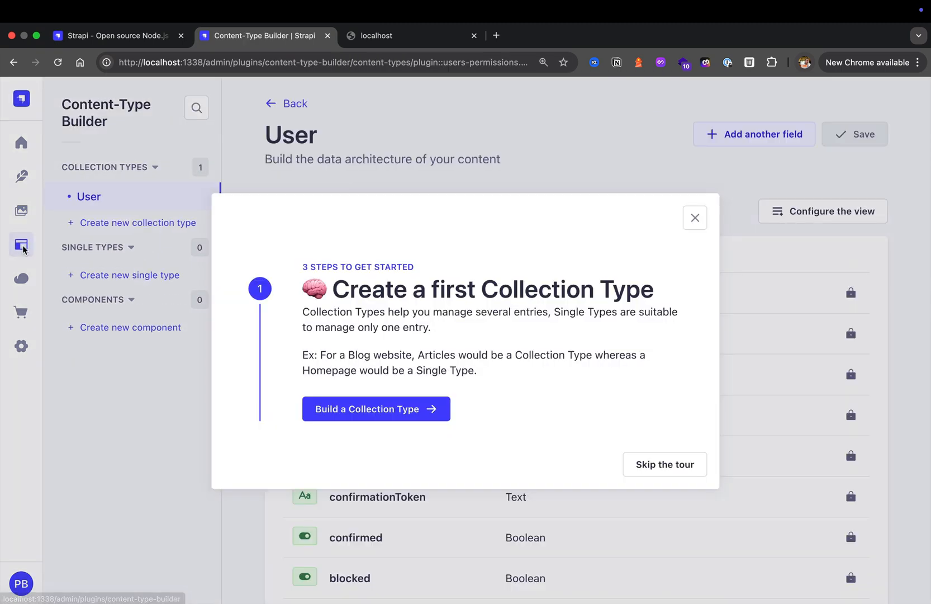
pyautogui.moveTo(130, 274)
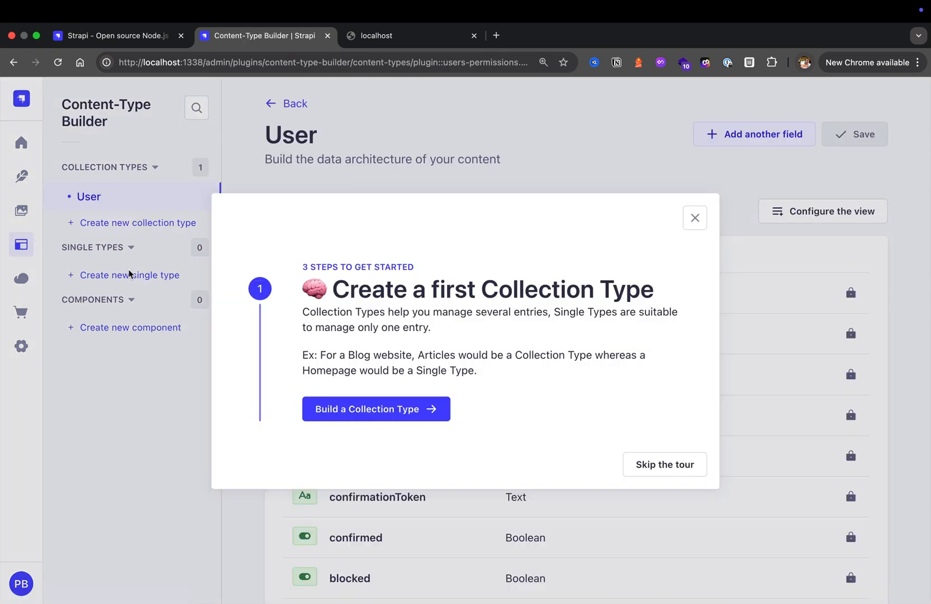
pyautogui.moveTo(136, 276)
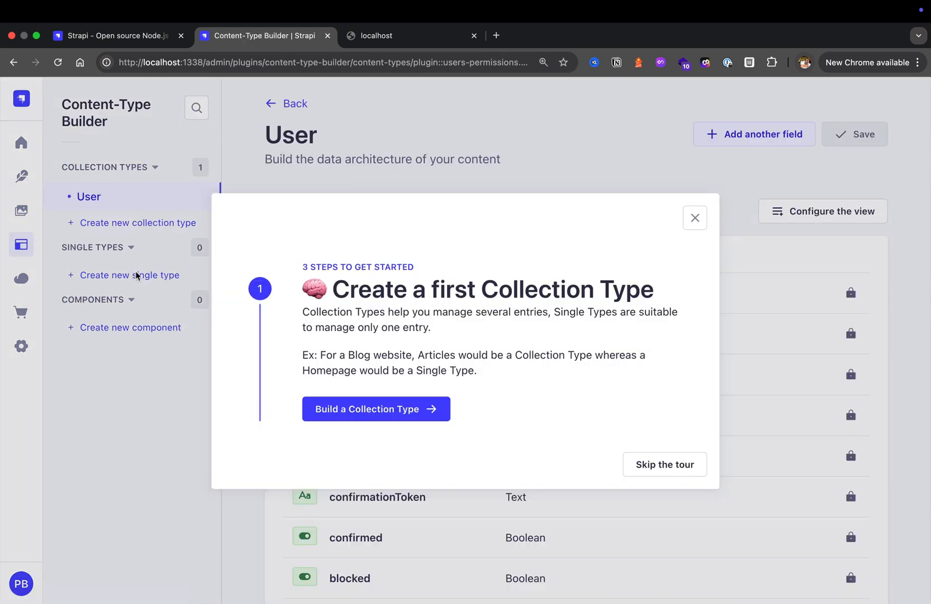
pyautogui.moveTo(536, 414)
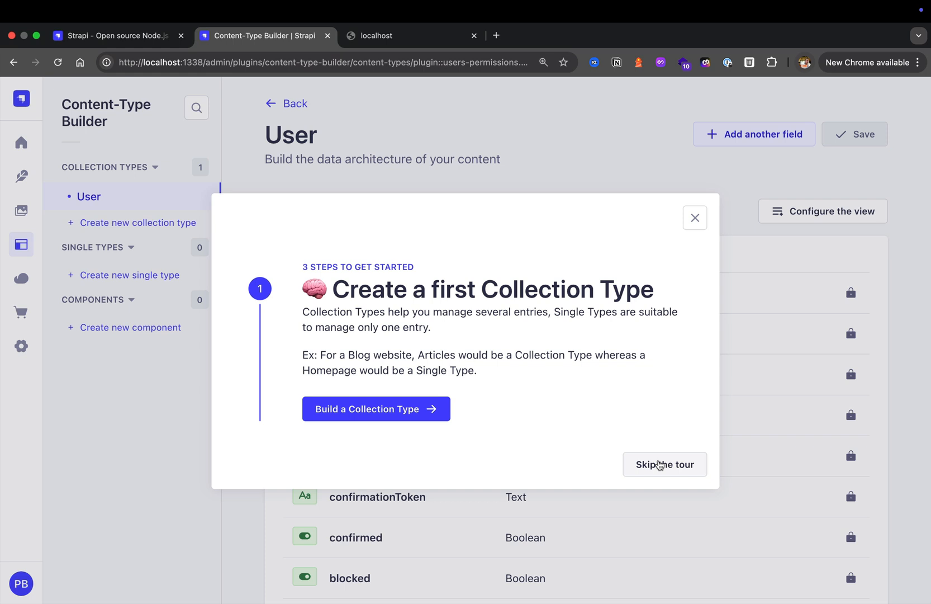
pyautogui.click(664, 464)
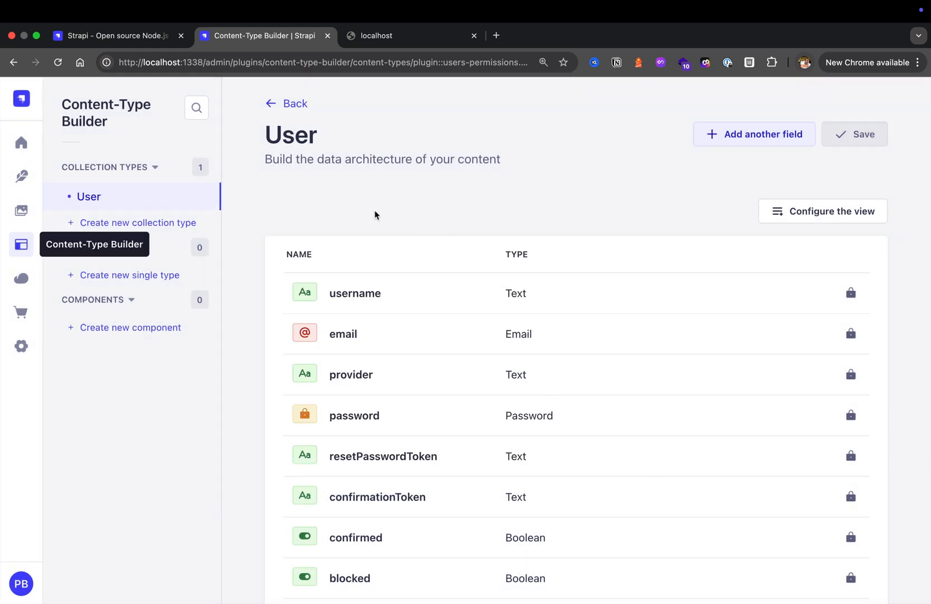
pyautogui.moveTo(178, 374)
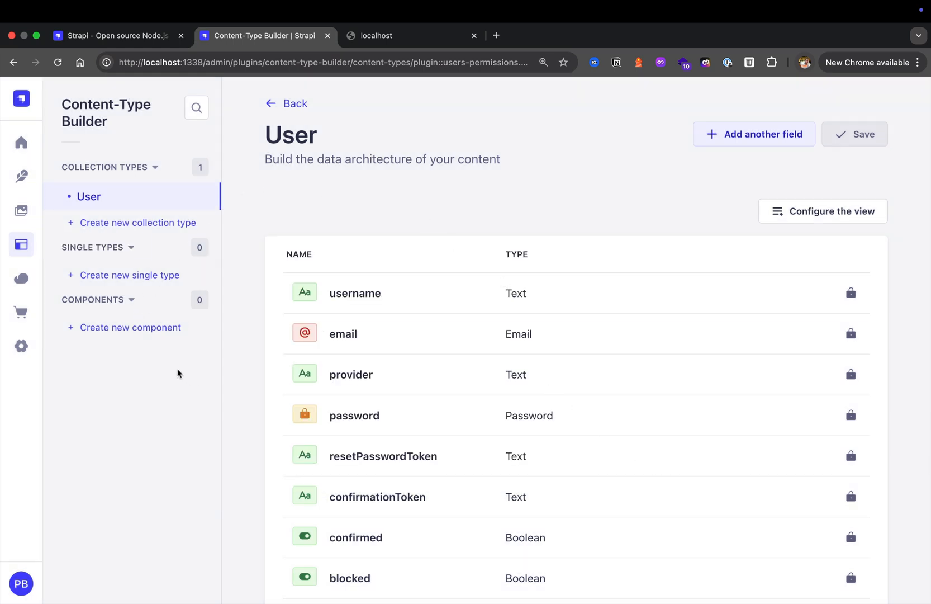
pyautogui.scroll(-3)
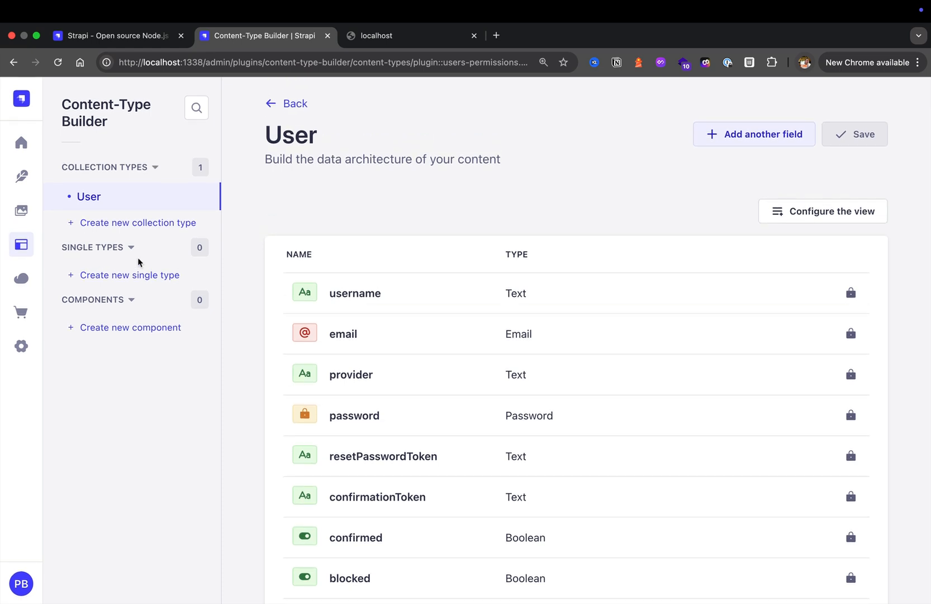
pyautogui.moveTo(114, 183)
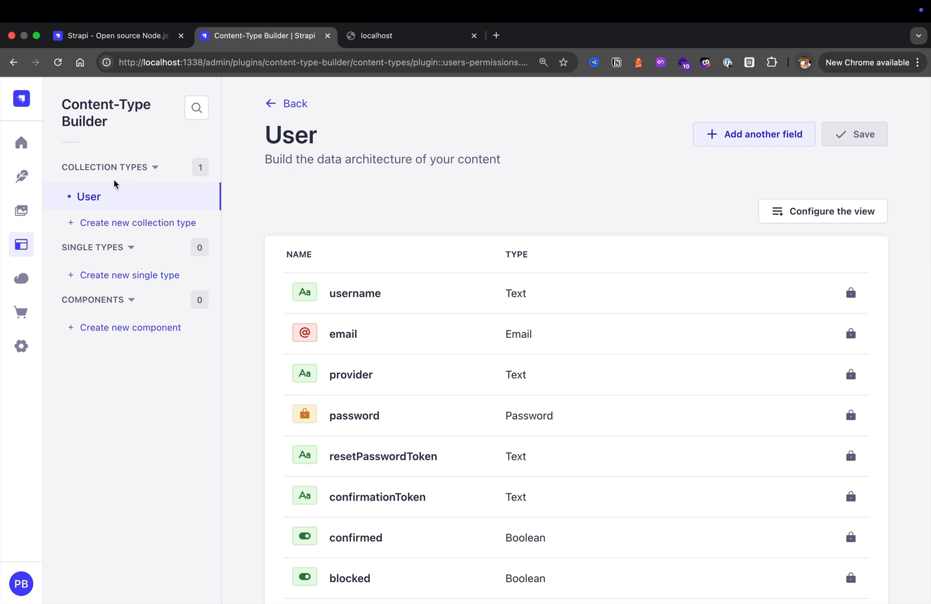
pyautogui.moveTo(116, 203)
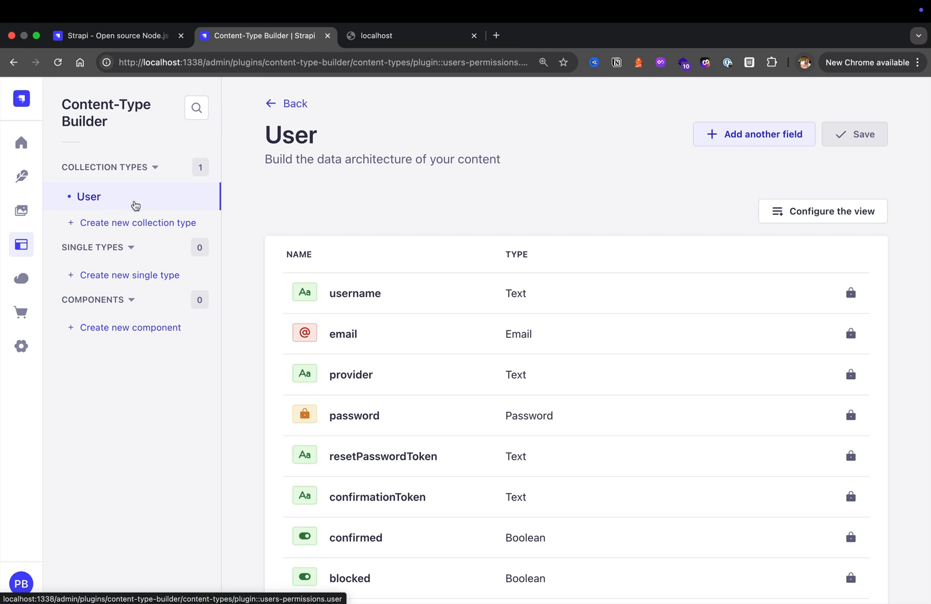
pyautogui.moveTo(150, 204)
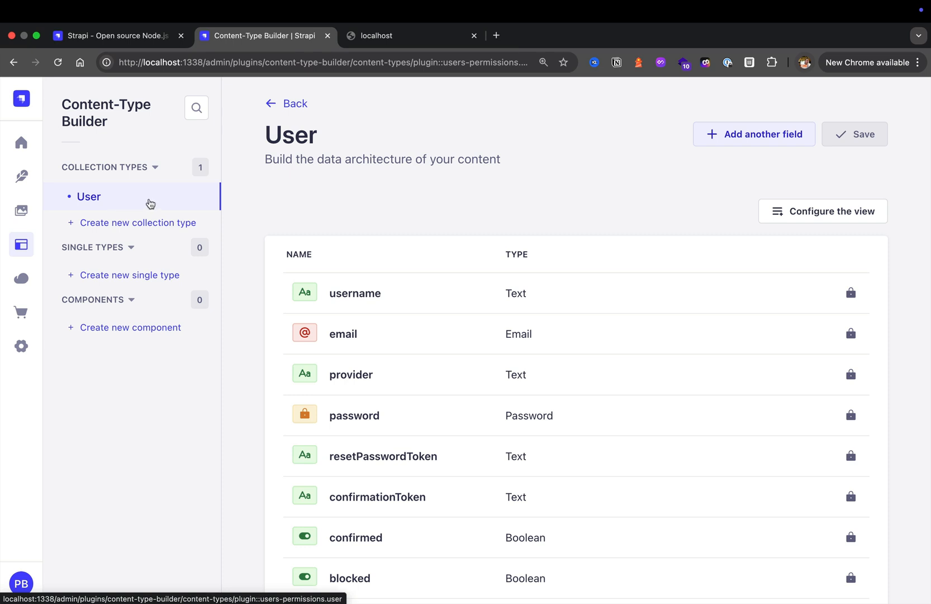
pyautogui.moveTo(146, 208)
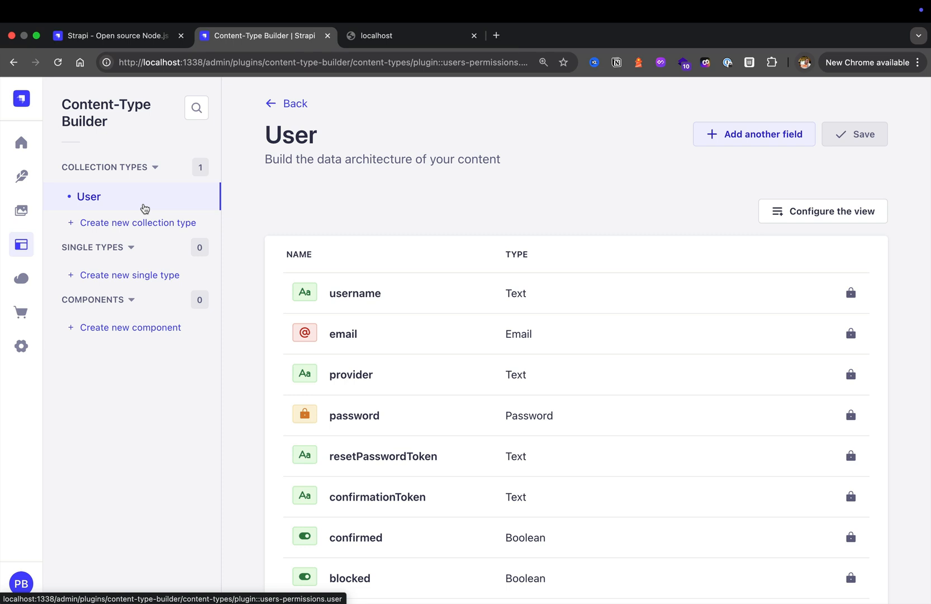
pyautogui.moveTo(139, 225)
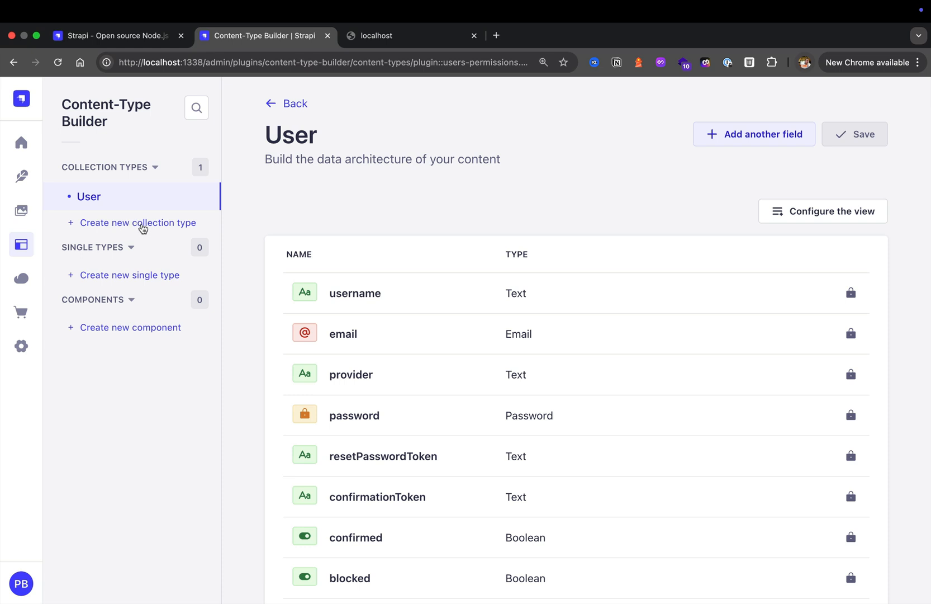
pyautogui.moveTo(281, 328)
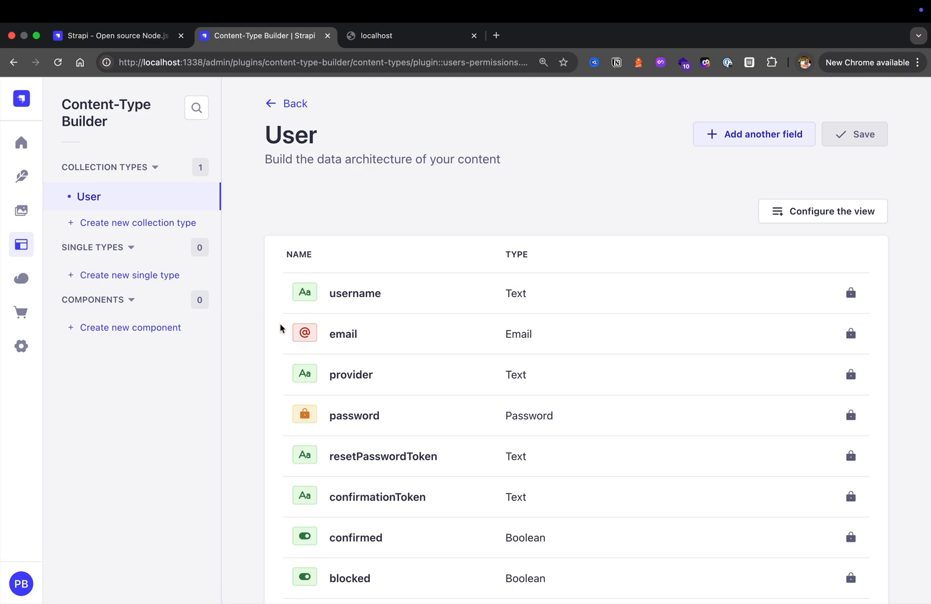
pyautogui.click(753, 134)
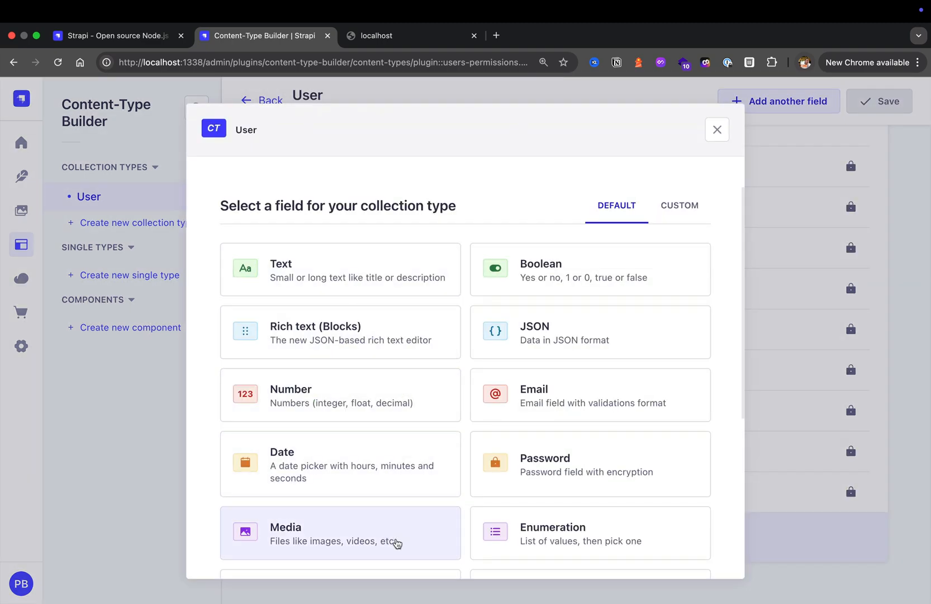
pyautogui.scroll(-3)
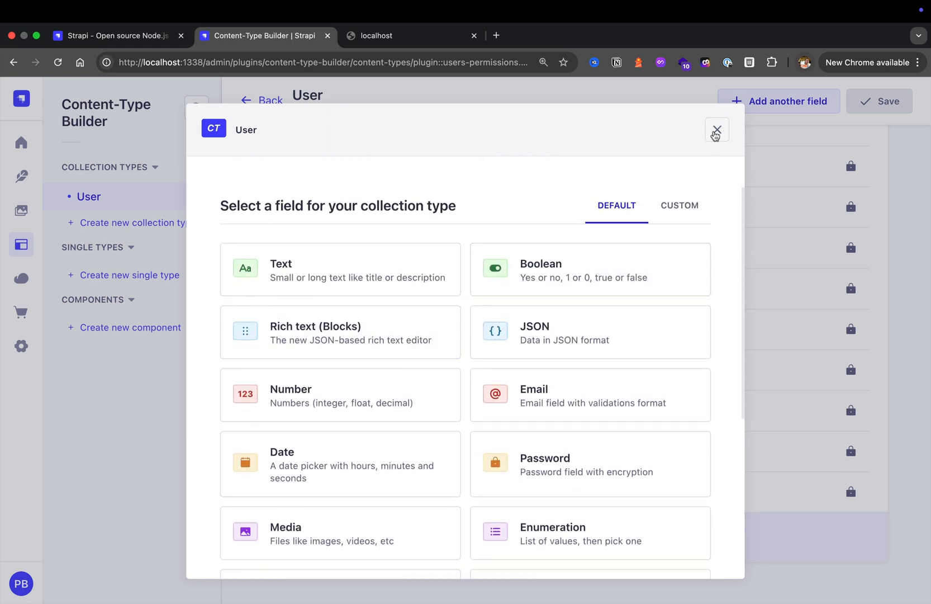
pyautogui.click(717, 130)
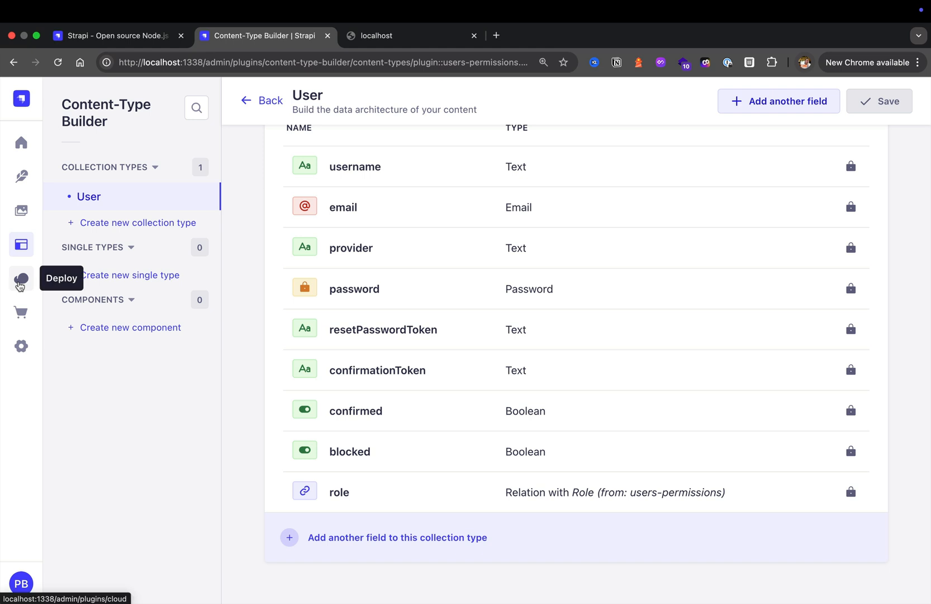
# Go to the Deploy page offering GitHub push and Strapi Cloud deployment.
pyautogui.click(21, 280)
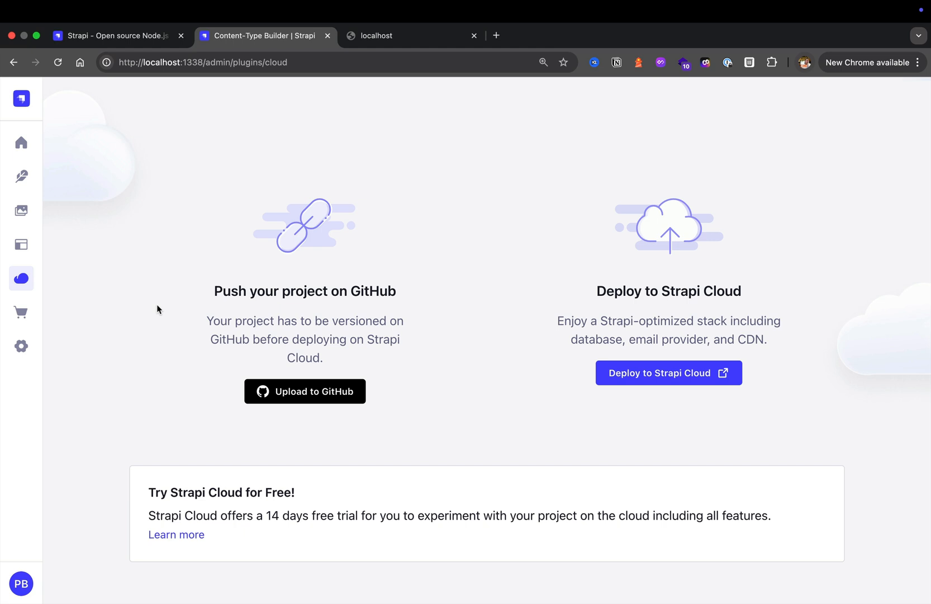
pyautogui.moveTo(185, 300)
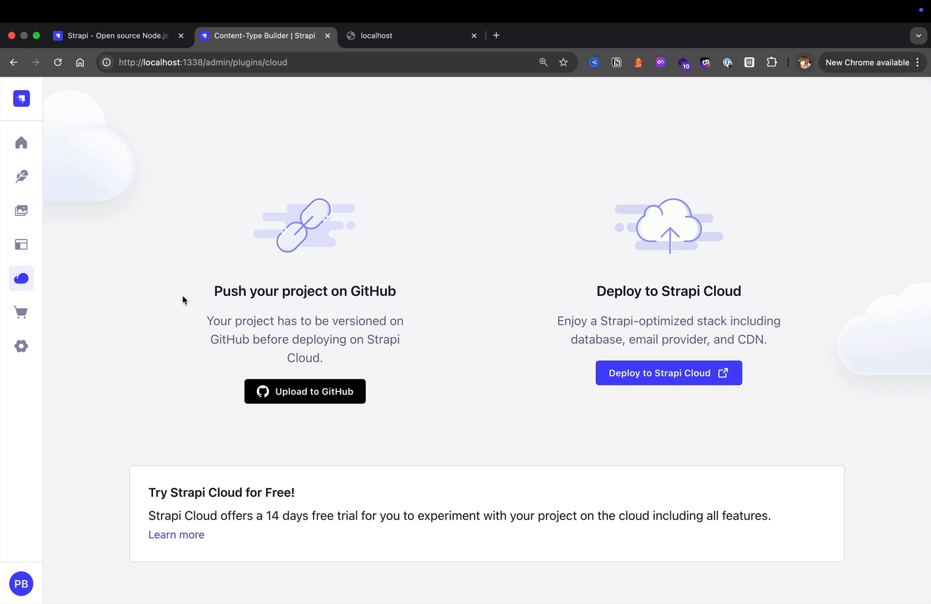
pyautogui.moveTo(448, 350)
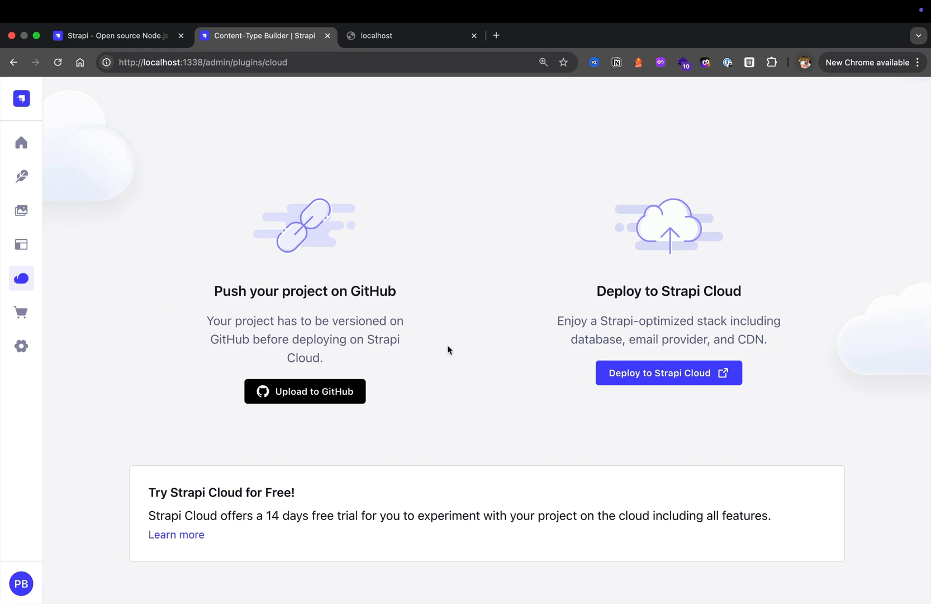
pyautogui.moveTo(549, 308)
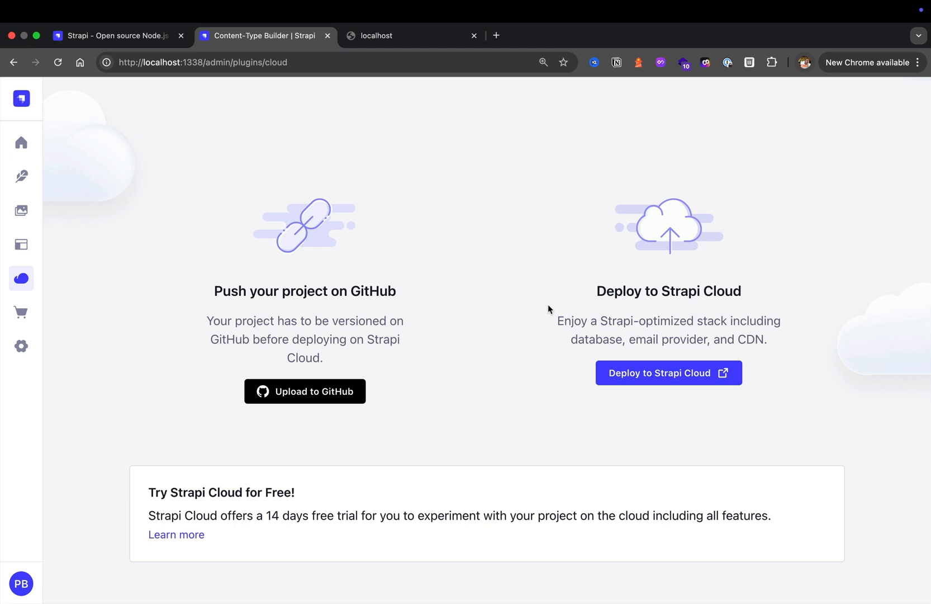
pyautogui.moveTo(530, 326)
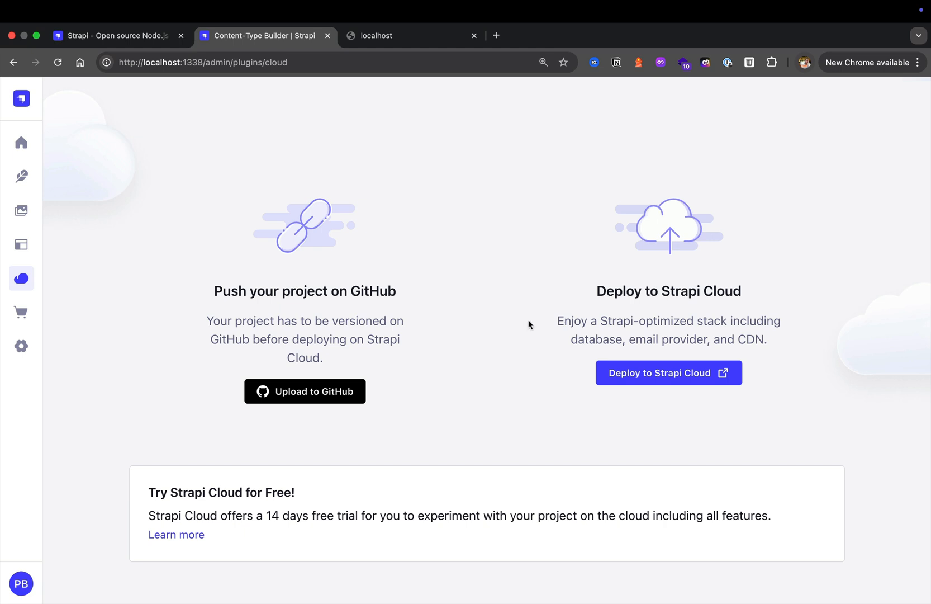
pyautogui.moveTo(501, 344)
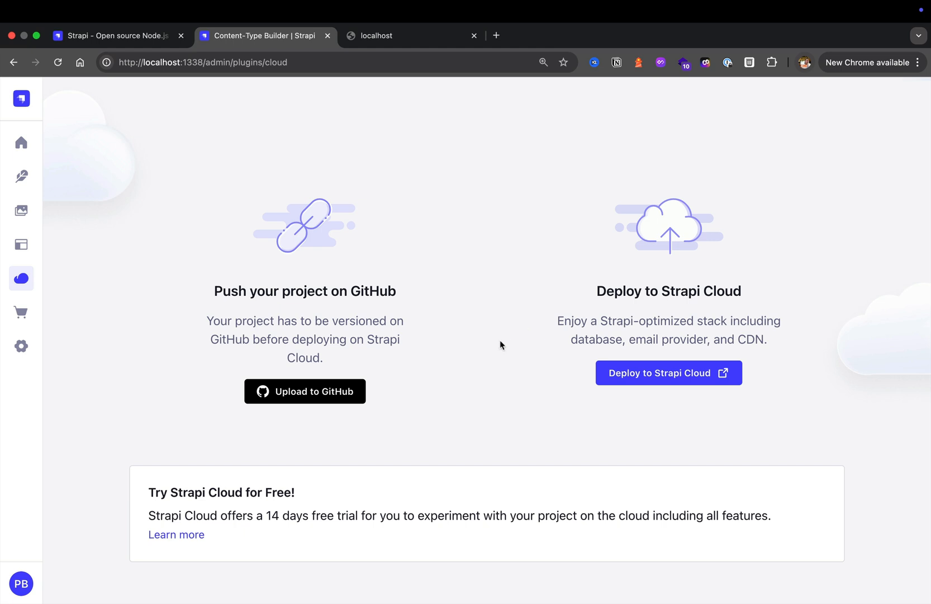
pyautogui.moveTo(468, 366)
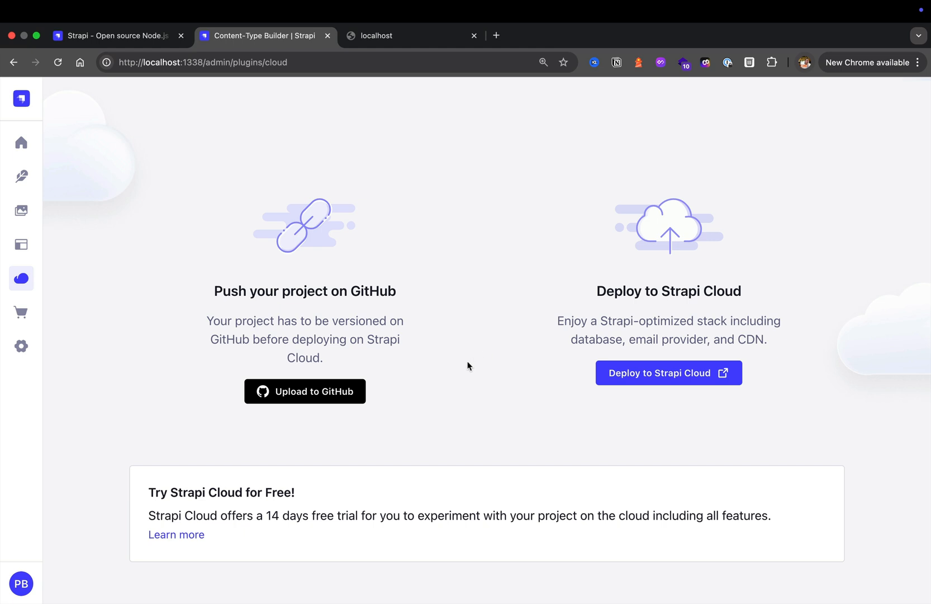
pyautogui.moveTo(456, 380)
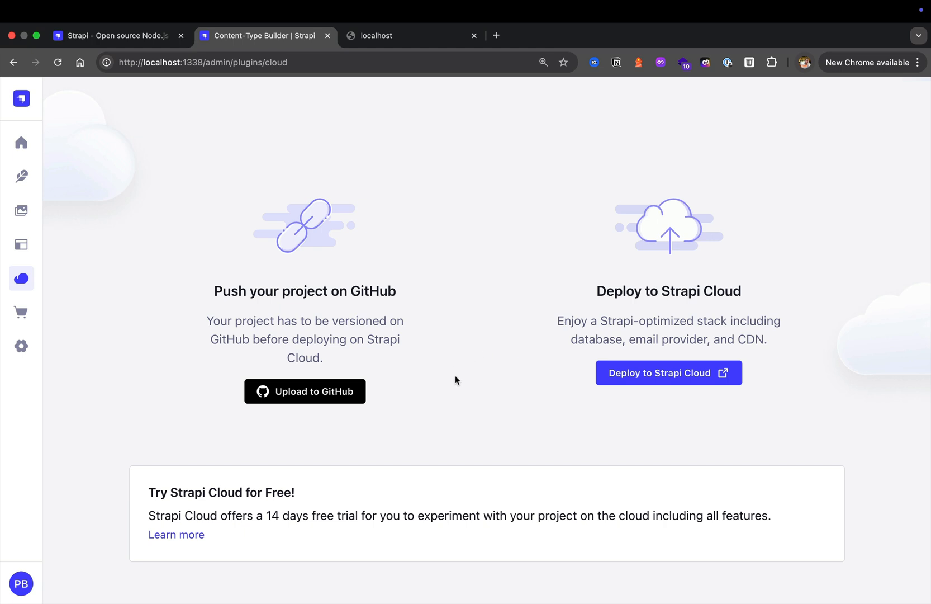
pyautogui.moveTo(562, 395)
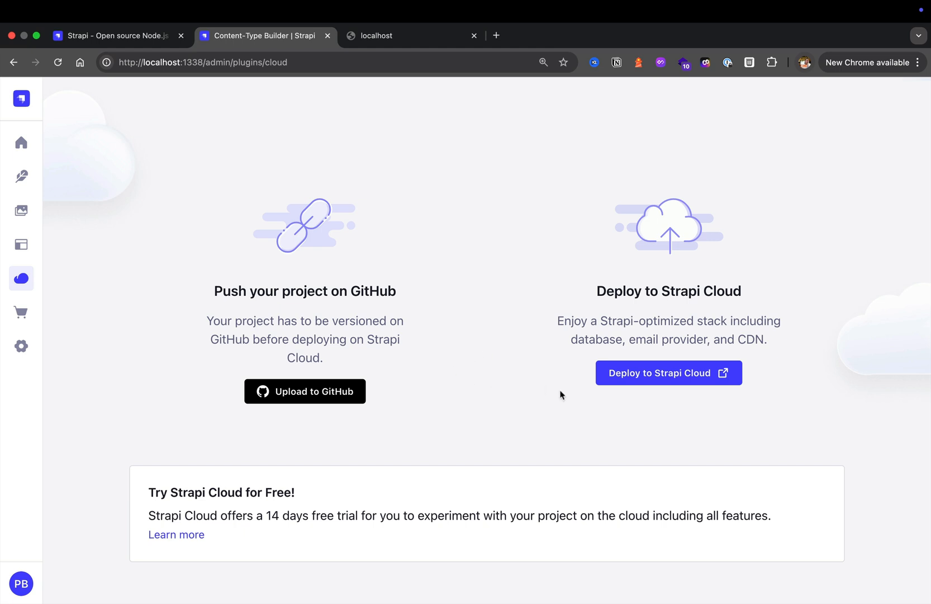
pyautogui.moveTo(21, 312)
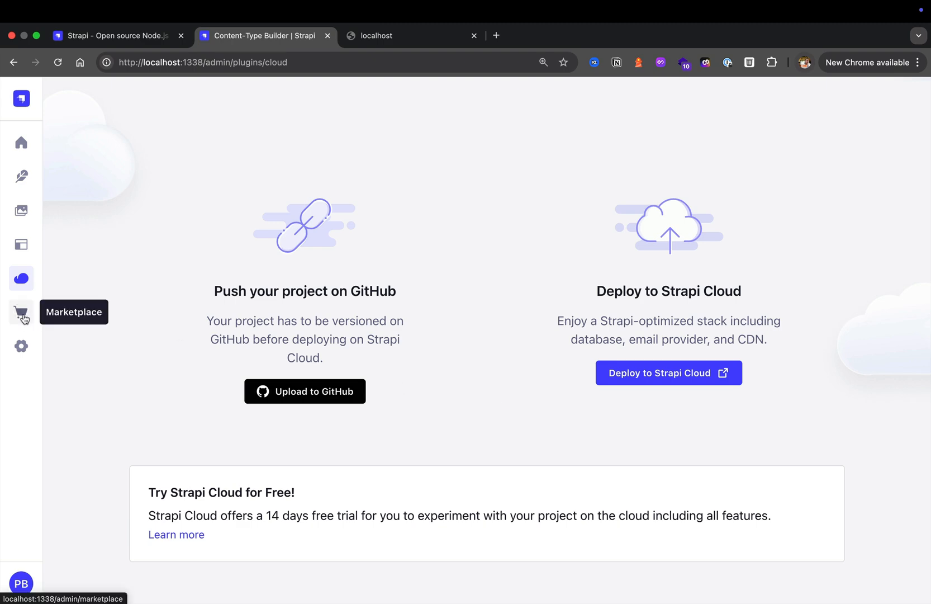
# Browse the plugin Marketplace's first page of 225 plugins down to the bottom.
pyautogui.click(21, 311)
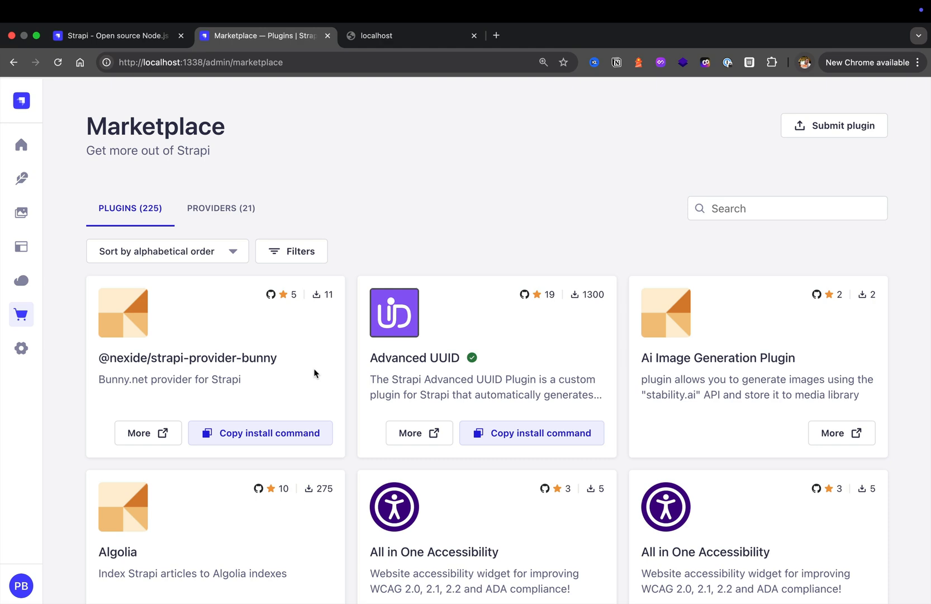
pyautogui.scroll(-3)
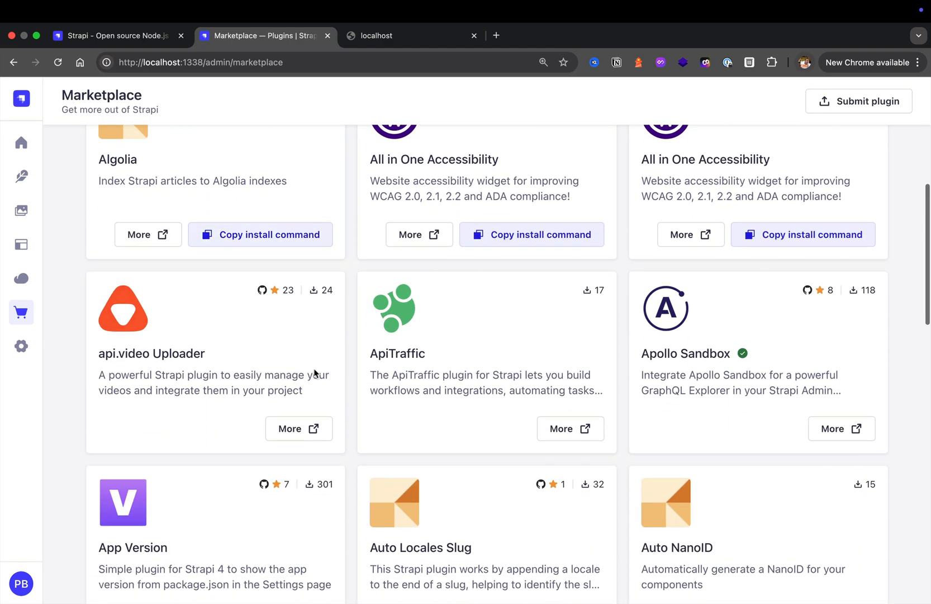
pyautogui.scroll(-3)
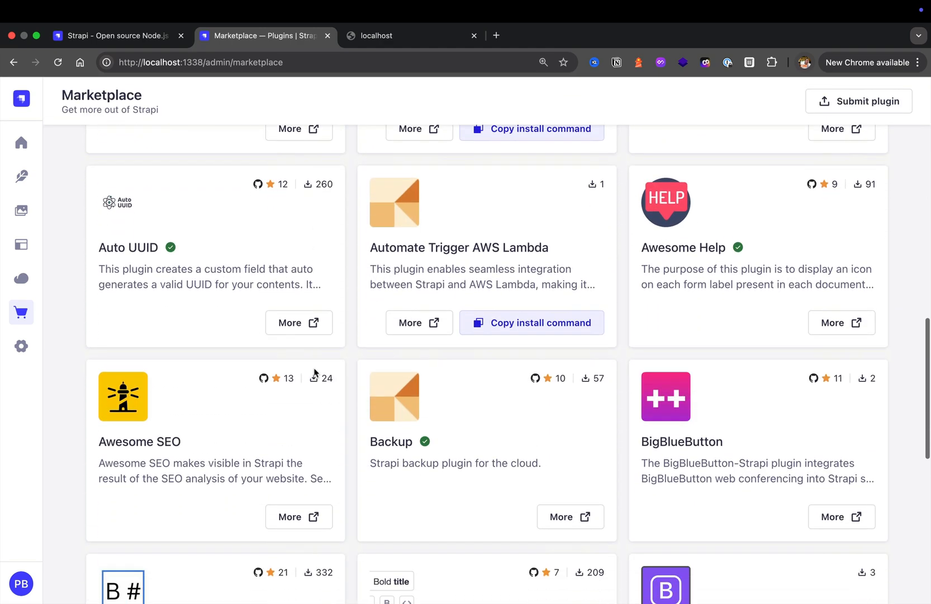
pyautogui.scroll(-3)
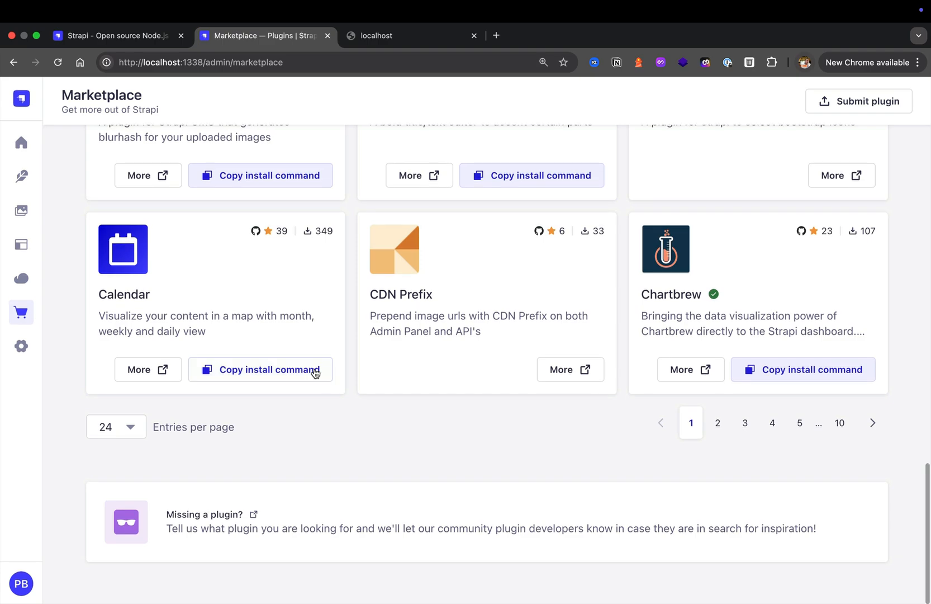
pyautogui.moveTo(599, 431)
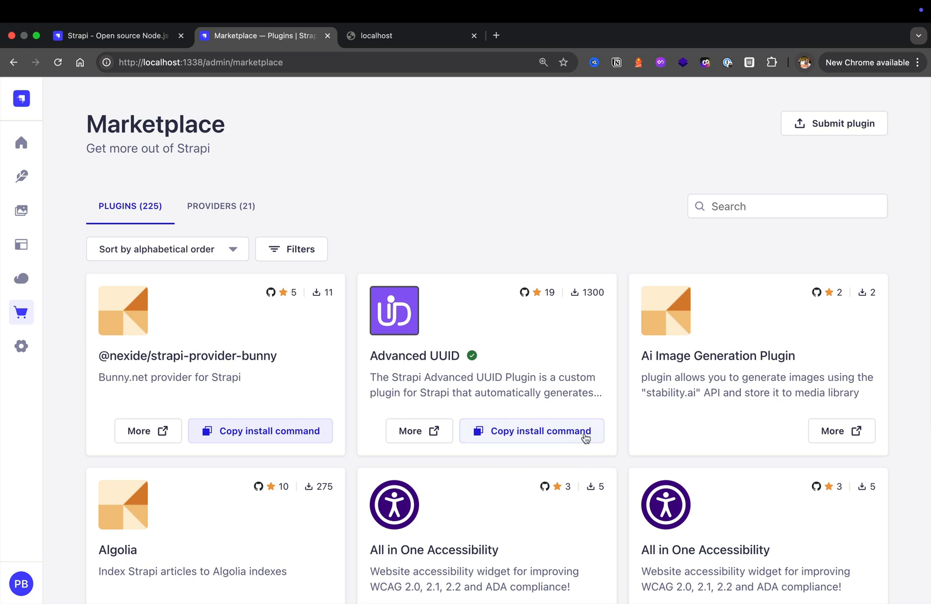
pyautogui.scroll(-3)
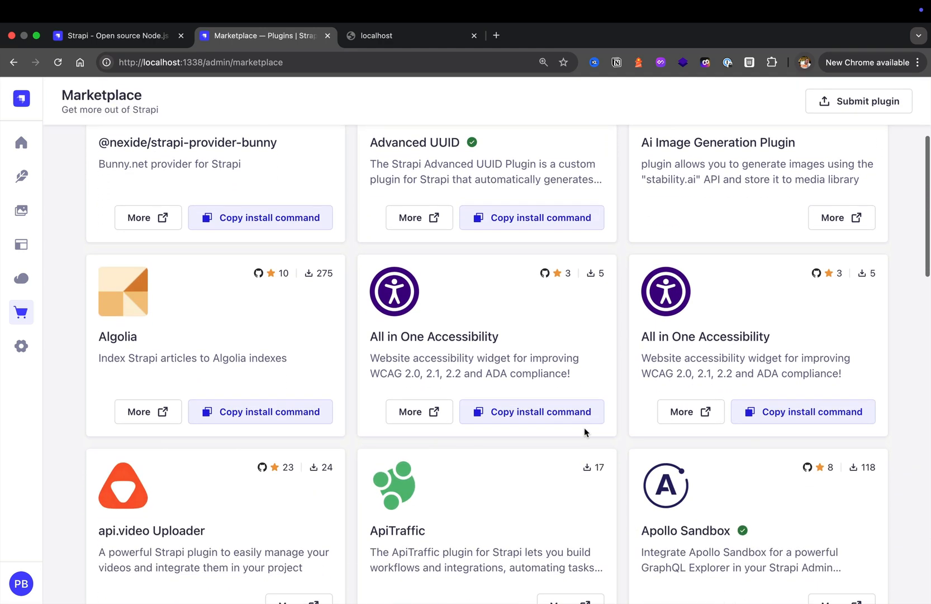
pyautogui.scroll(-3)
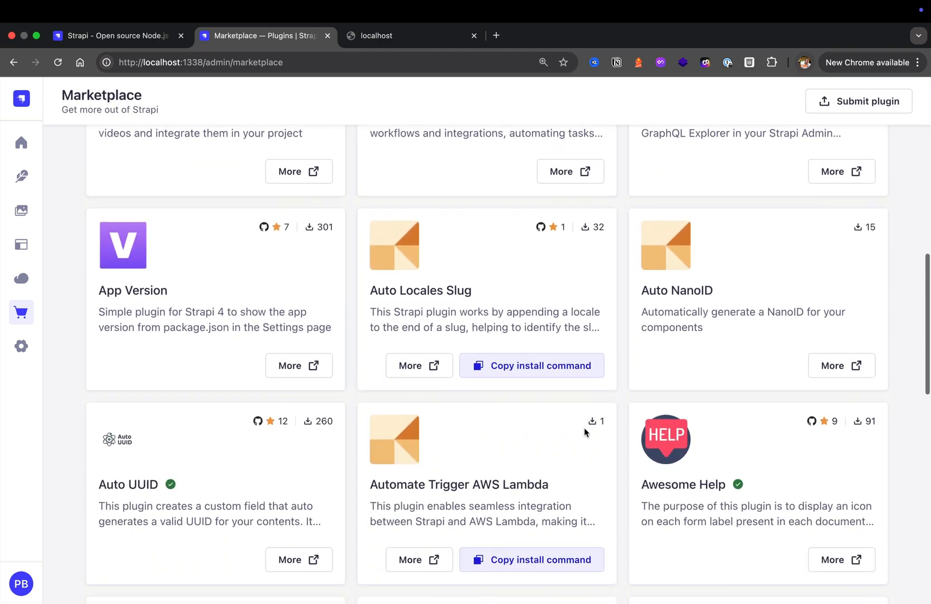
pyautogui.scroll(-3)
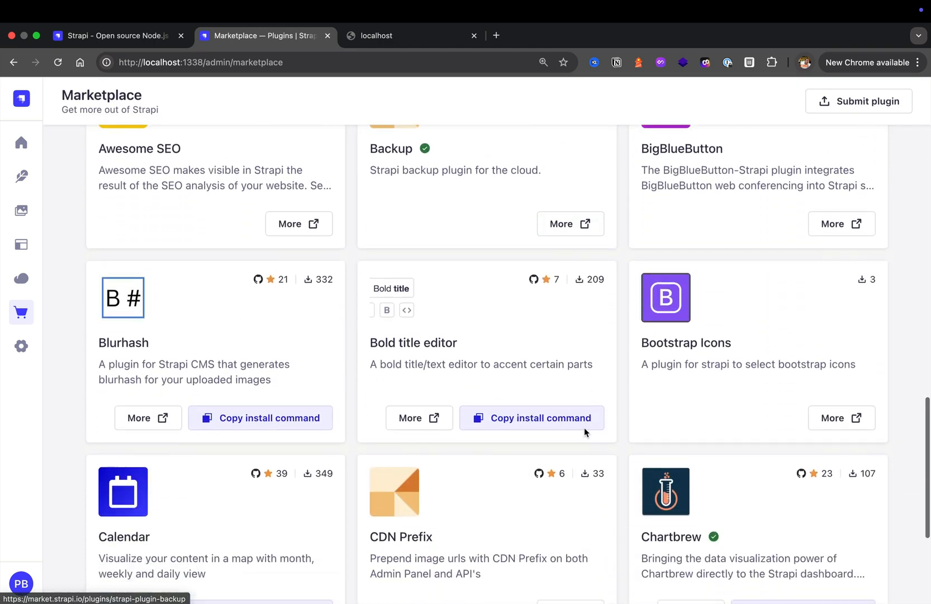
pyautogui.scroll(-3)
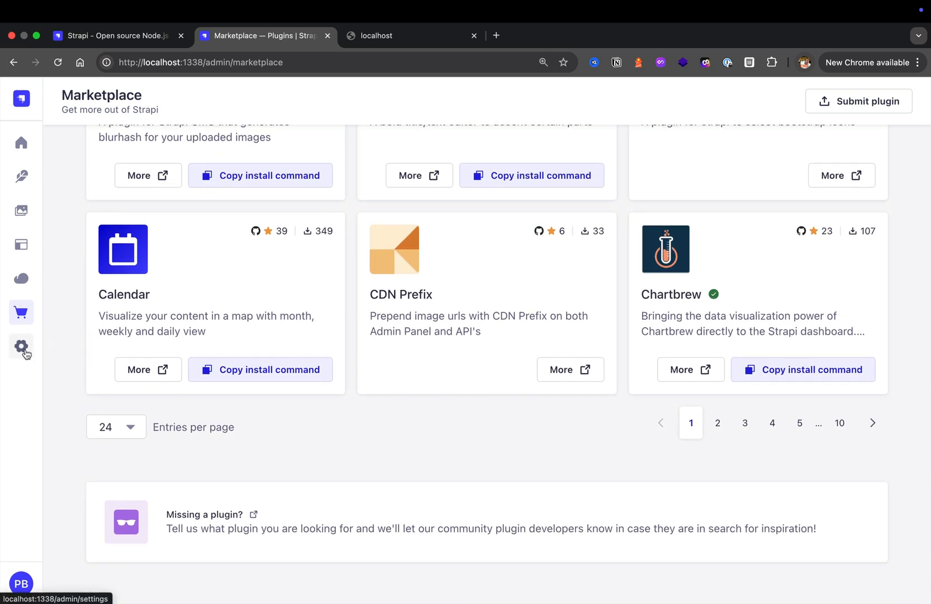
pyautogui.click(21, 347)
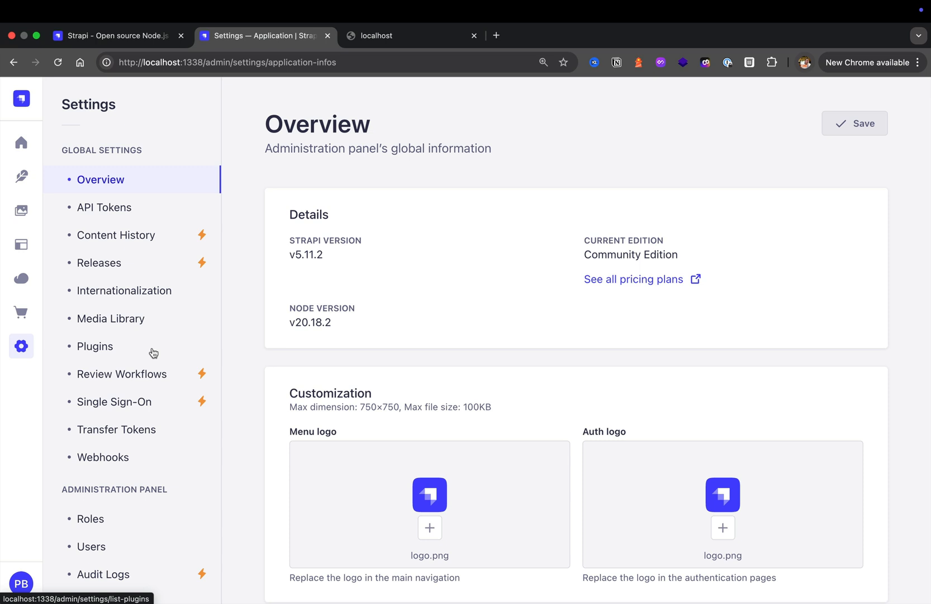
pyautogui.moveTo(159, 338)
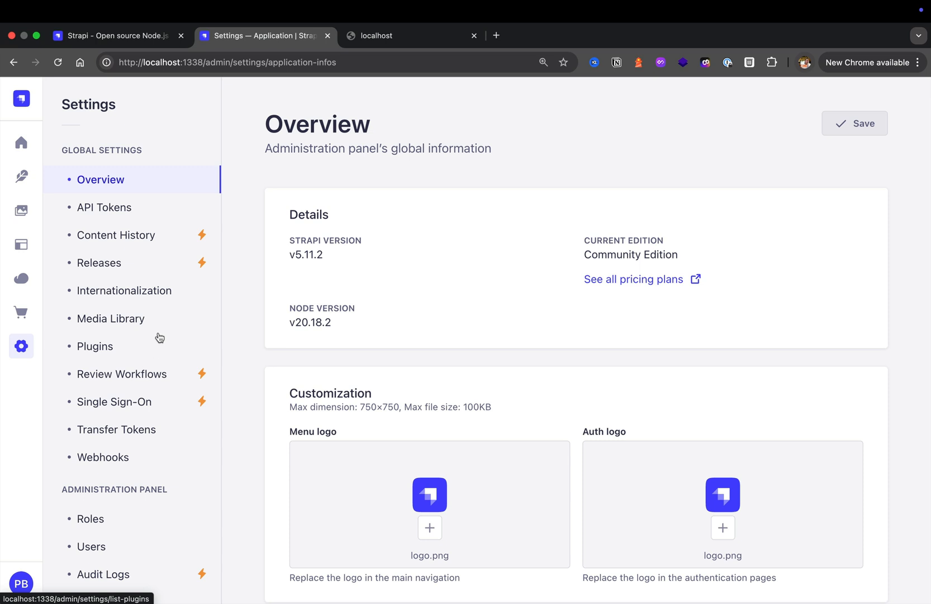
pyautogui.moveTo(167, 343)
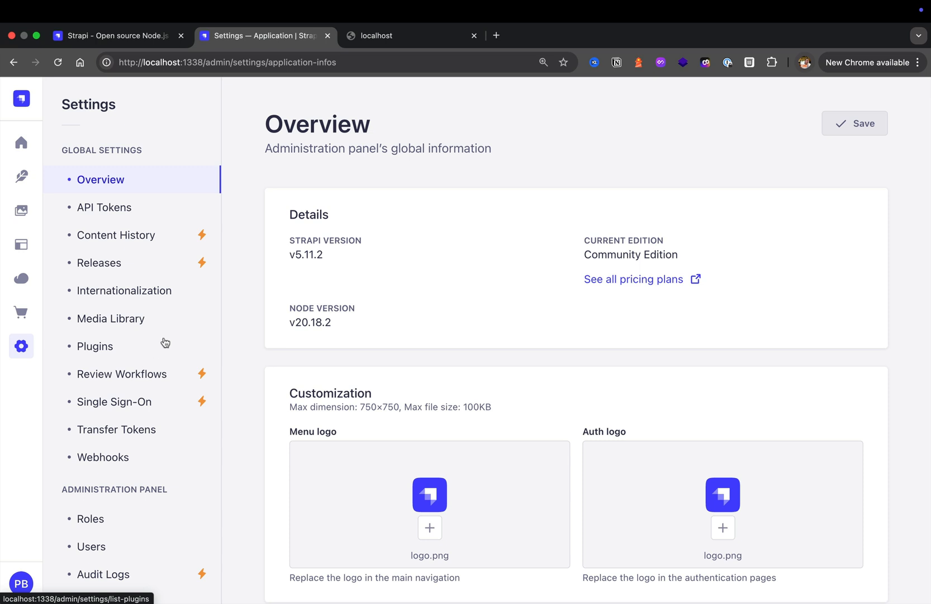
pyautogui.moveTo(165, 347)
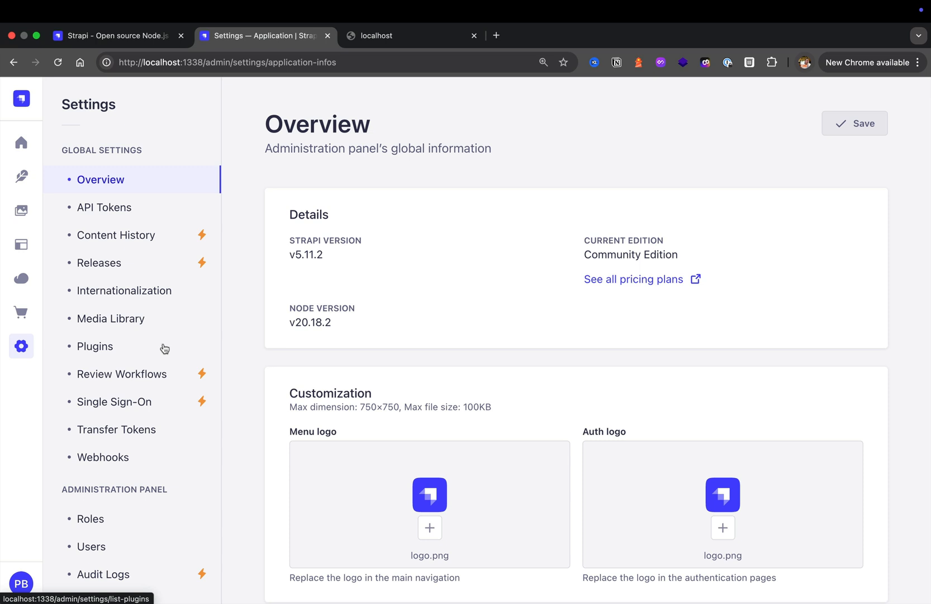
pyautogui.scroll(-3)
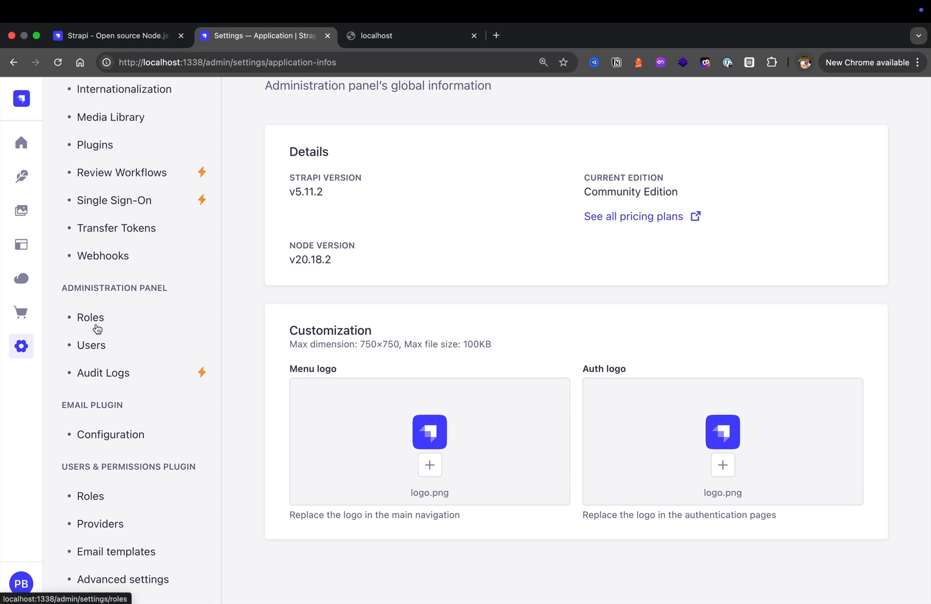
# View the admin Users list, then the admin Roles list with Author, Editor and Super Admin.
pyautogui.click(92, 344)
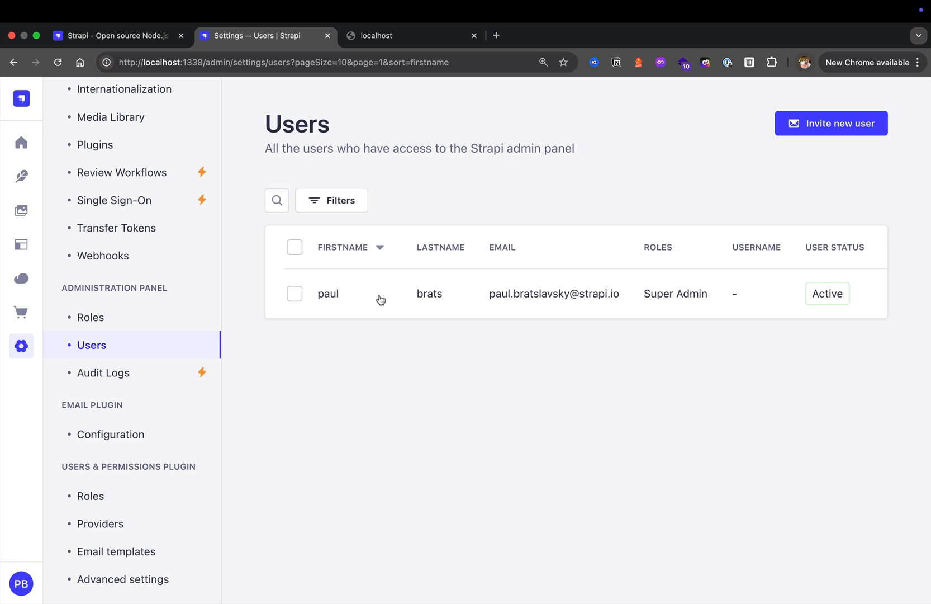
pyautogui.moveTo(396, 296)
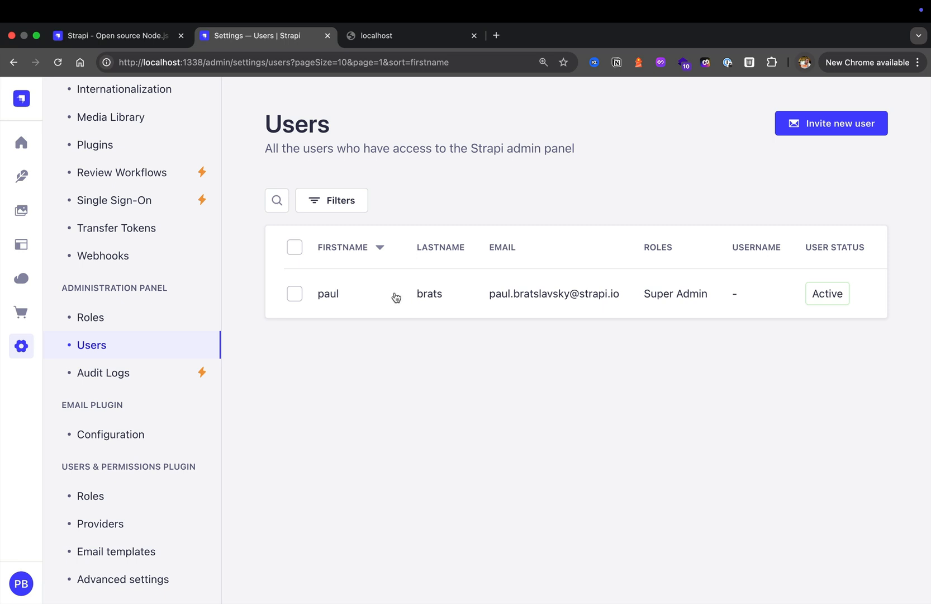
pyautogui.moveTo(292, 413)
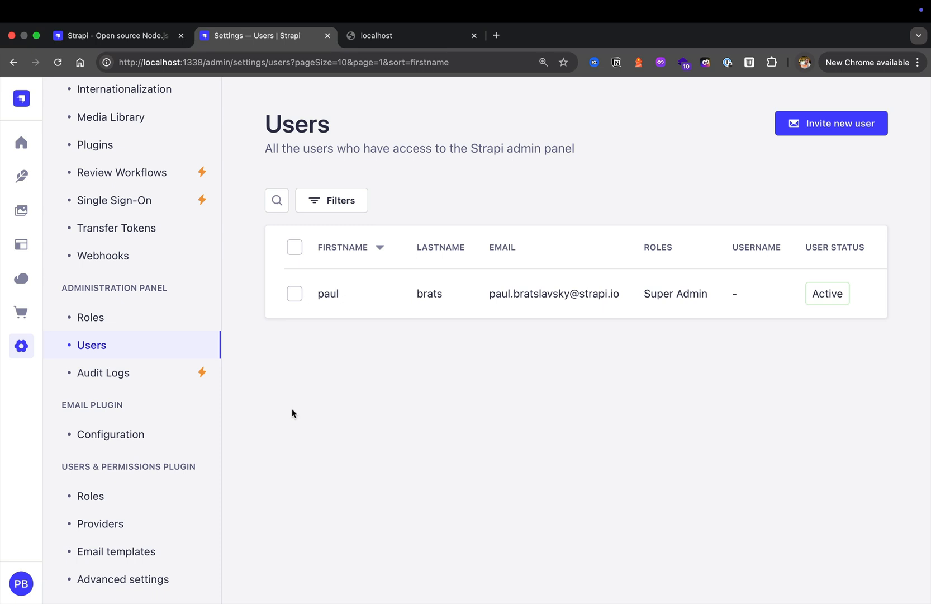
pyautogui.click(91, 316)
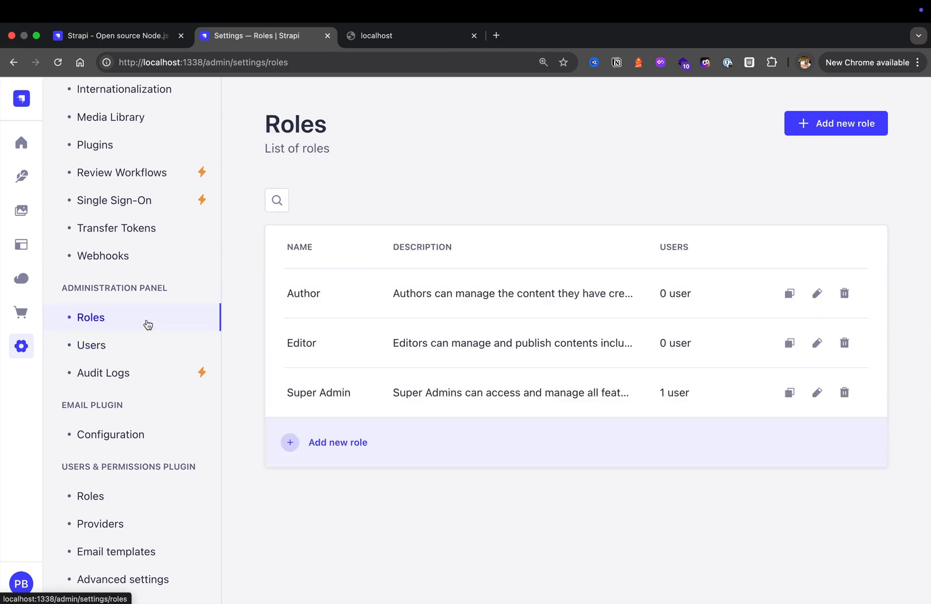
pyautogui.moveTo(379, 343)
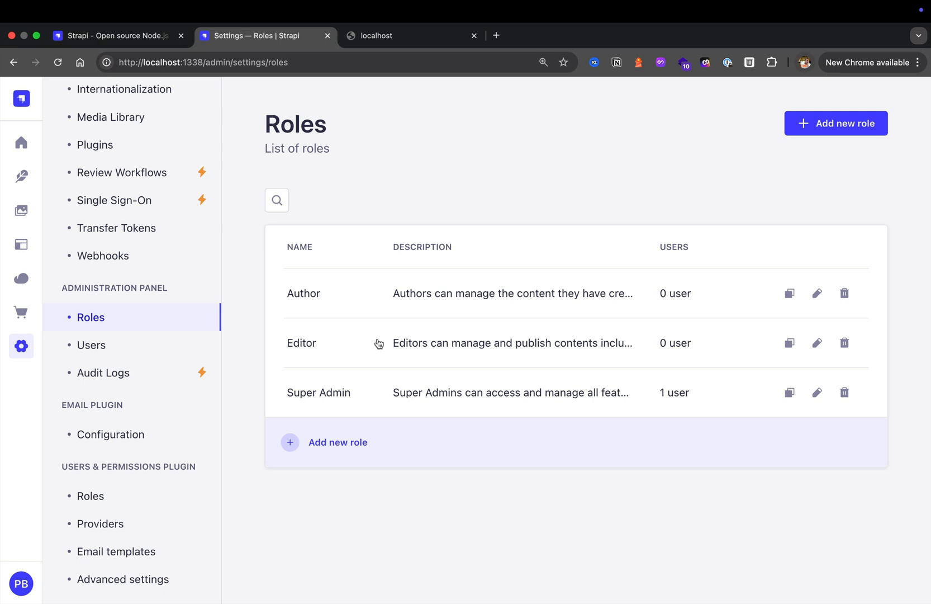
pyautogui.moveTo(418, 346)
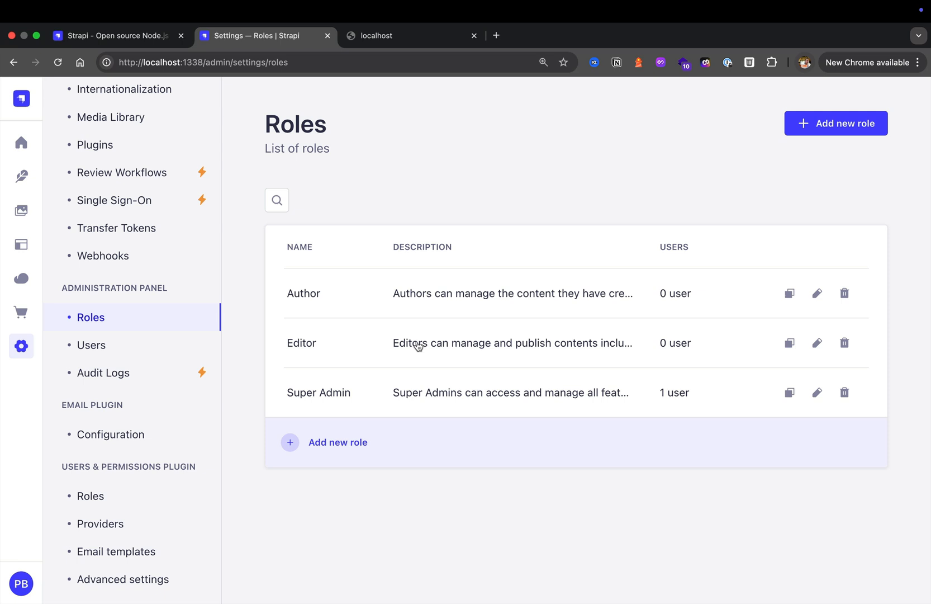
pyautogui.moveTo(380, 345)
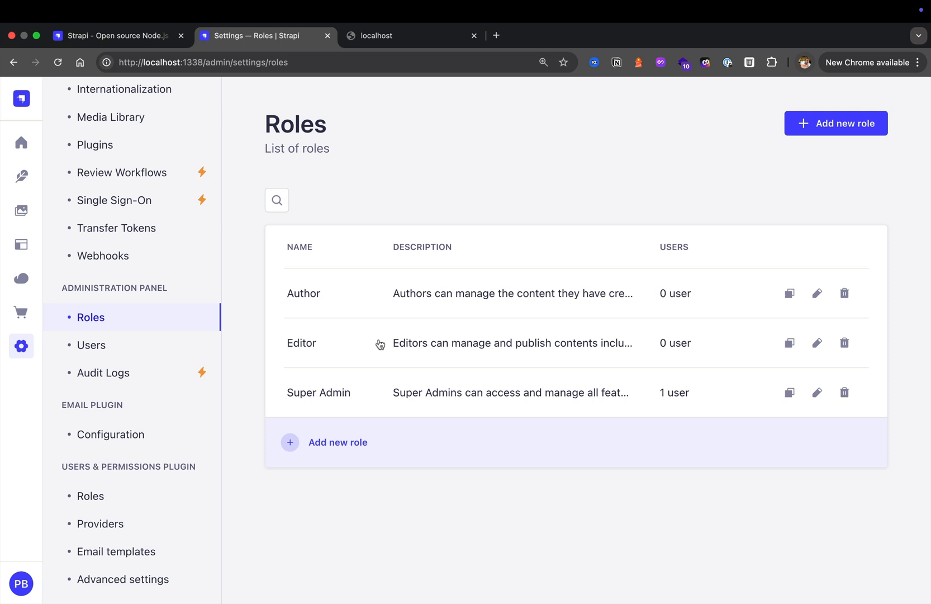
pyautogui.moveTo(356, 361)
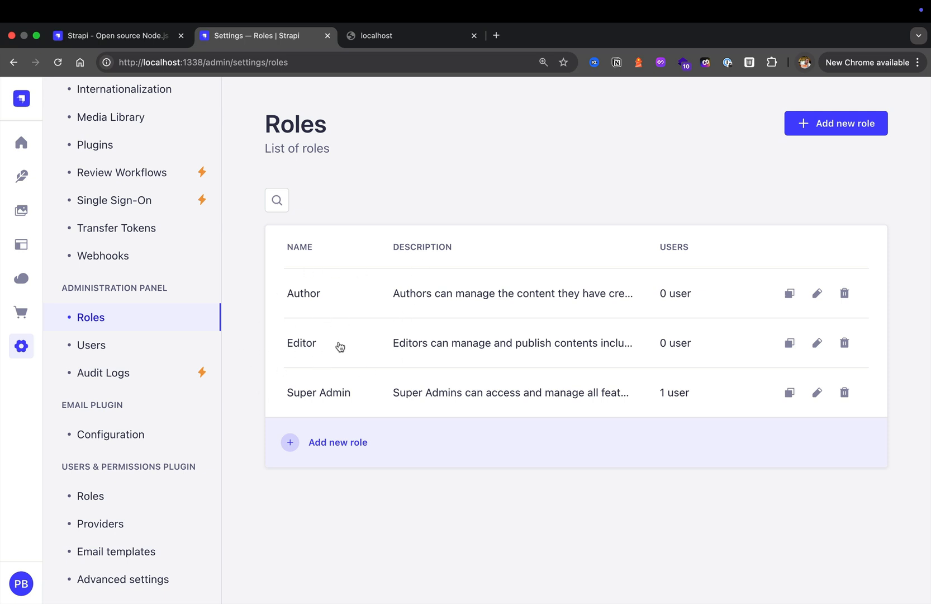
pyautogui.moveTo(395, 316)
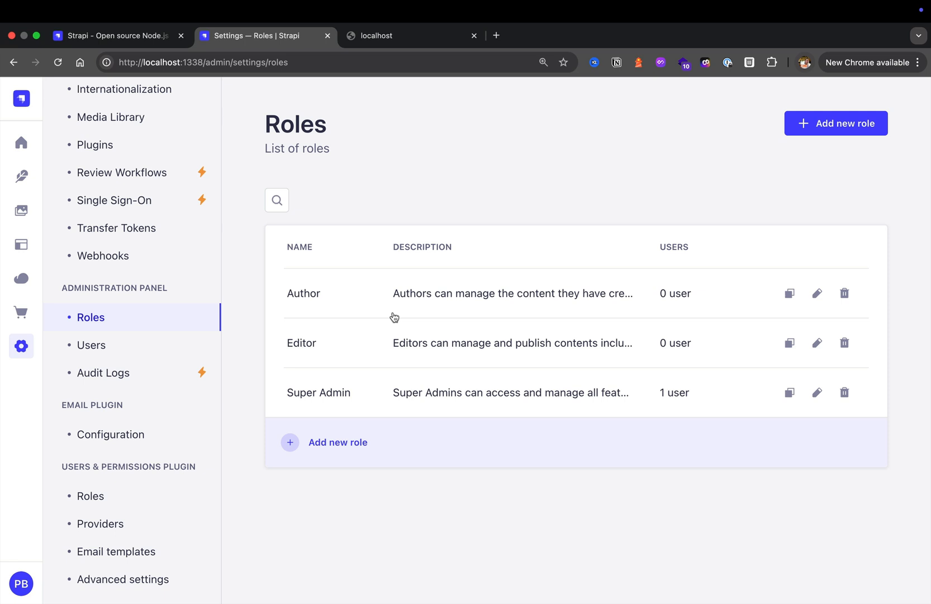
pyautogui.moveTo(384, 361)
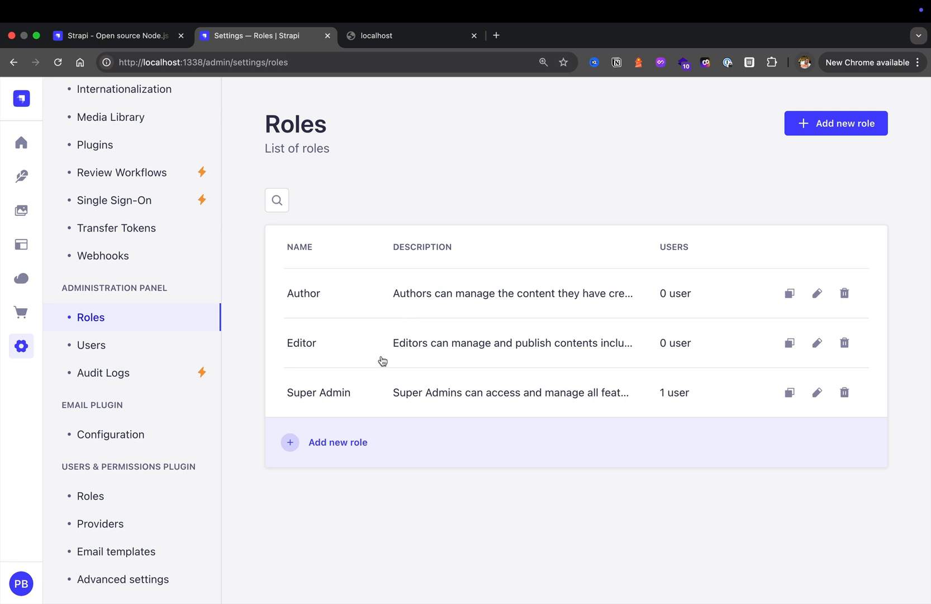
pyautogui.moveTo(396, 404)
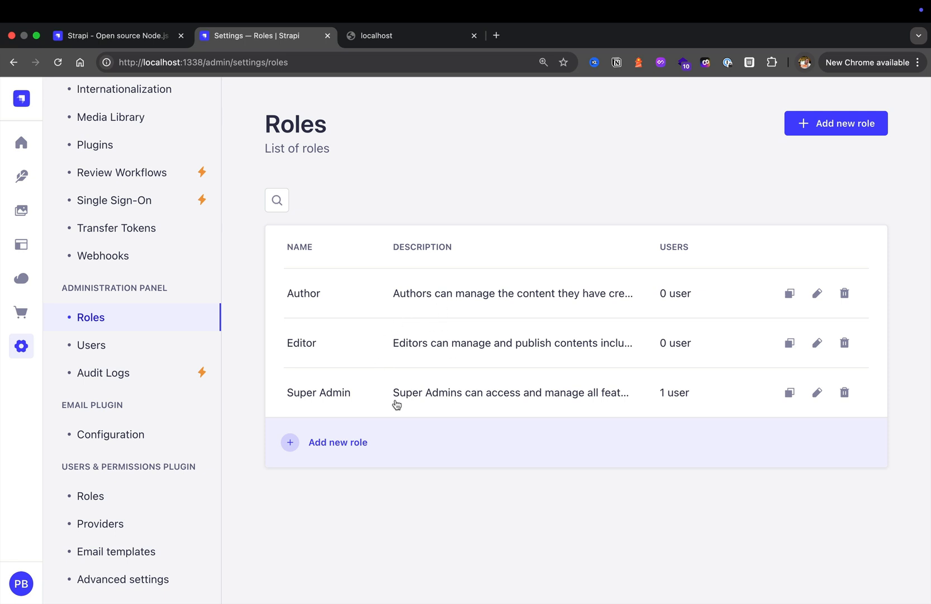
pyautogui.moveTo(422, 511)
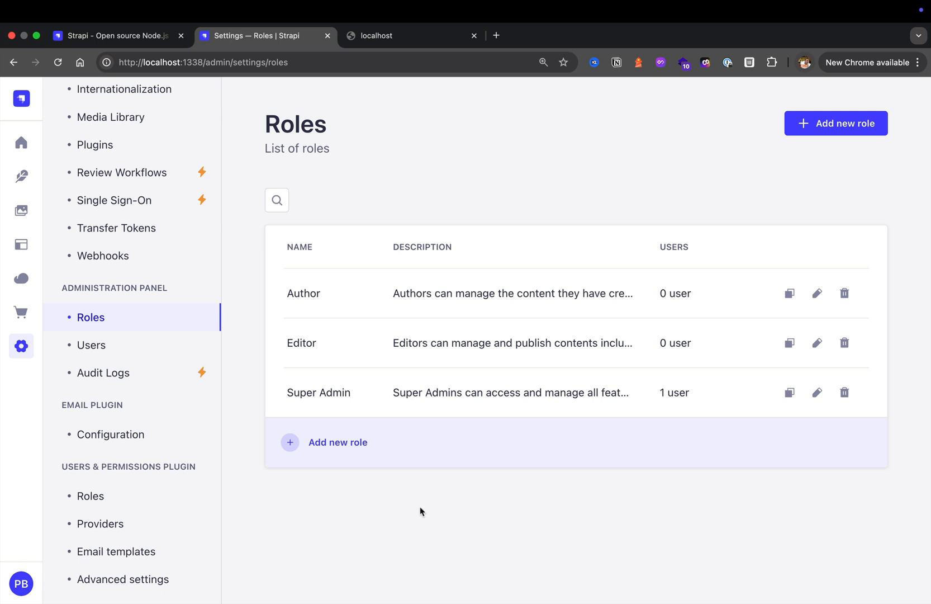
pyautogui.moveTo(493, 459)
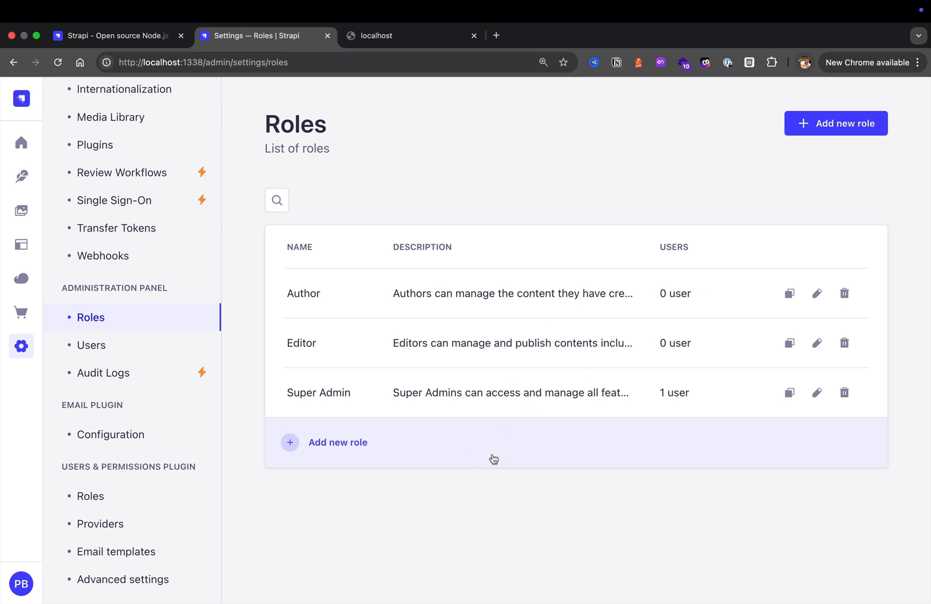
pyautogui.moveTo(425, 484)
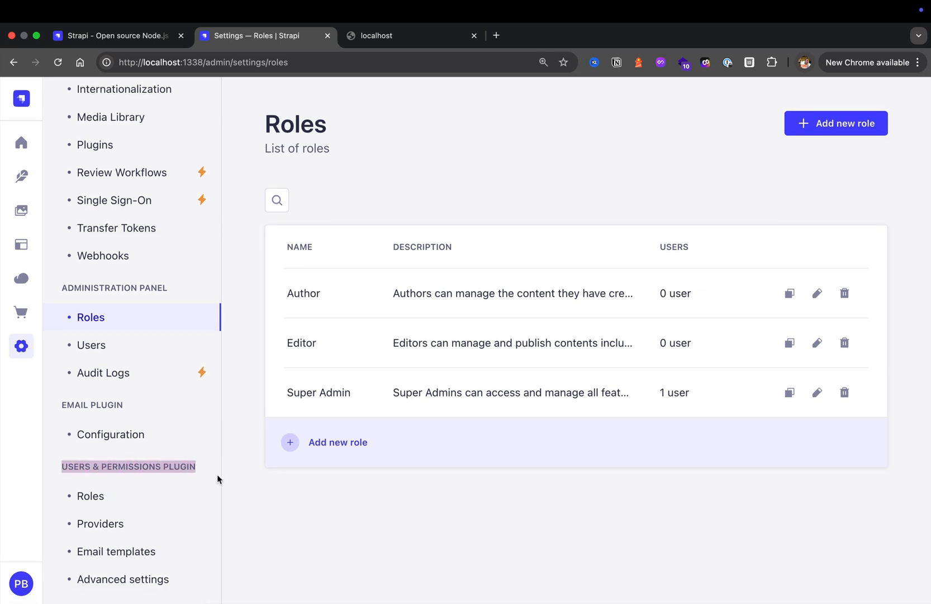
# Show the Users & Permissions roles, Authenticated and Public, each with zero users.
pyautogui.click(90, 495)
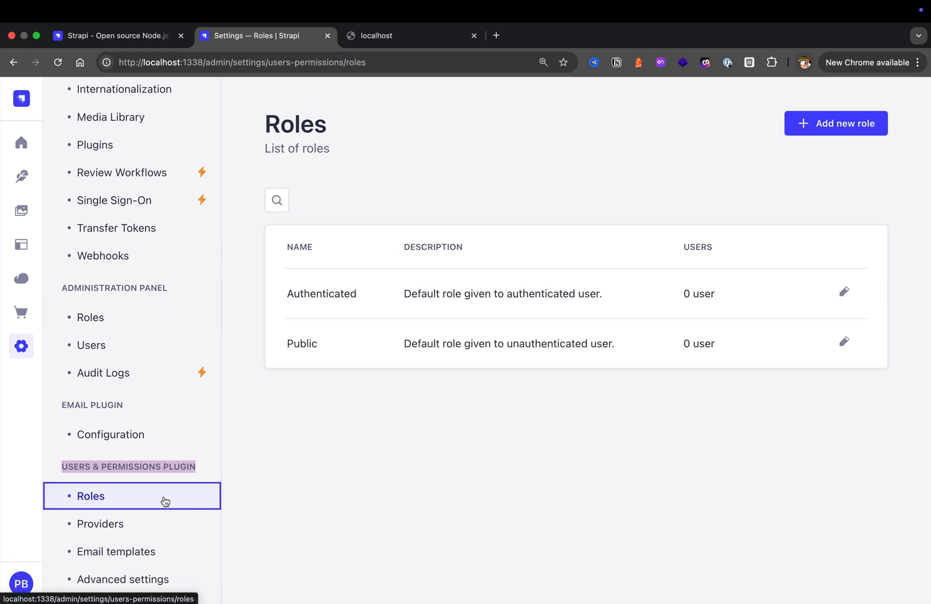
pyautogui.moveTo(246, 486)
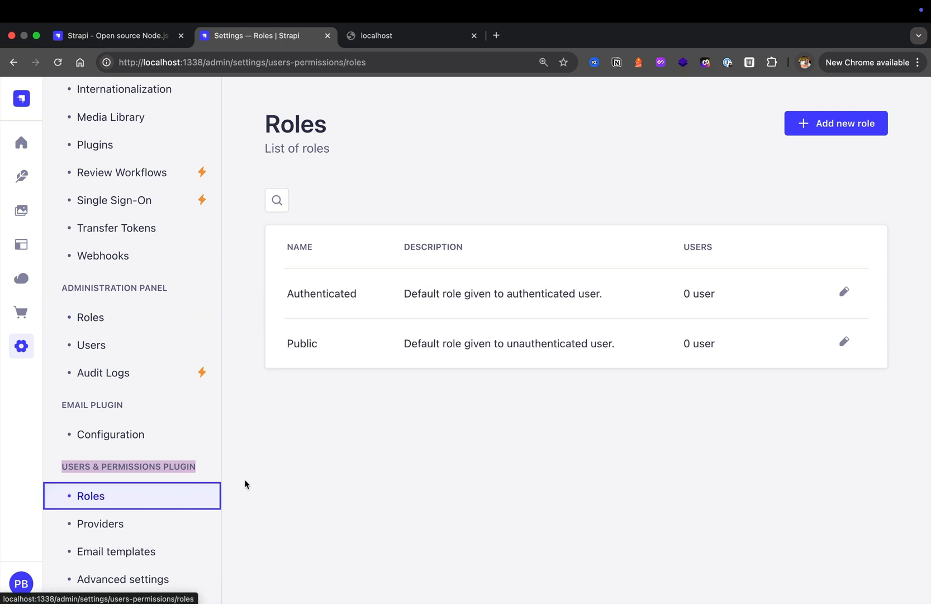
pyautogui.moveTo(333, 346)
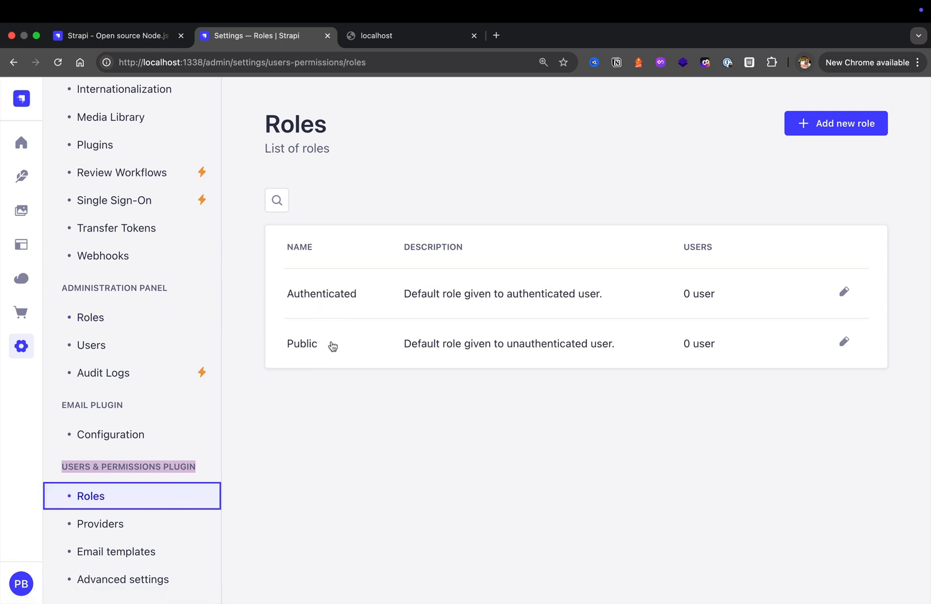
pyautogui.moveTo(359, 340)
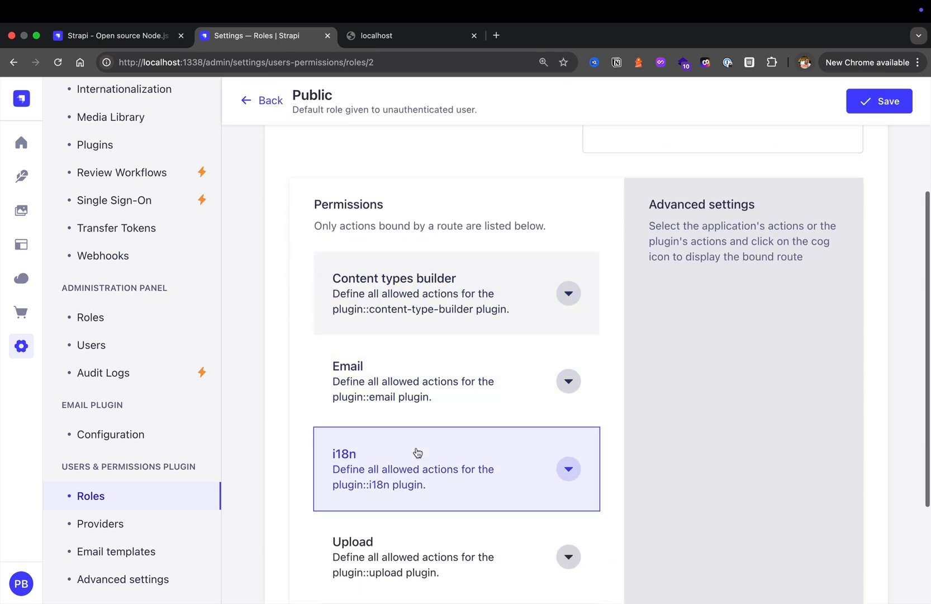
# Scroll the Public role's Permissions section down to the Users-permissions auth actions.
pyautogui.scroll(-3)
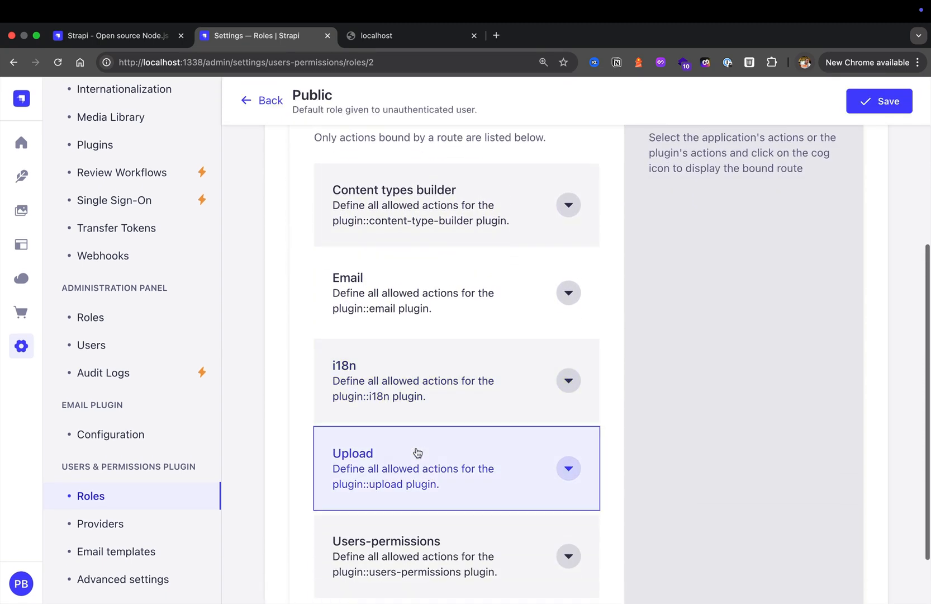
pyautogui.scroll(-3)
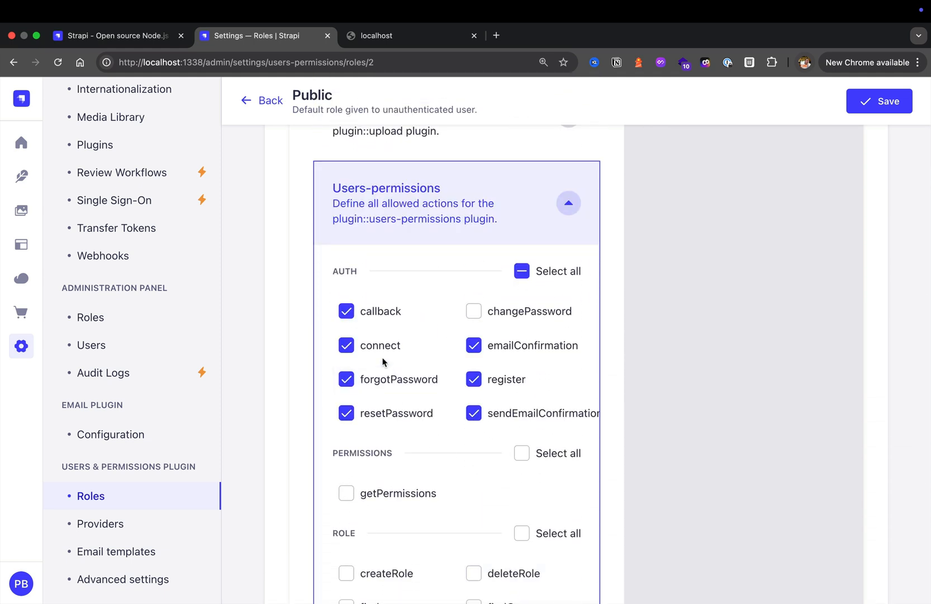
pyautogui.moveTo(516, 379)
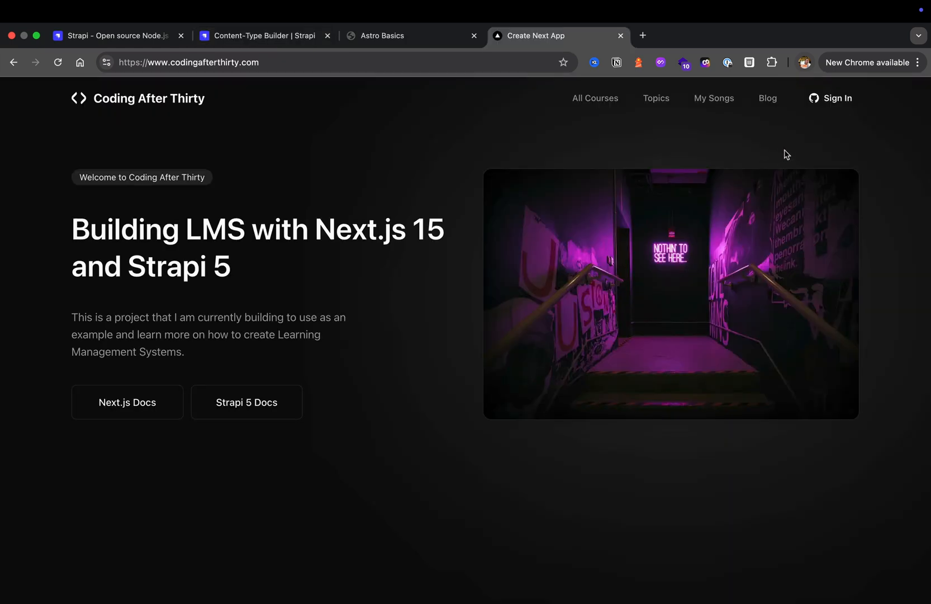
pyautogui.moveTo(787, 134)
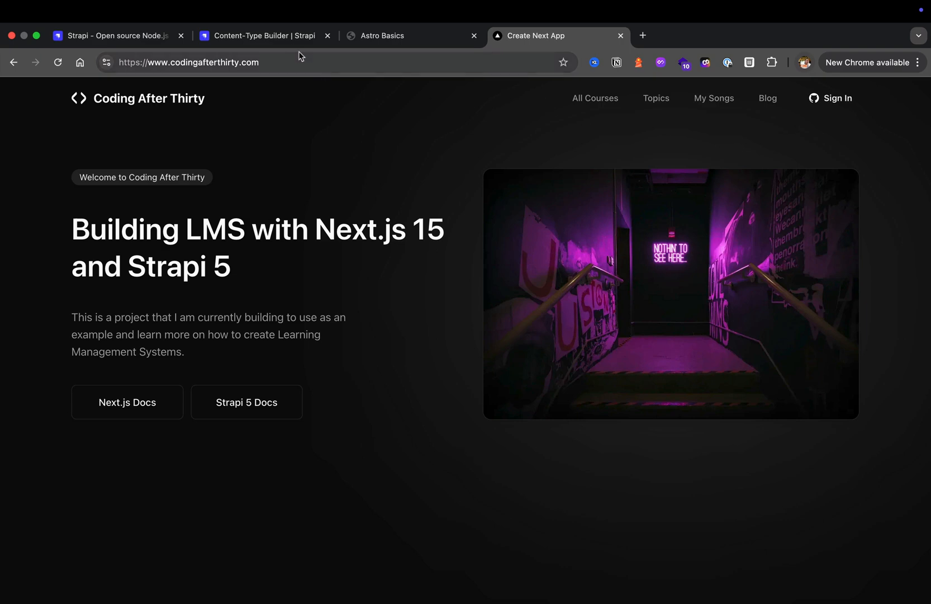
pyautogui.click(264, 36)
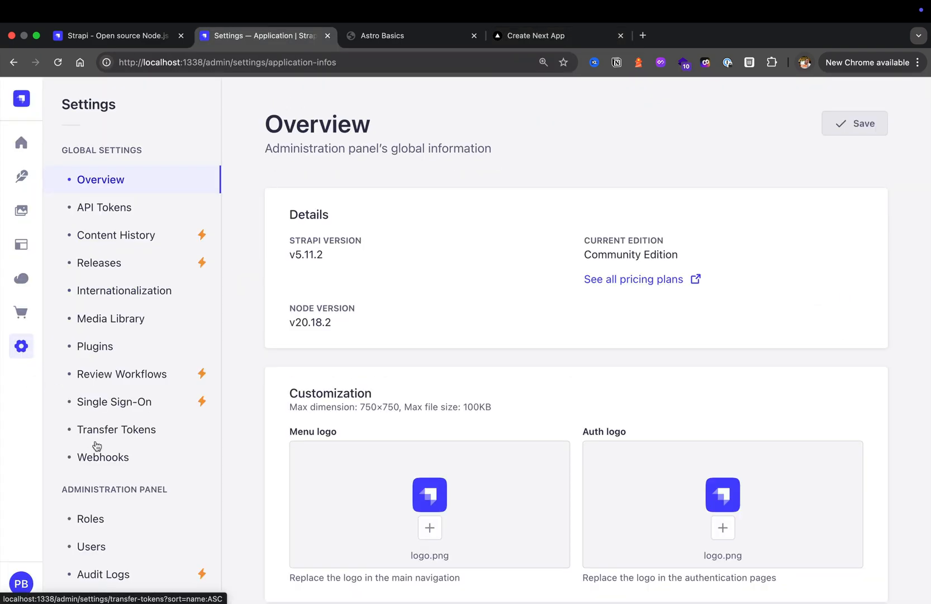
pyautogui.scroll(-3)
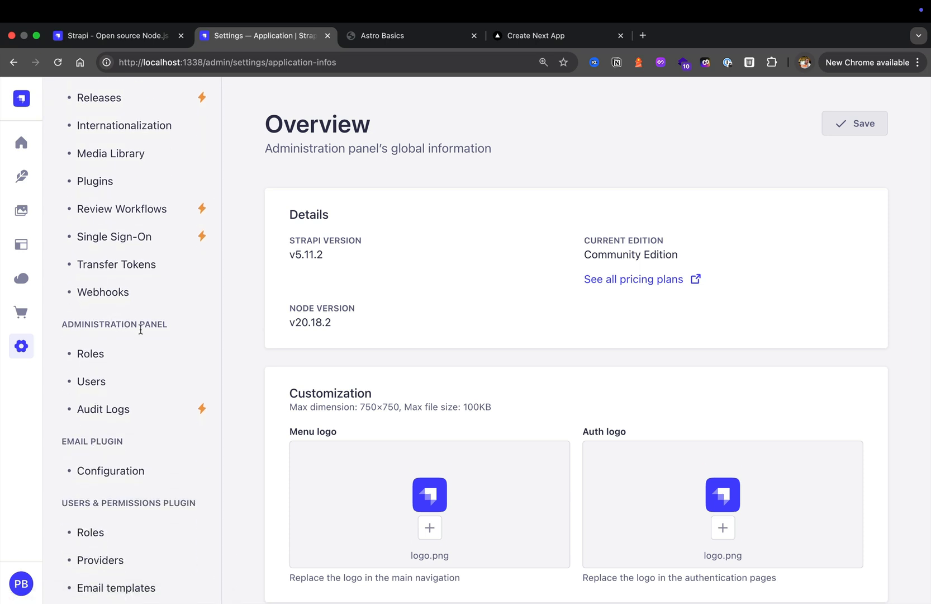
pyautogui.scroll(-3)
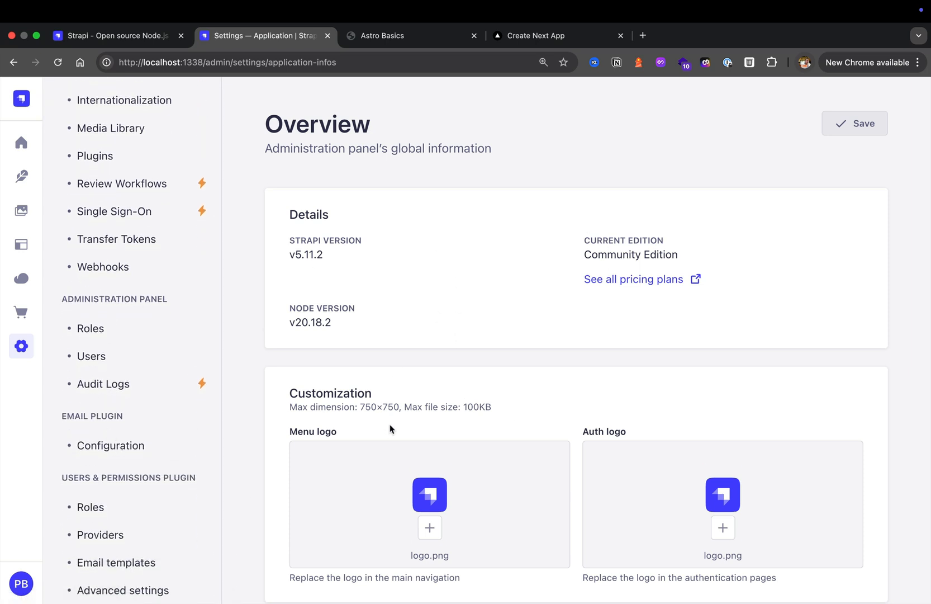
pyautogui.moveTo(202, 453)
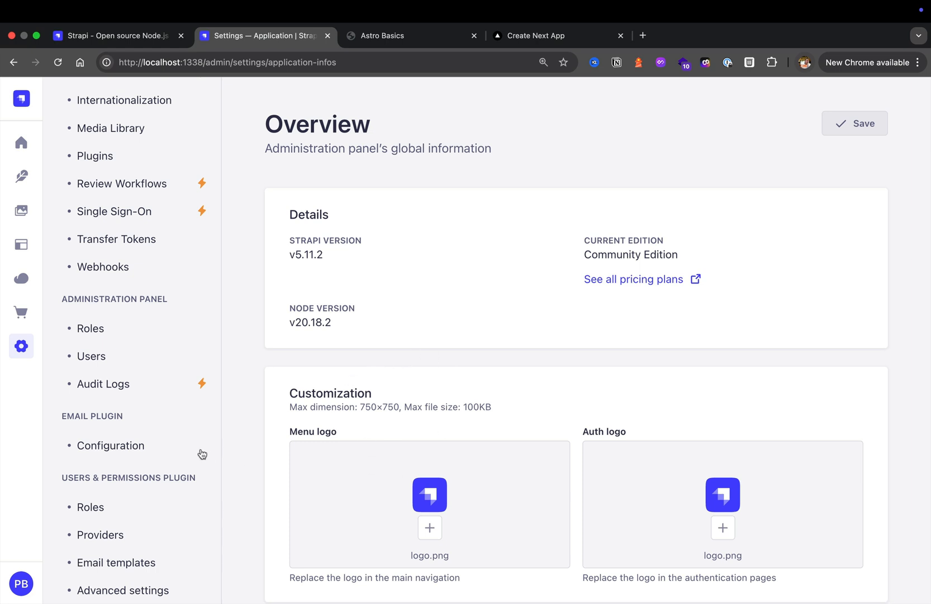
pyautogui.scroll(-3)
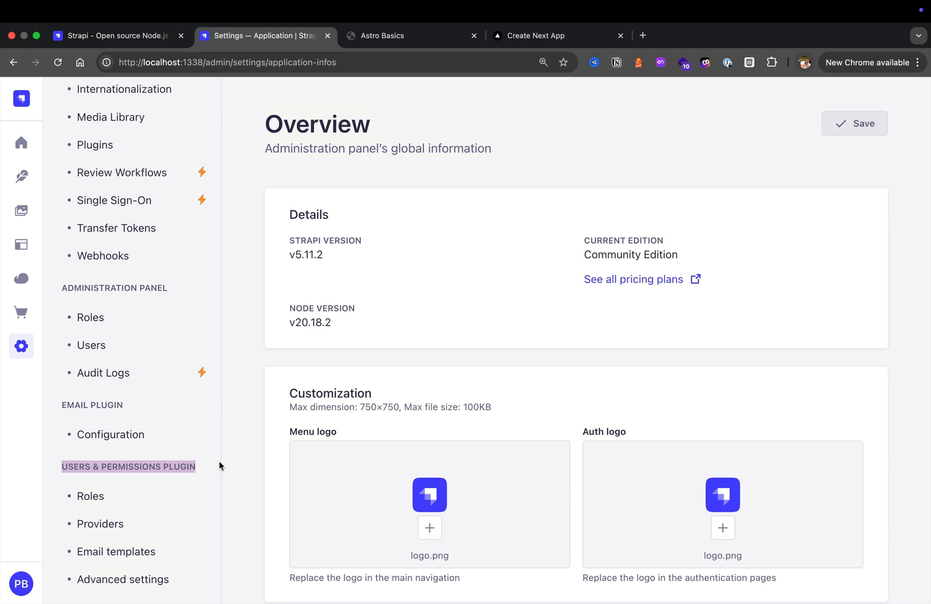
pyautogui.moveTo(364, 295)
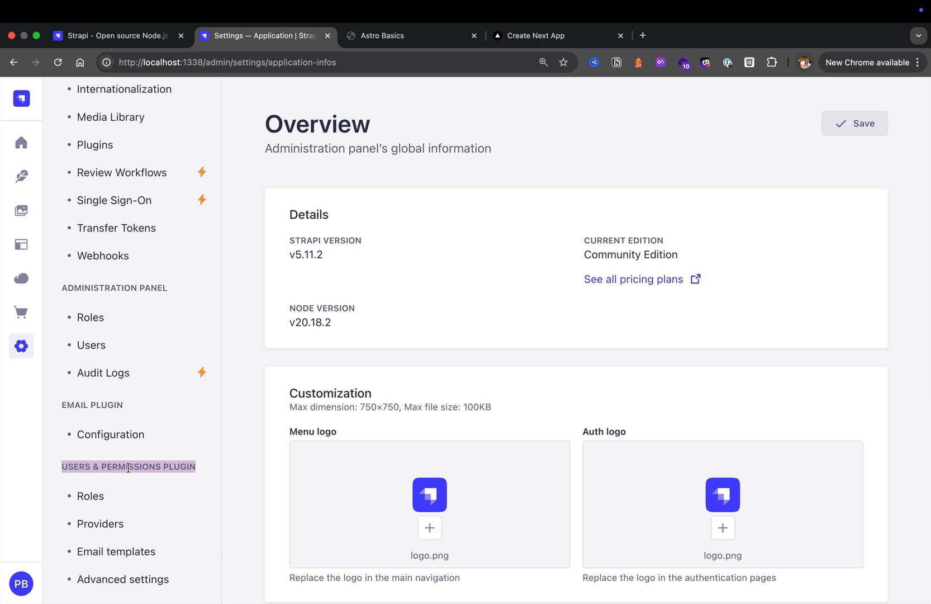
pyautogui.click(558, 35)
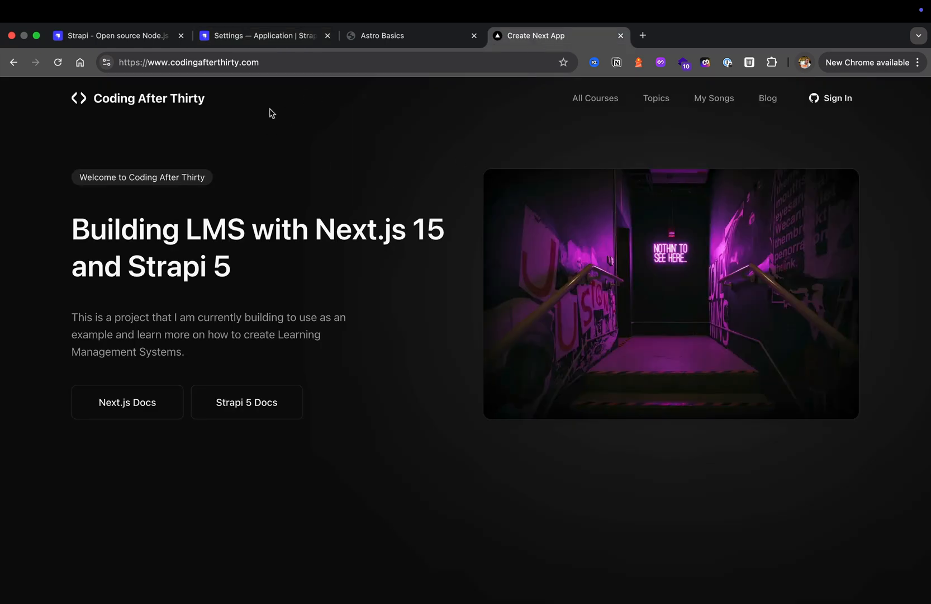
pyautogui.moveTo(296, 119)
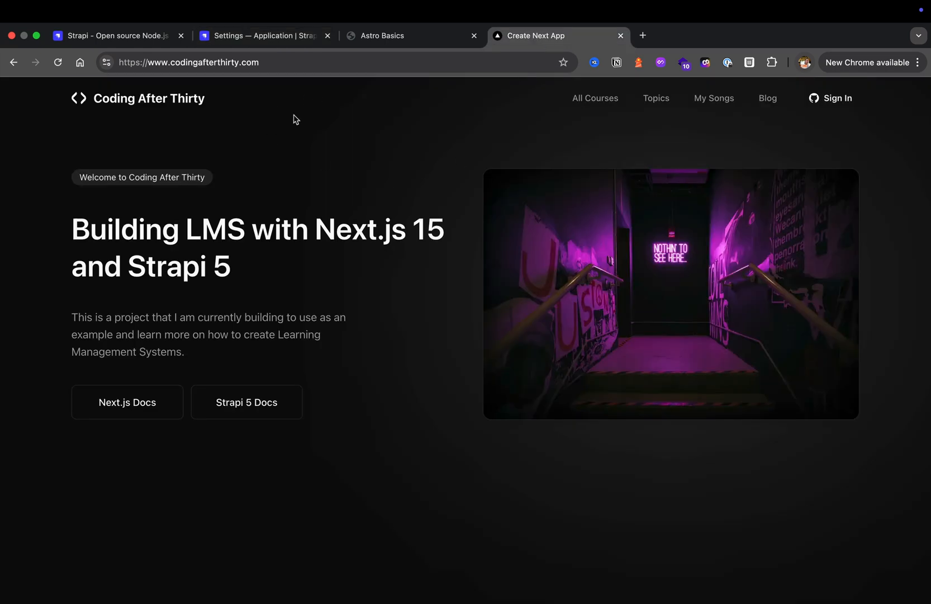
pyautogui.moveTo(416, 149)
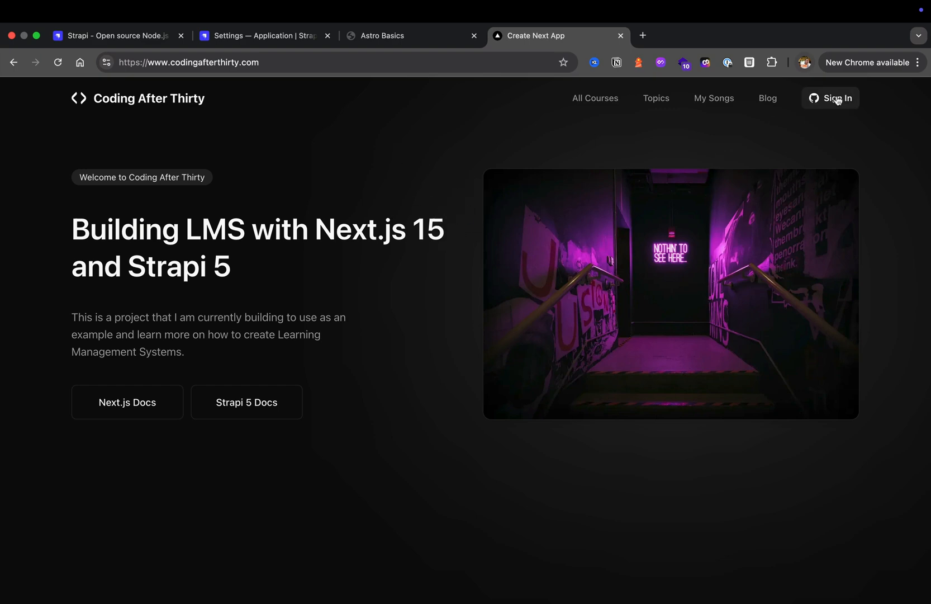
# Sign in to the course site, play the Getting Started With Strapi 5 lesson, then return to Strapi.
pyautogui.click(831, 98)
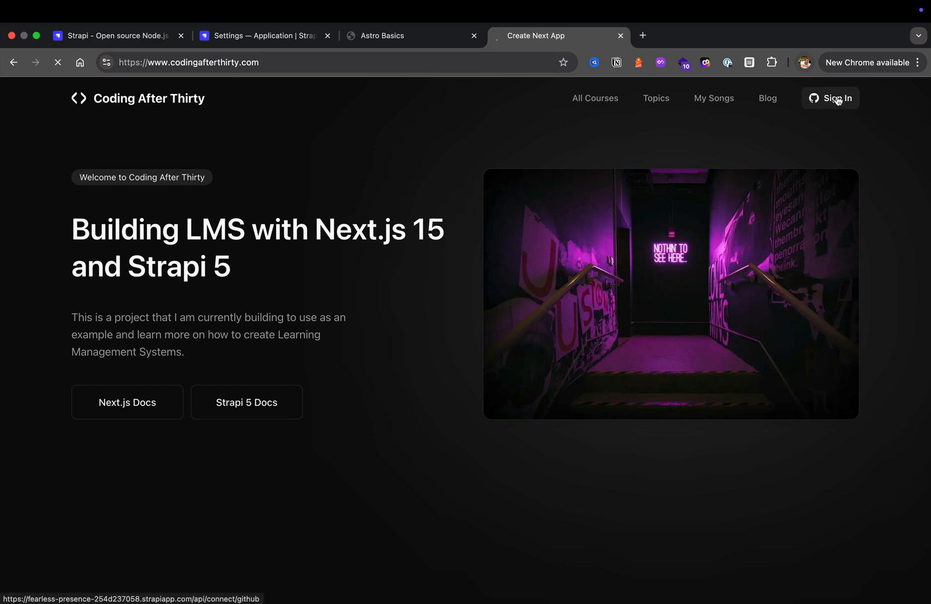
pyautogui.click(837, 99)
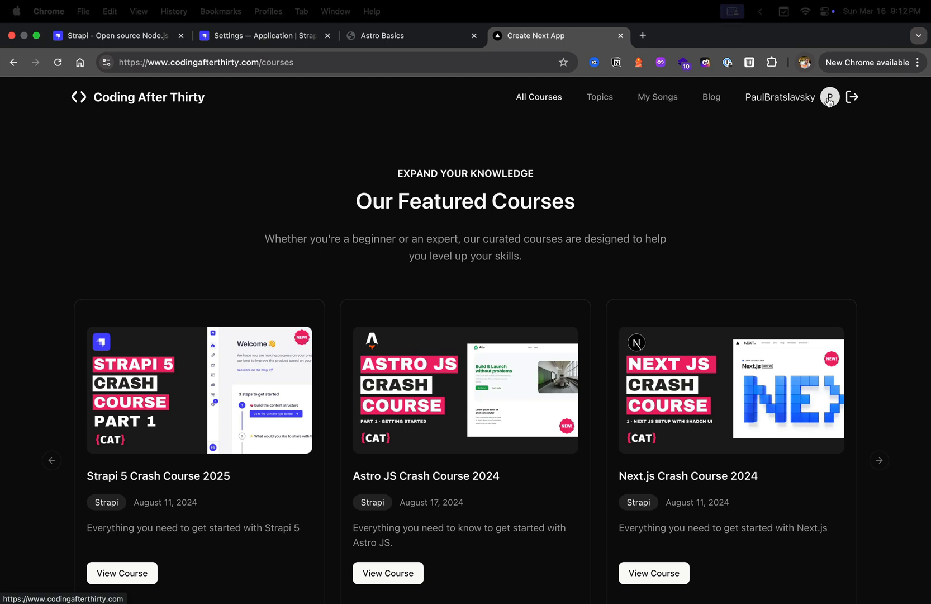
pyautogui.scroll(-3)
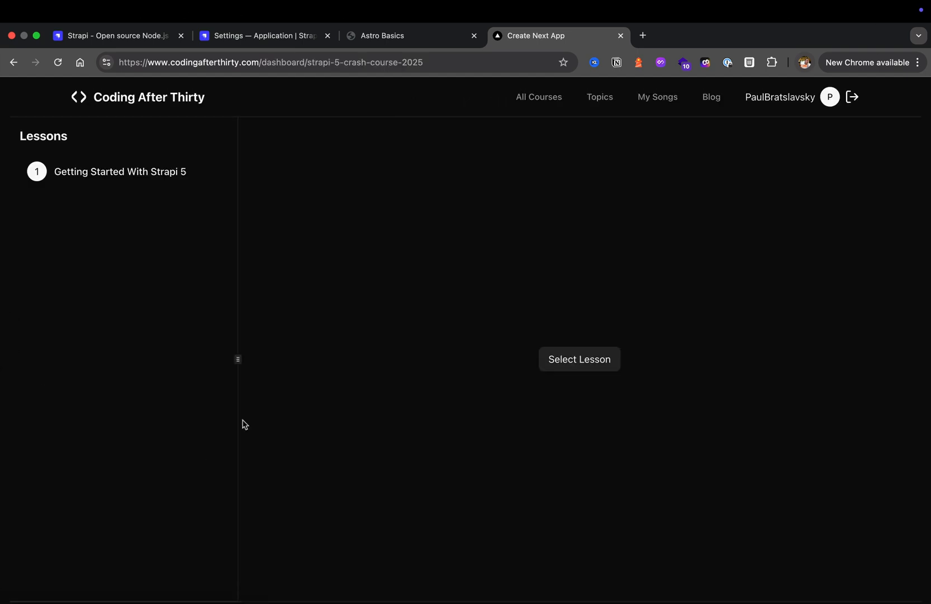
pyautogui.click(120, 171)
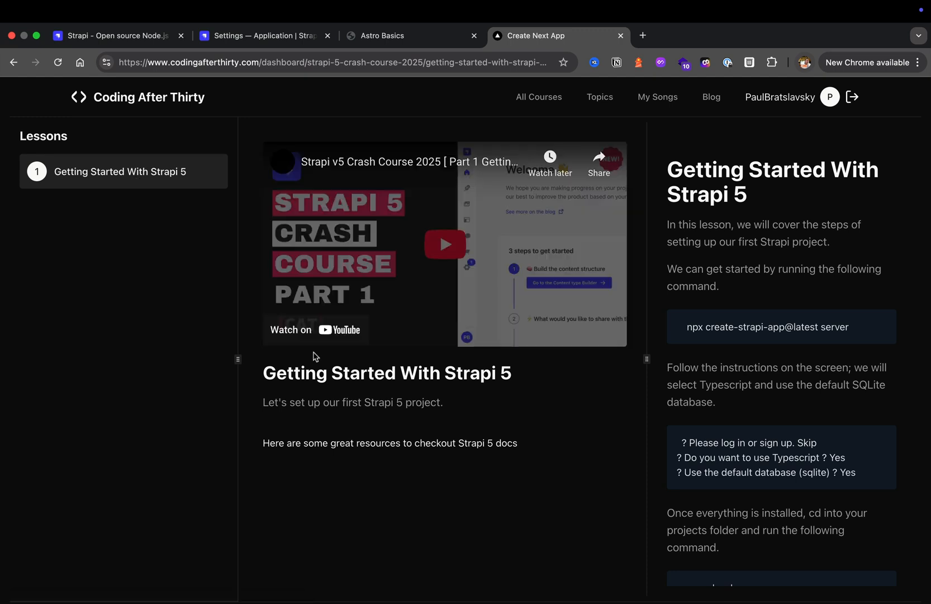
pyautogui.click(445, 243)
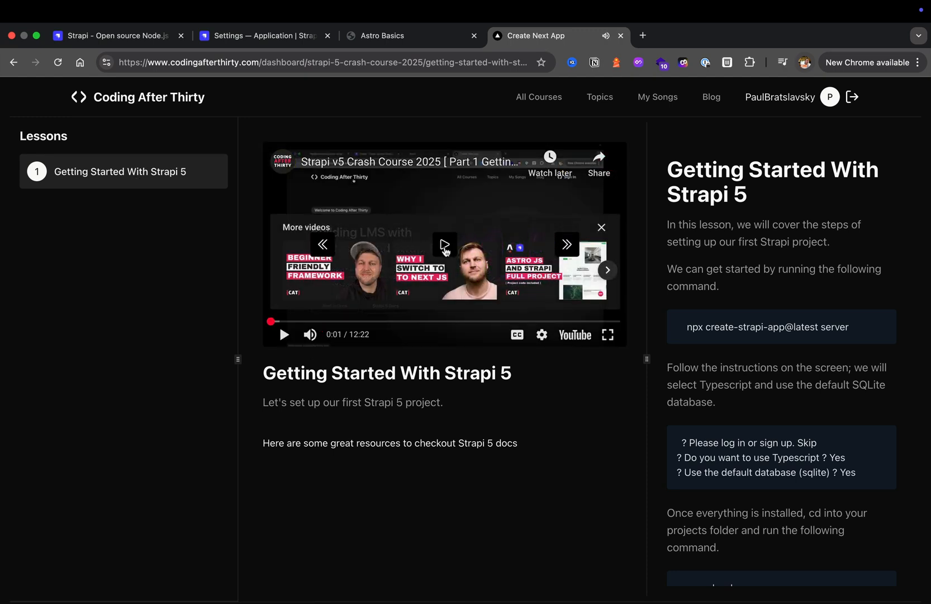
pyautogui.moveTo(183, 227)
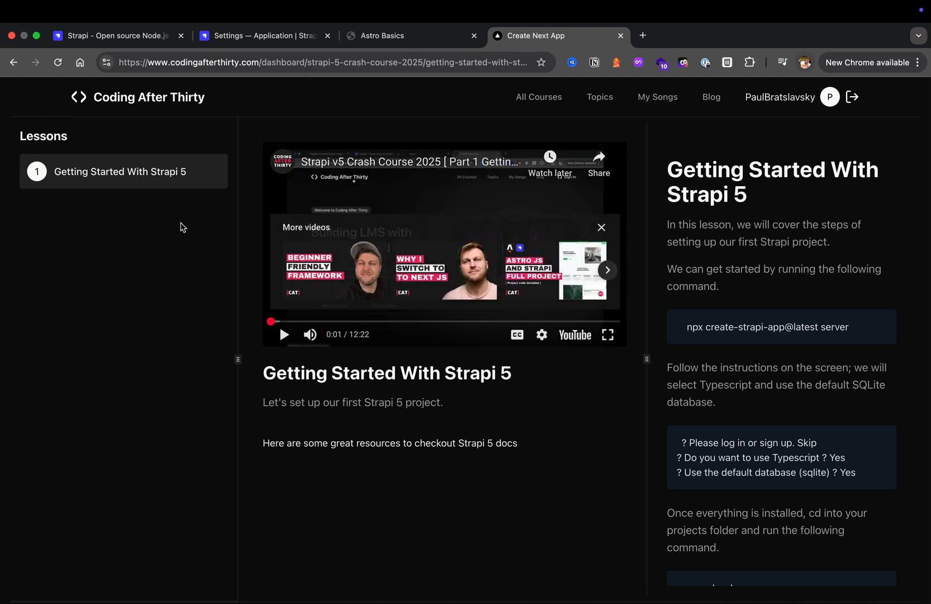
pyautogui.moveTo(420, 243)
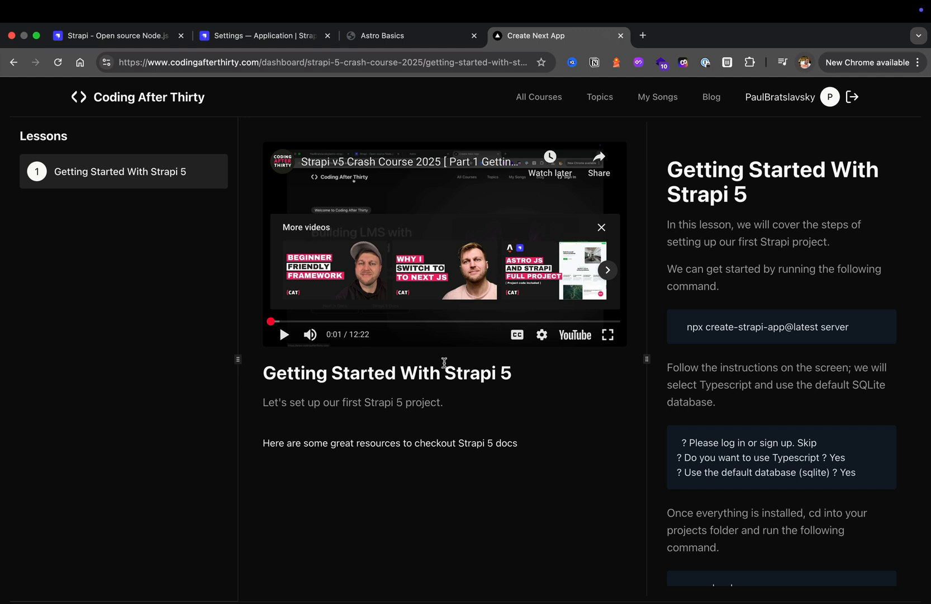
pyautogui.moveTo(250, 126)
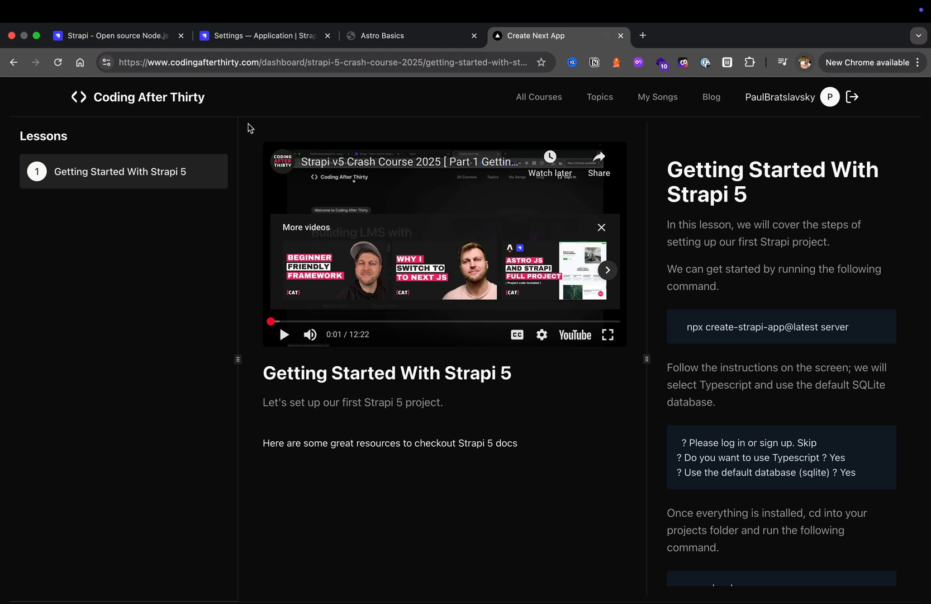
pyautogui.moveTo(348, 205)
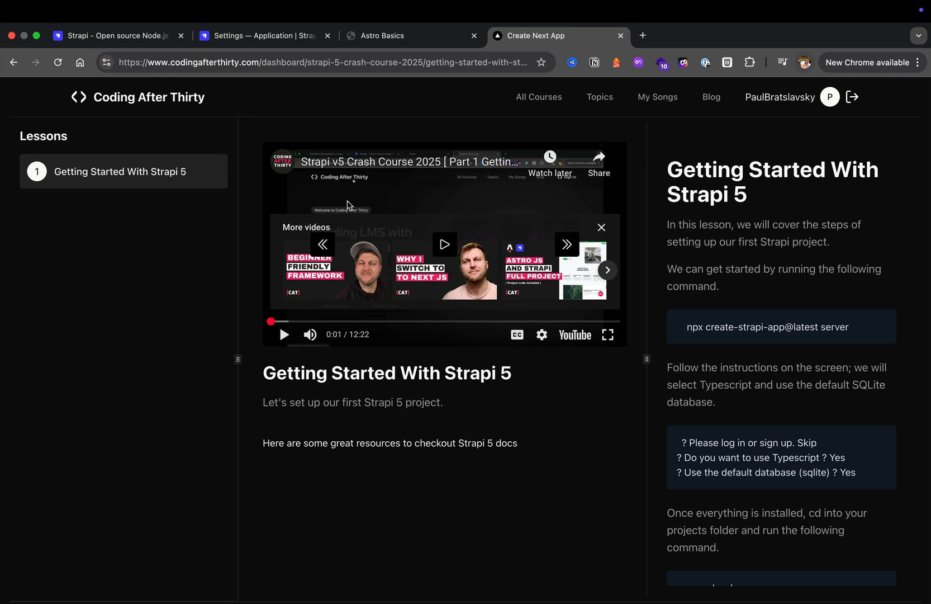
pyautogui.moveTo(525, 309)
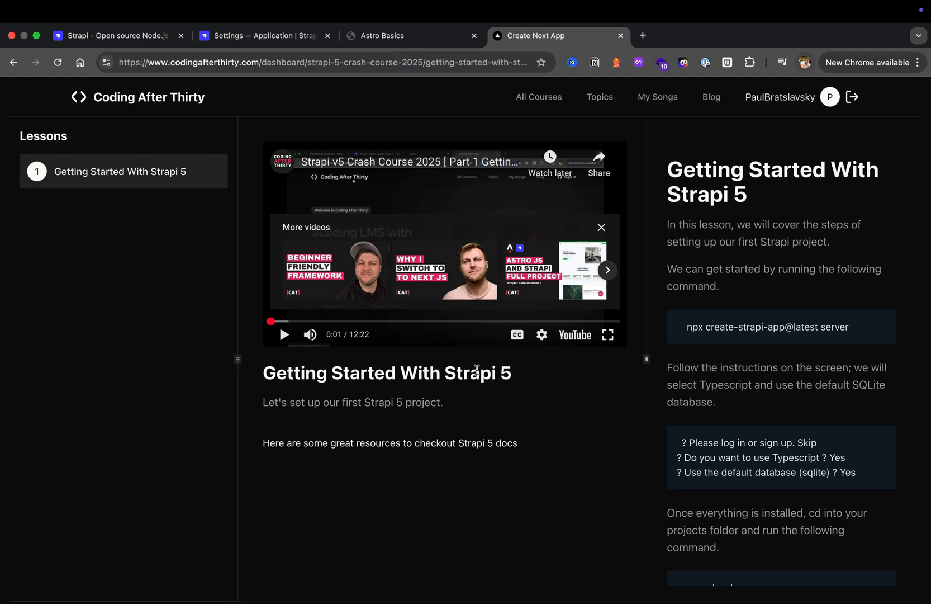
pyautogui.click(263, 36)
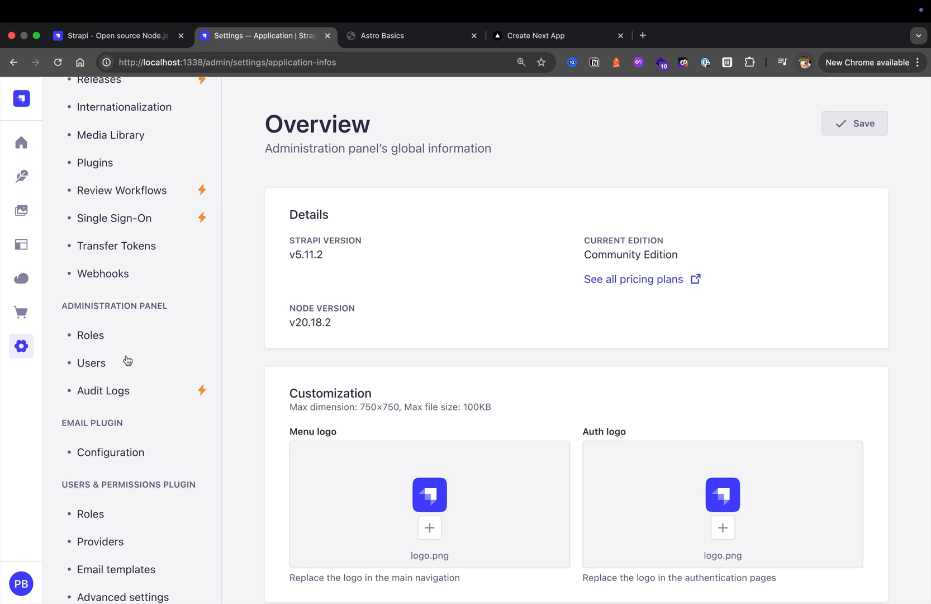
pyautogui.moveTo(137, 372)
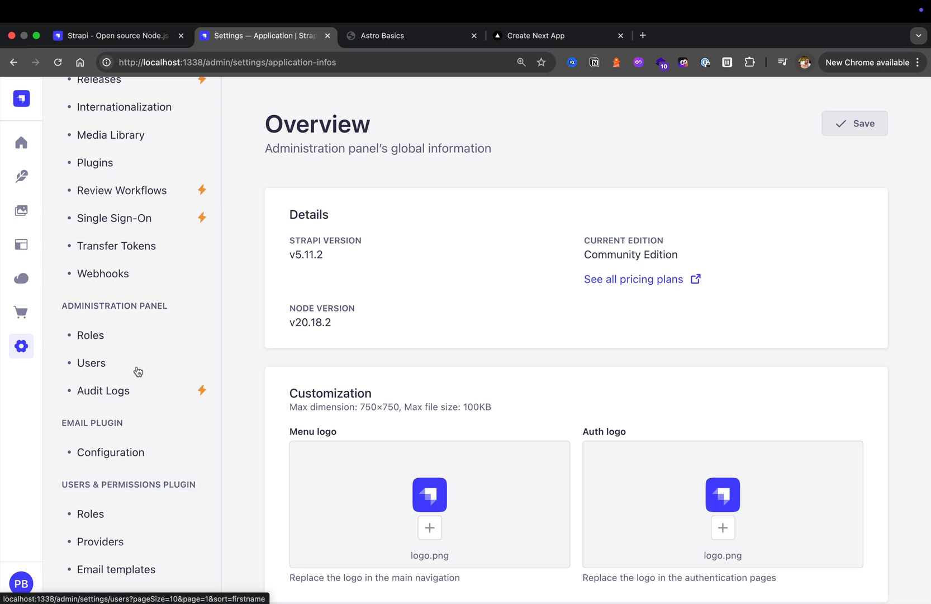
pyautogui.moveTo(138, 371)
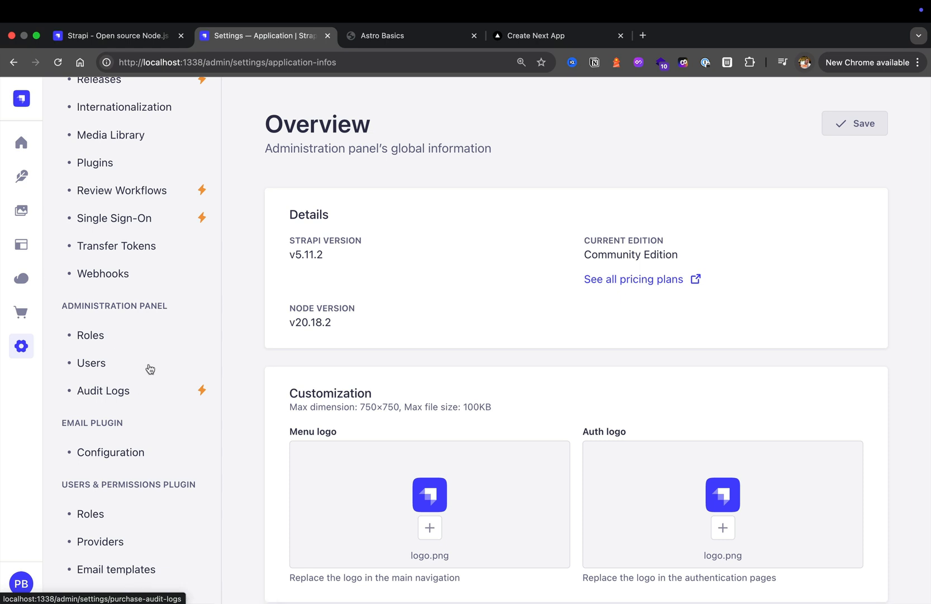
pyautogui.moveTo(140, 361)
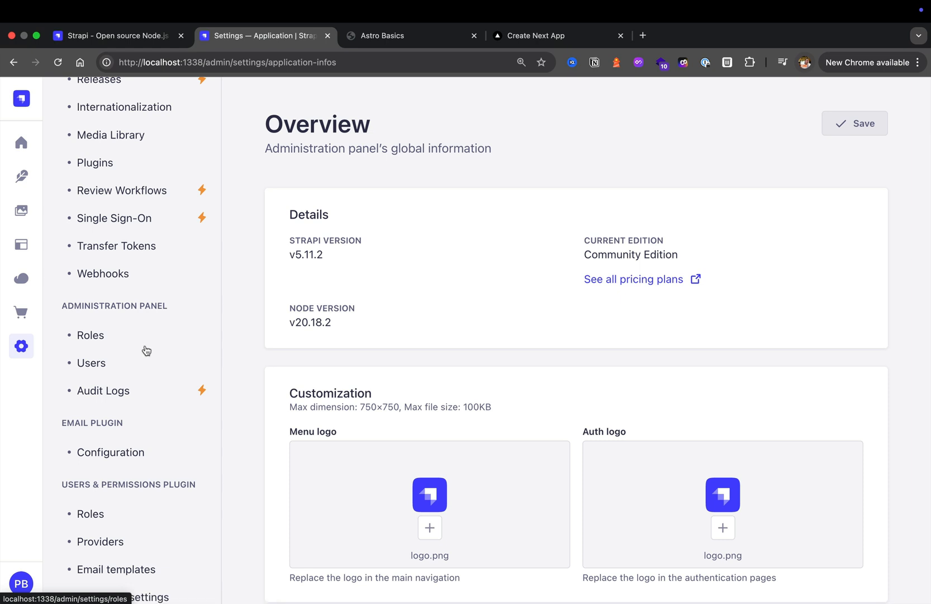
# Reopen the Public role's permission editor from the Users & Permissions Roles list.
pyautogui.scroll(-3)
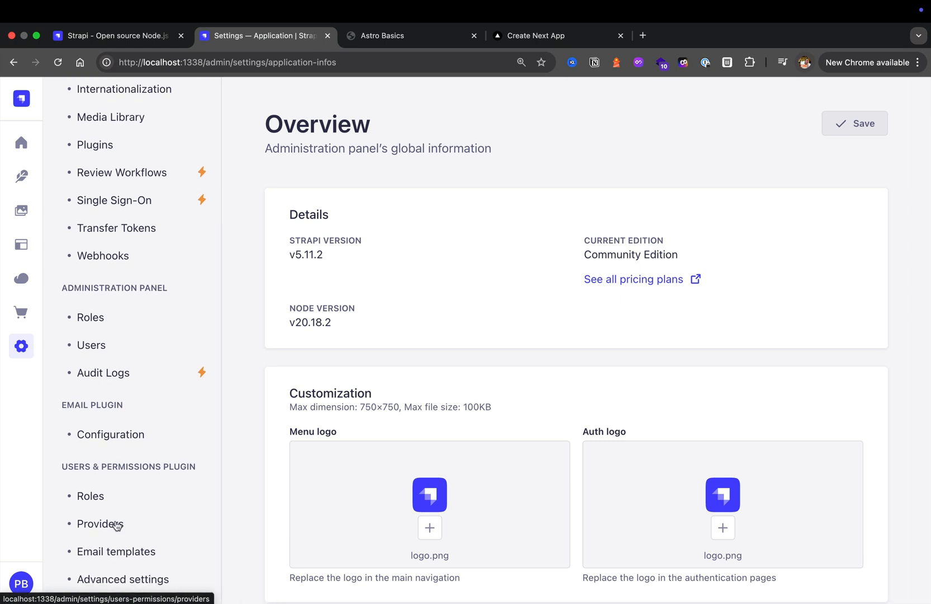
pyautogui.moveTo(138, 557)
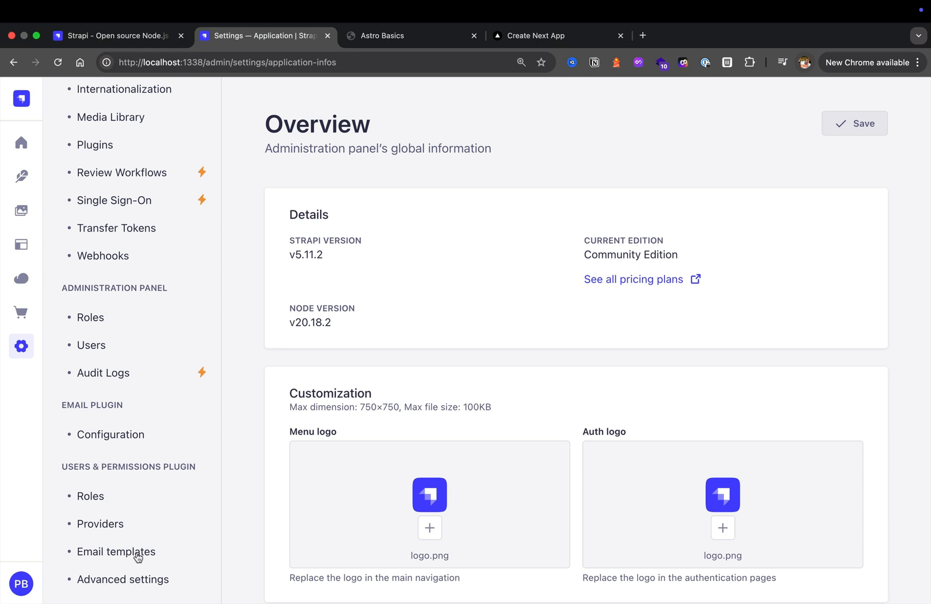
pyautogui.moveTo(110, 288)
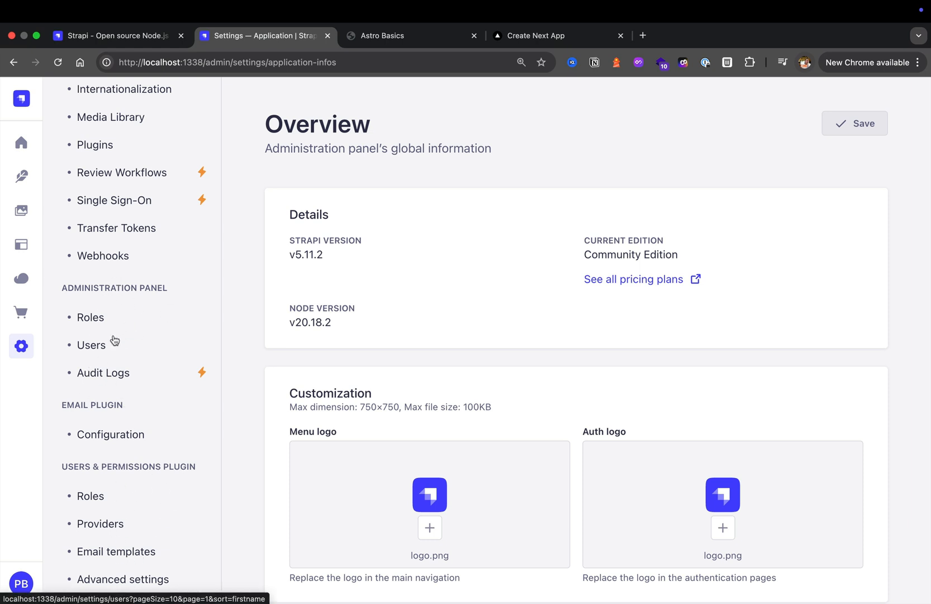
pyautogui.click(91, 496)
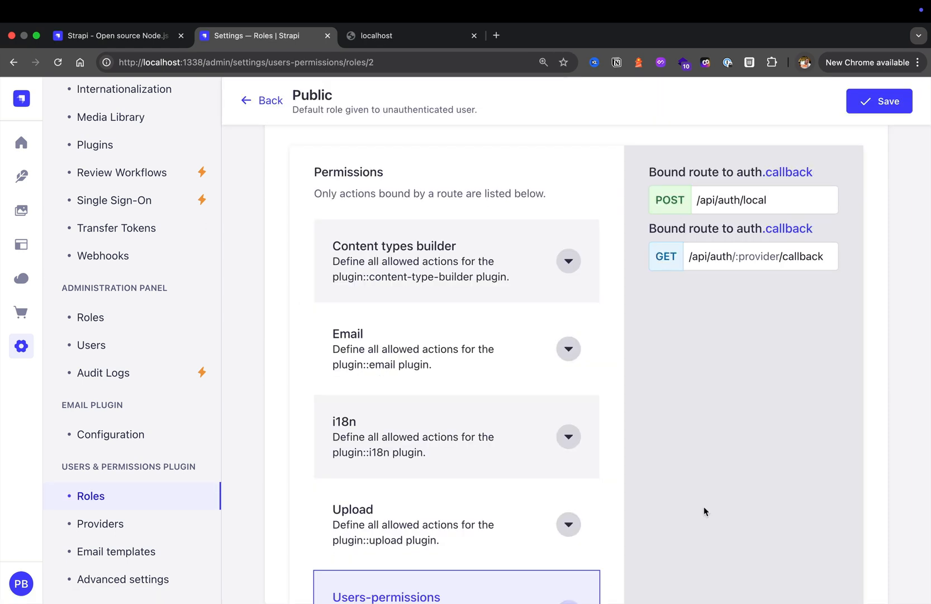
pyautogui.moveTo(702, 496)
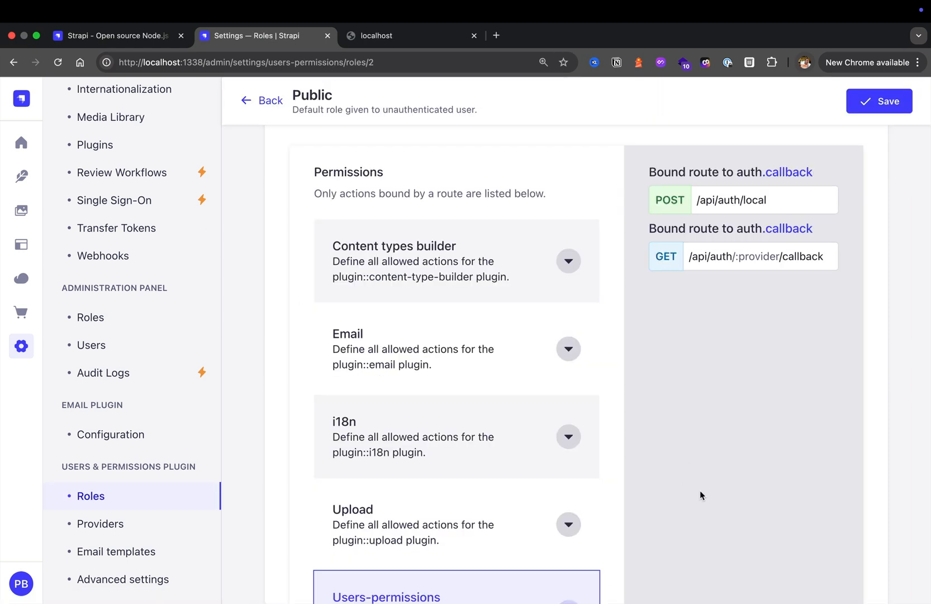
pyautogui.moveTo(588, 479)
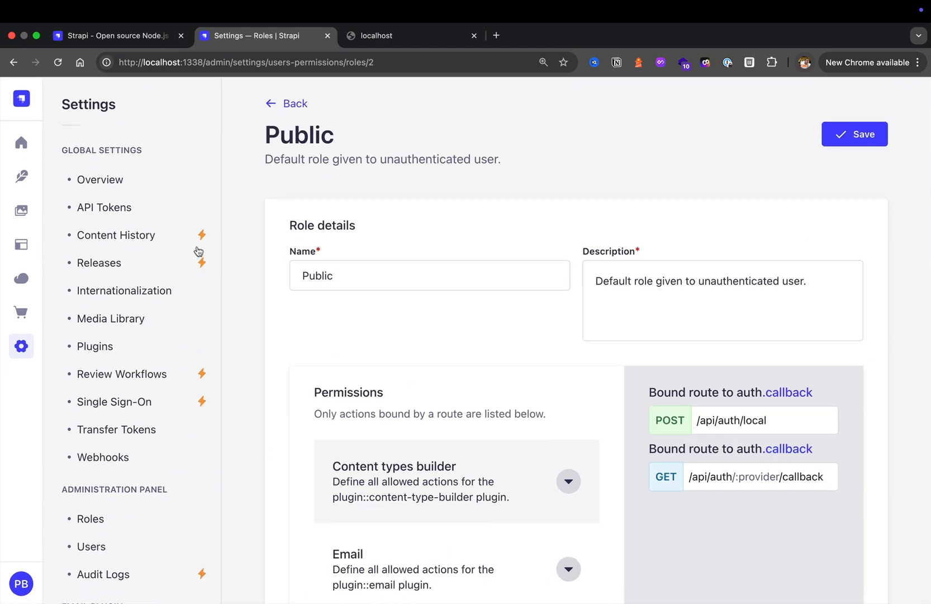
pyautogui.moveTo(21, 243)
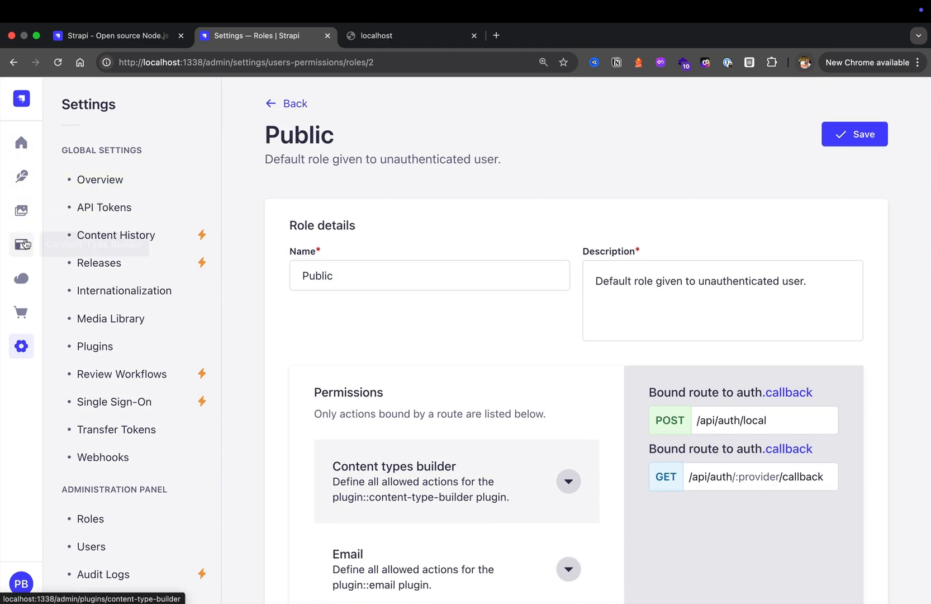
pyautogui.click(21, 244)
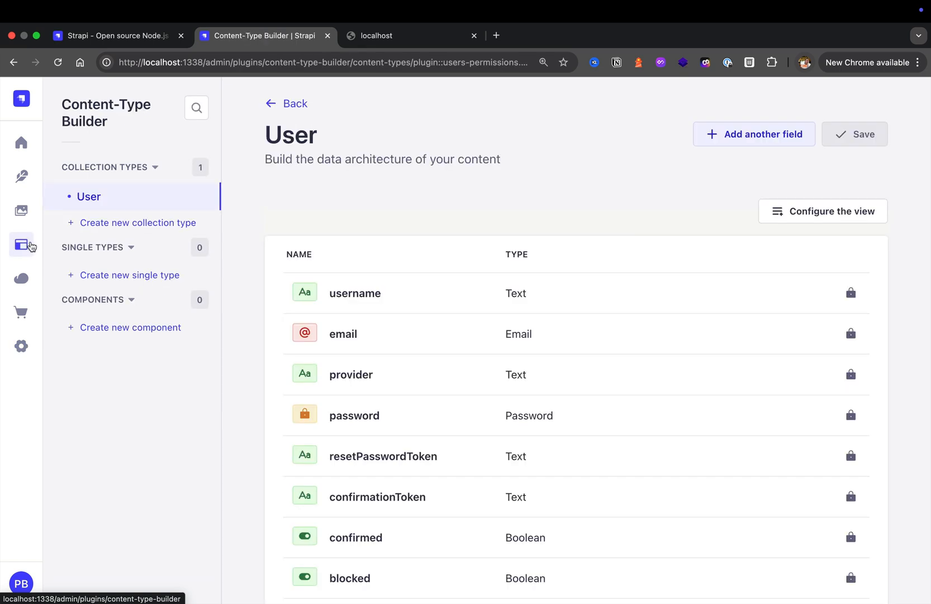
pyautogui.moveTo(135, 371)
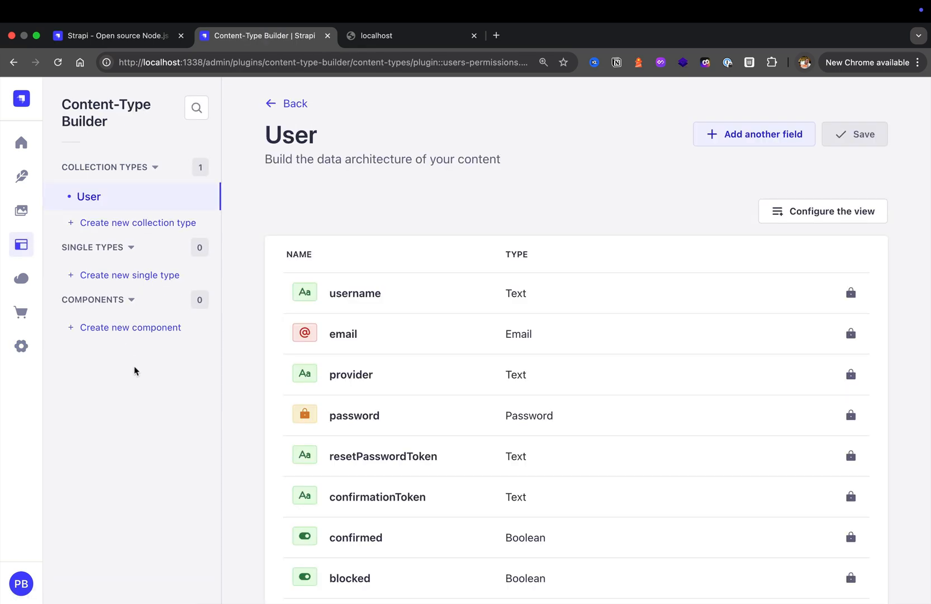
pyautogui.moveTo(130, 277)
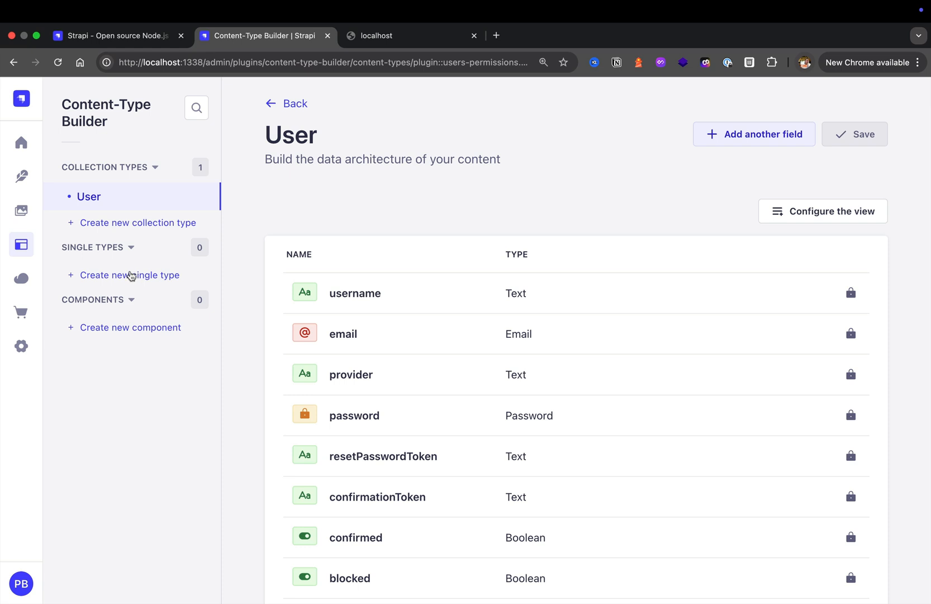
pyautogui.moveTo(130, 278)
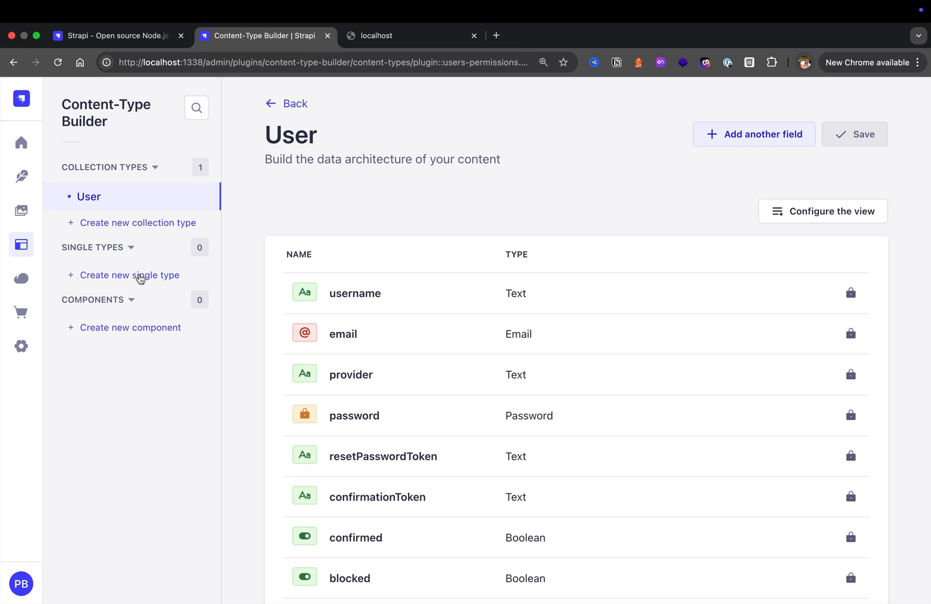
# Switch to the localhost tab showing the Astro Basics homepage 'Build & Launch without problems'.
pyautogui.click(409, 36)
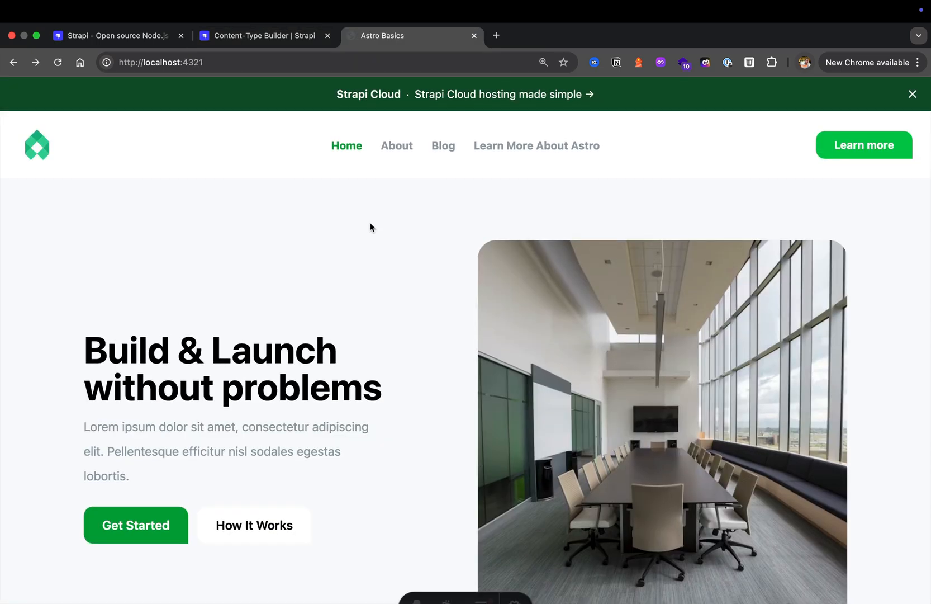
pyautogui.moveTo(376, 247)
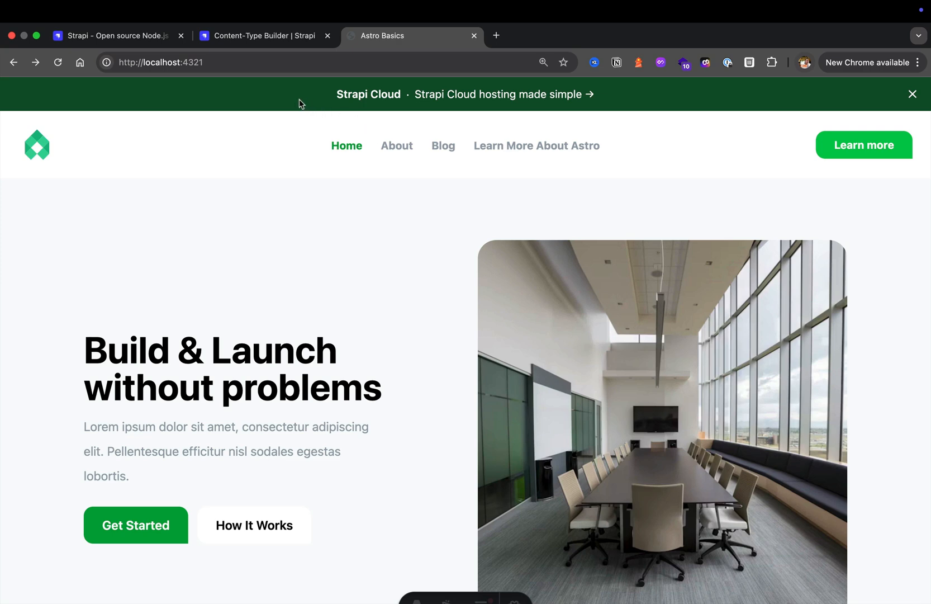
pyautogui.moveTo(235, 145)
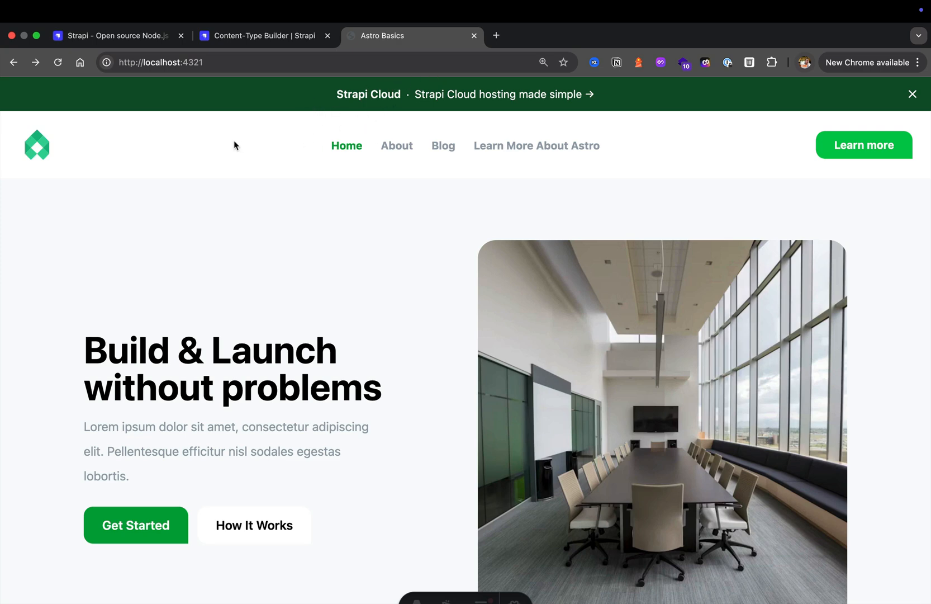
pyautogui.moveTo(364, 120)
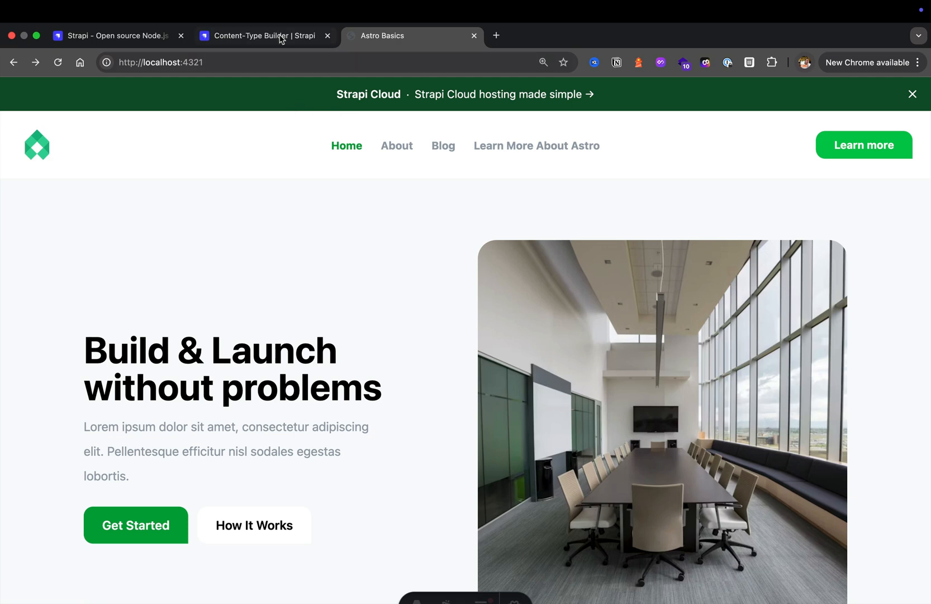
# Create a new single type named Global and browse the available field types.
pyautogui.click(263, 36)
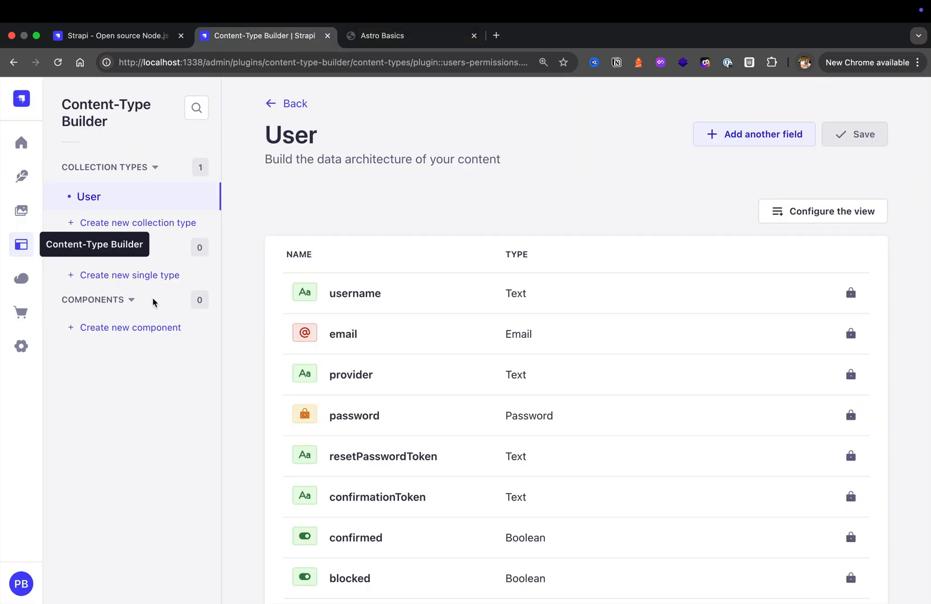
pyautogui.click(129, 275)
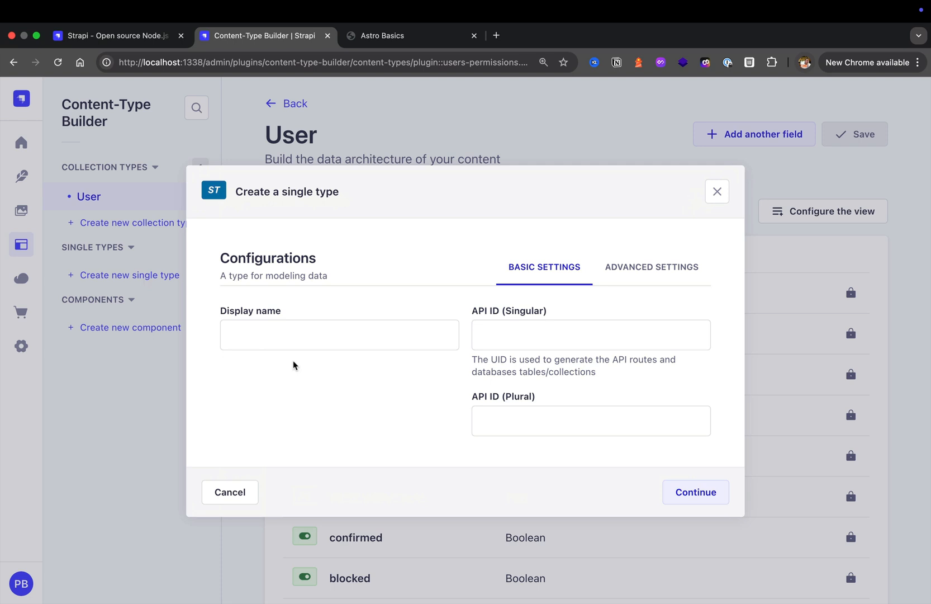
pyautogui.click(338, 334)
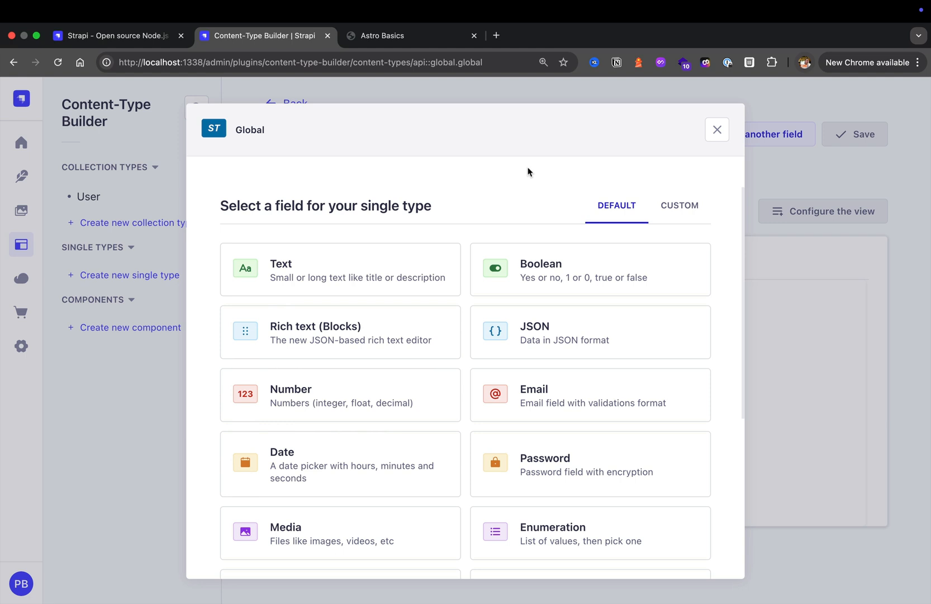
pyautogui.moveTo(457, 200)
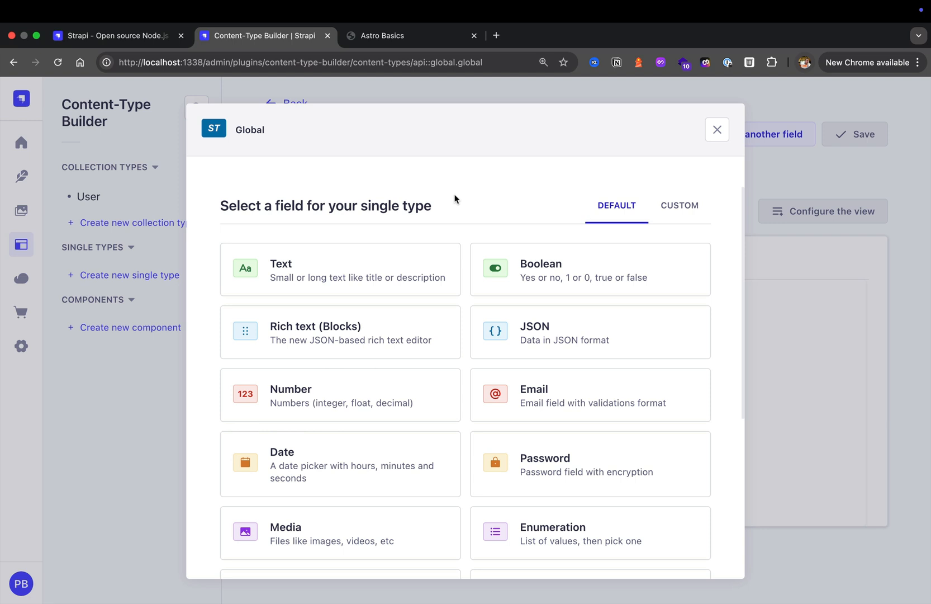
pyautogui.moveTo(386, 268)
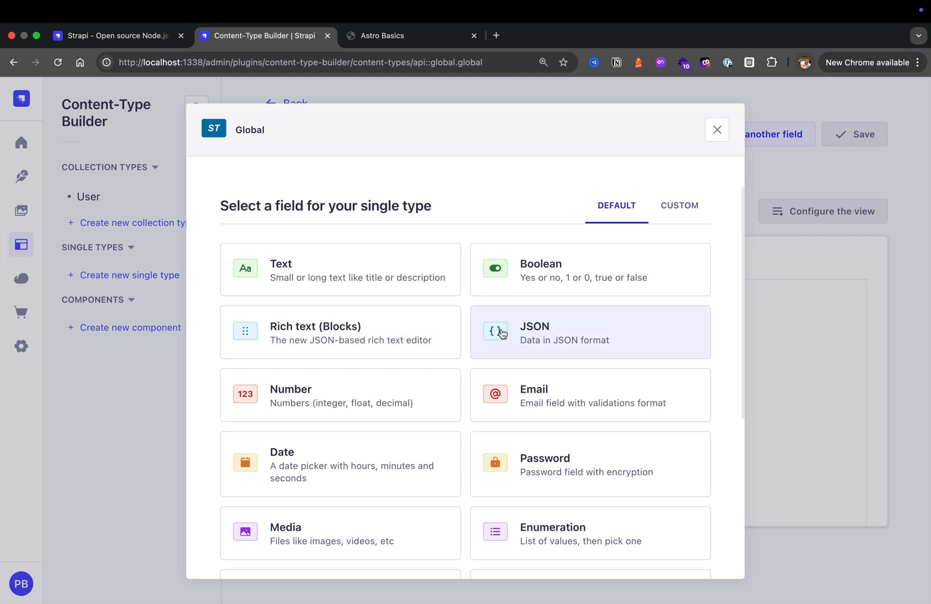
pyautogui.scroll(-3)
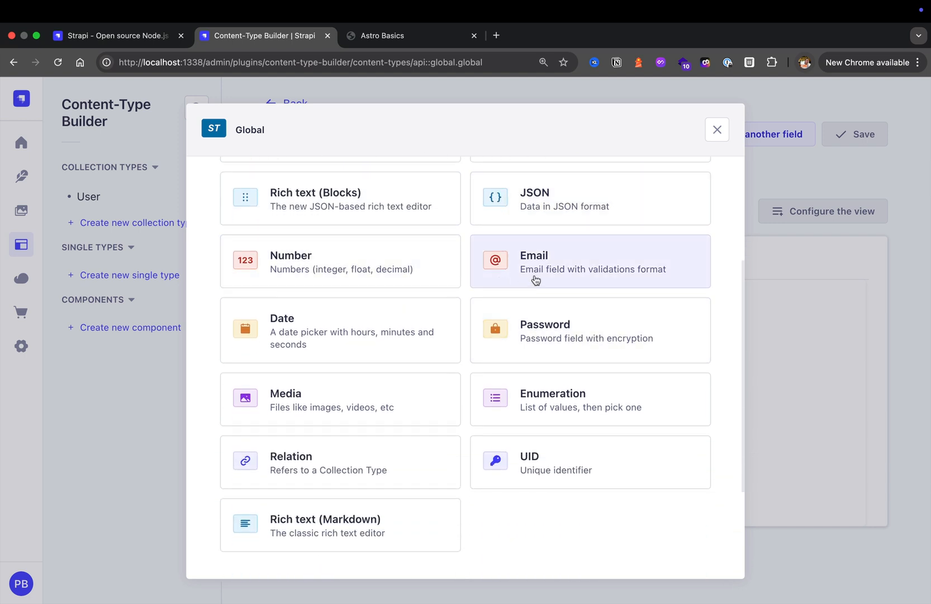
pyautogui.moveTo(554, 329)
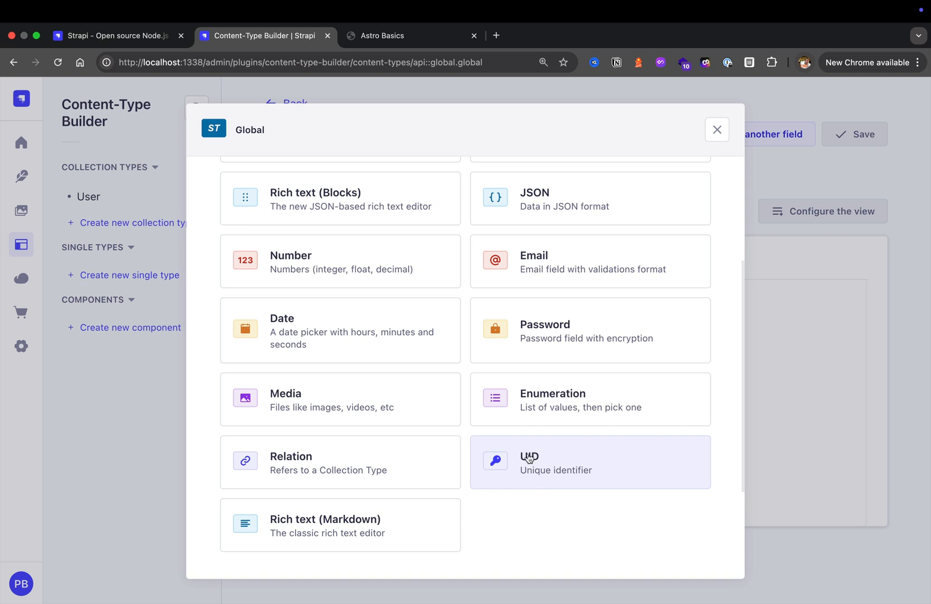
pyautogui.moveTo(425, 396)
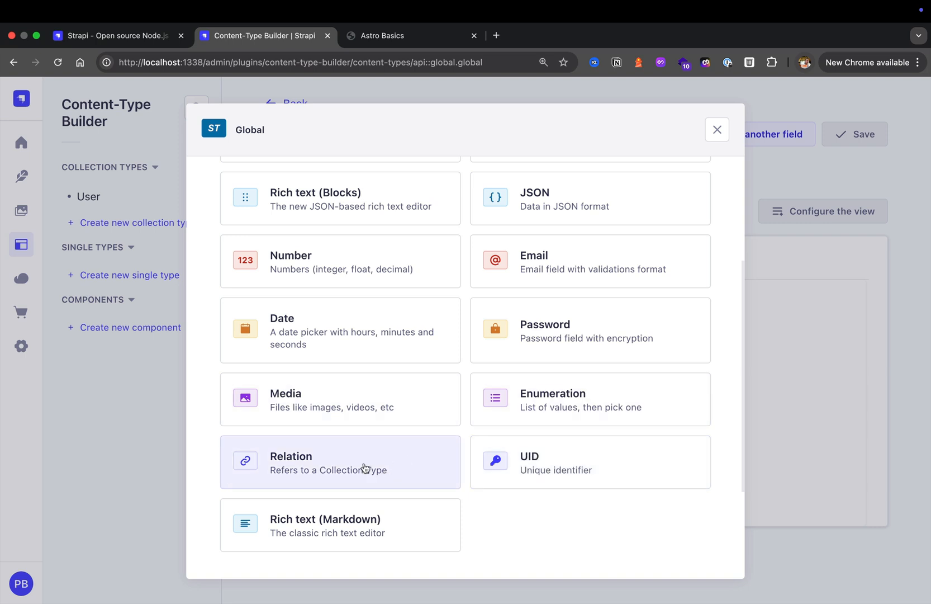
pyautogui.scroll(-3)
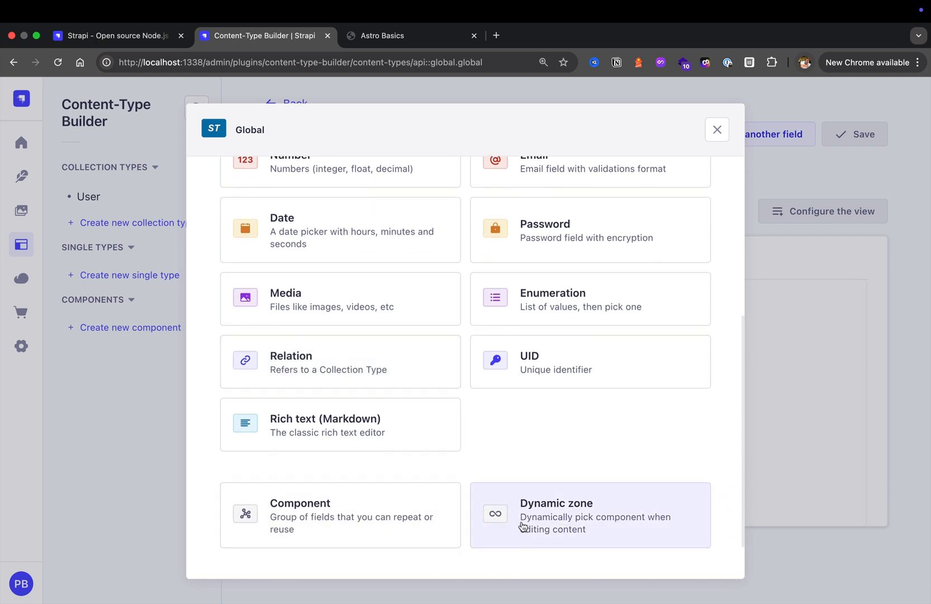
pyautogui.moveTo(340, 424)
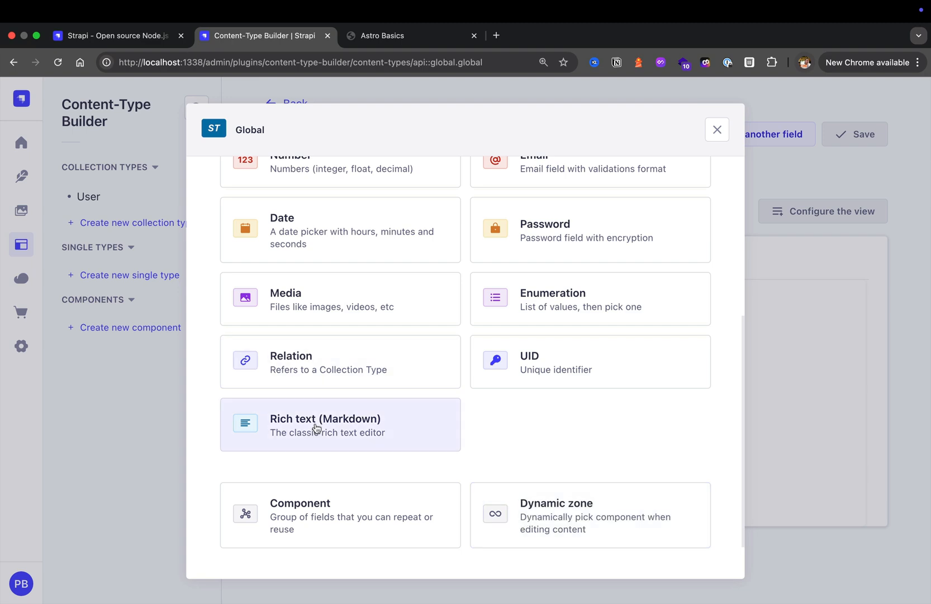
pyautogui.moveTo(663, 335)
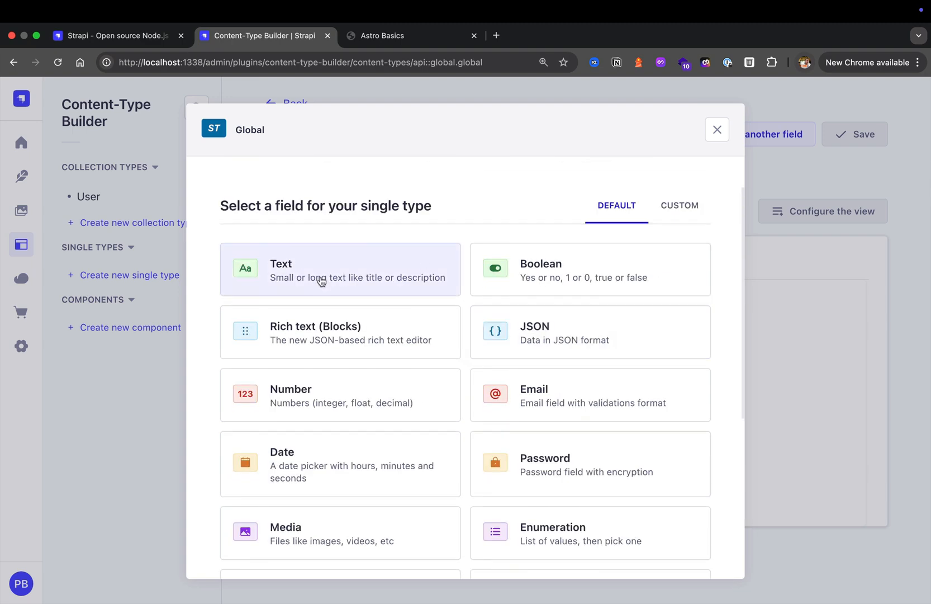
# Add a short-text 'title' field and a long-text 'description' field to Global.
pyautogui.click(340, 270)
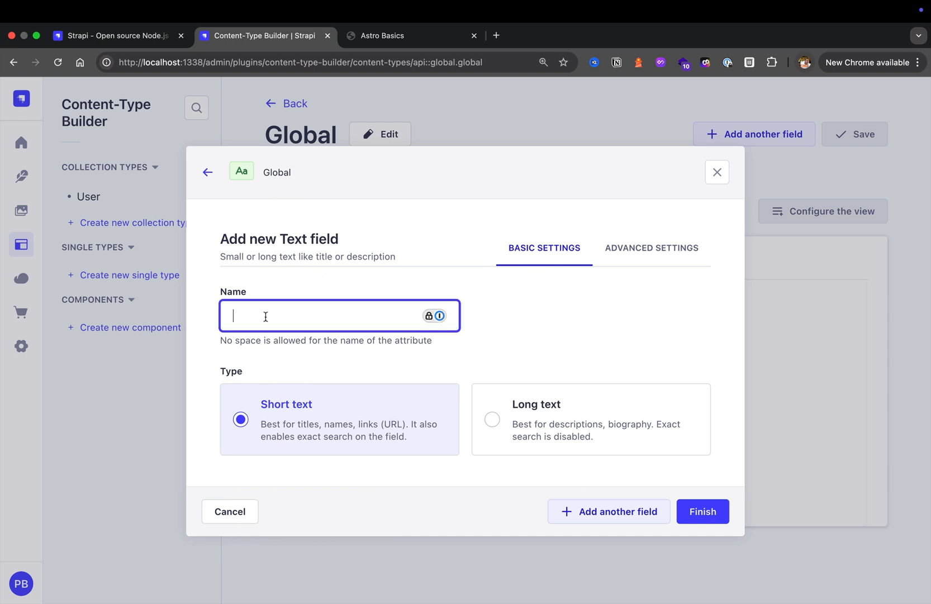
pyautogui.write('title')
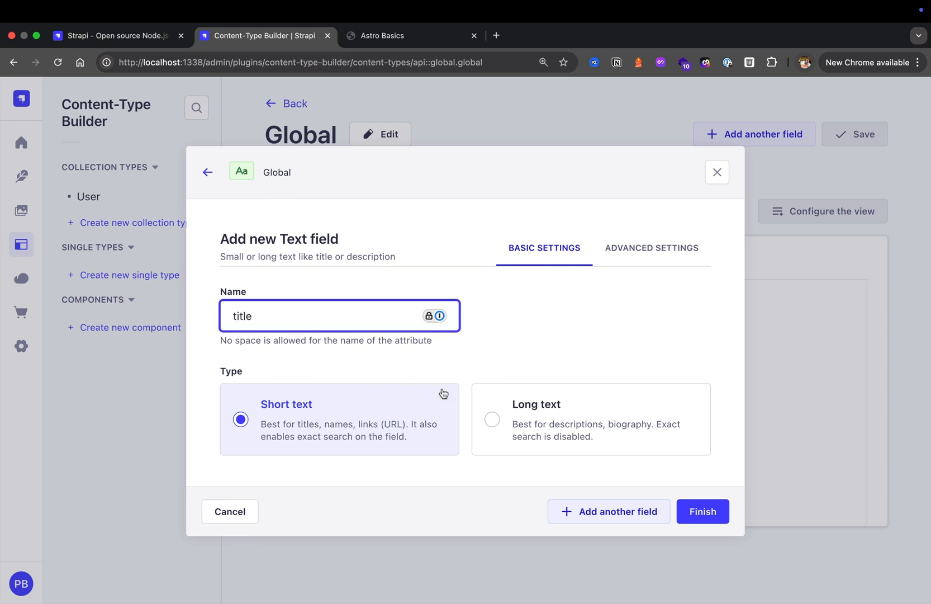
pyautogui.click(207, 172)
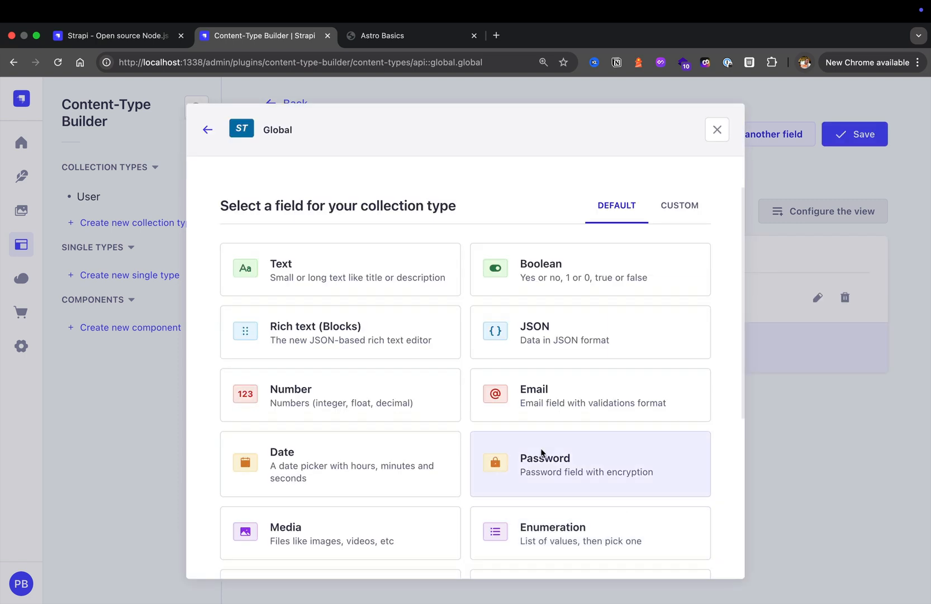
pyautogui.moveTo(340, 270)
pyautogui.write('desc')
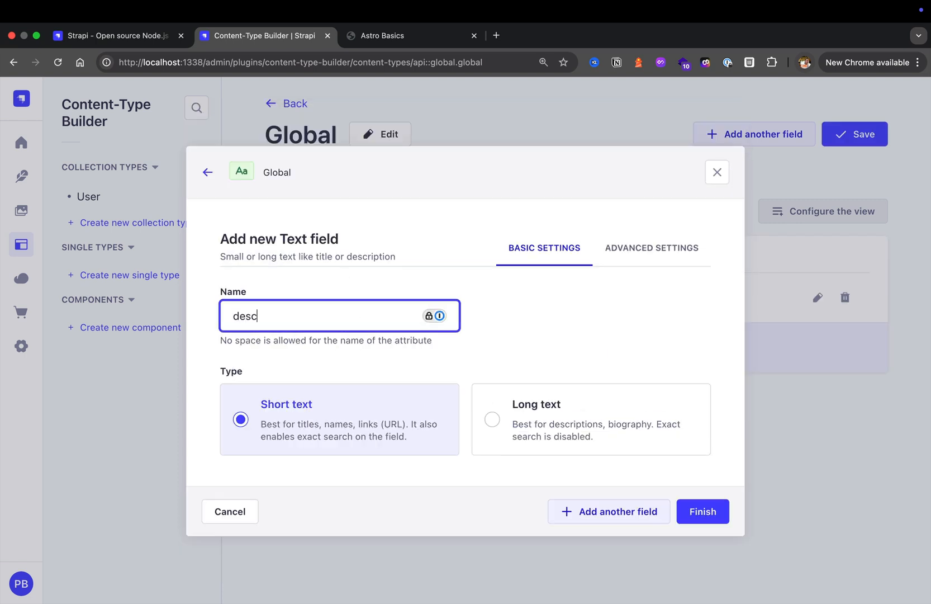
pyautogui.write('ription')
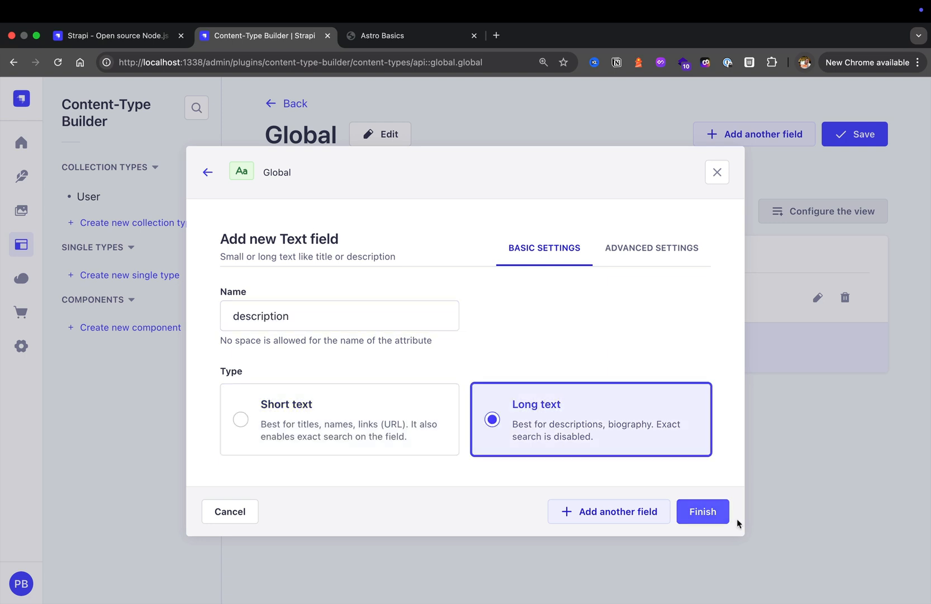
pyautogui.click(702, 511)
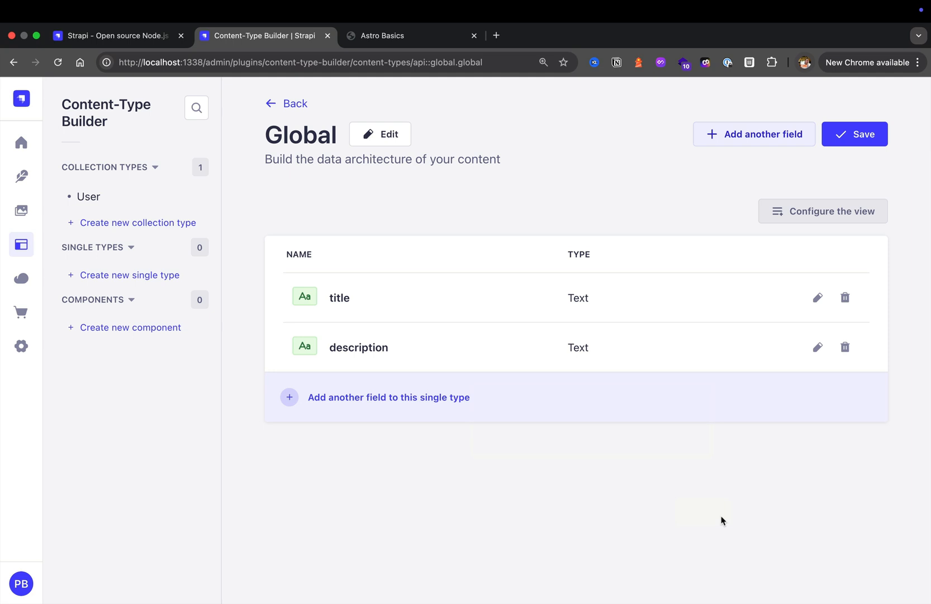
pyautogui.moveTo(715, 523)
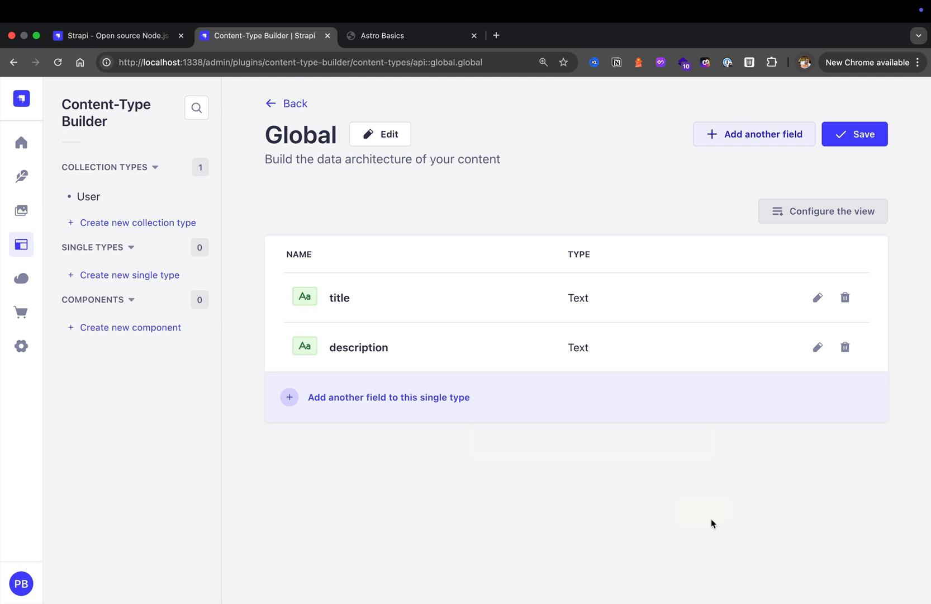
pyautogui.moveTo(599, 524)
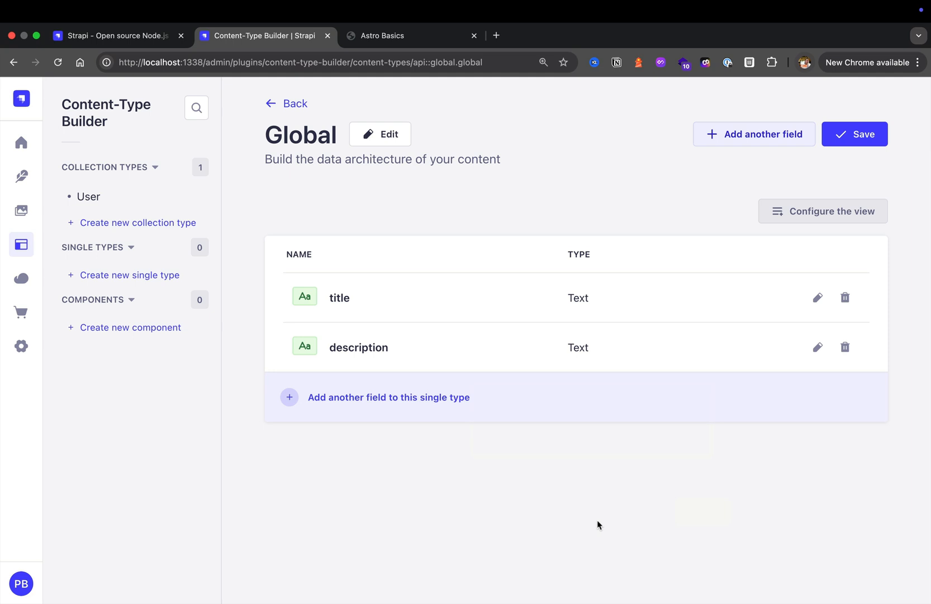
pyautogui.moveTo(563, 518)
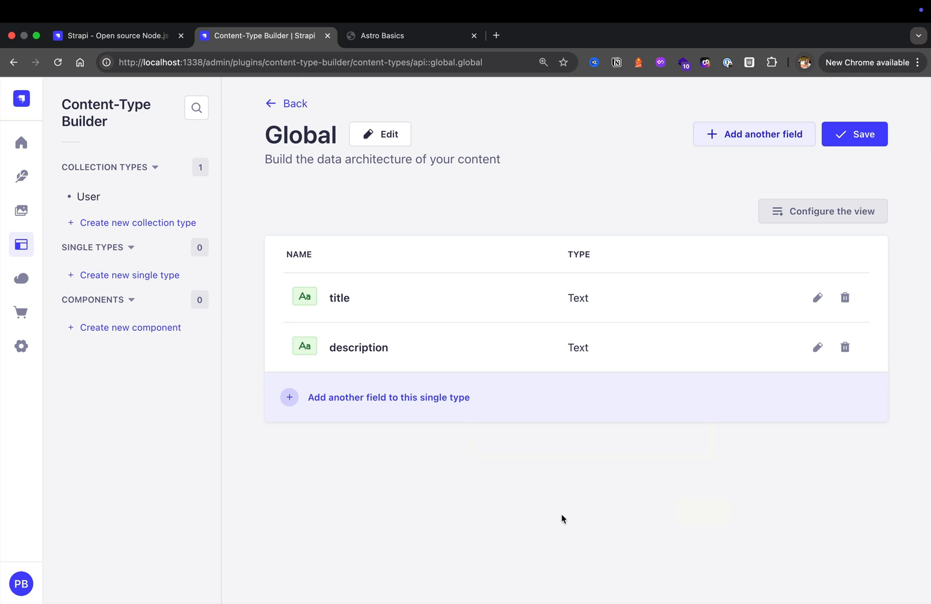
pyautogui.moveTo(474, 458)
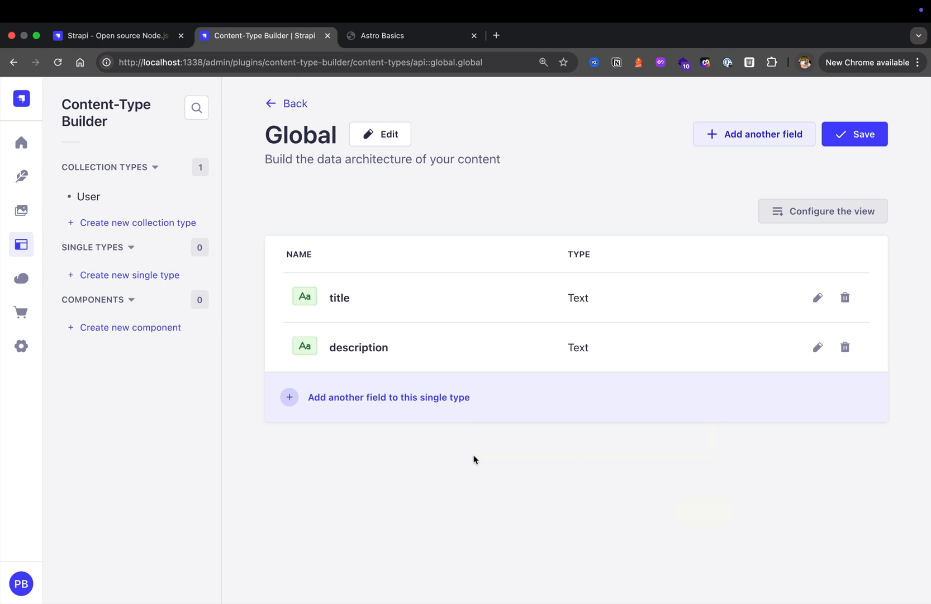
# Save the Global content type and open its empty draft entry in Content Manager.
pyautogui.click(854, 134)
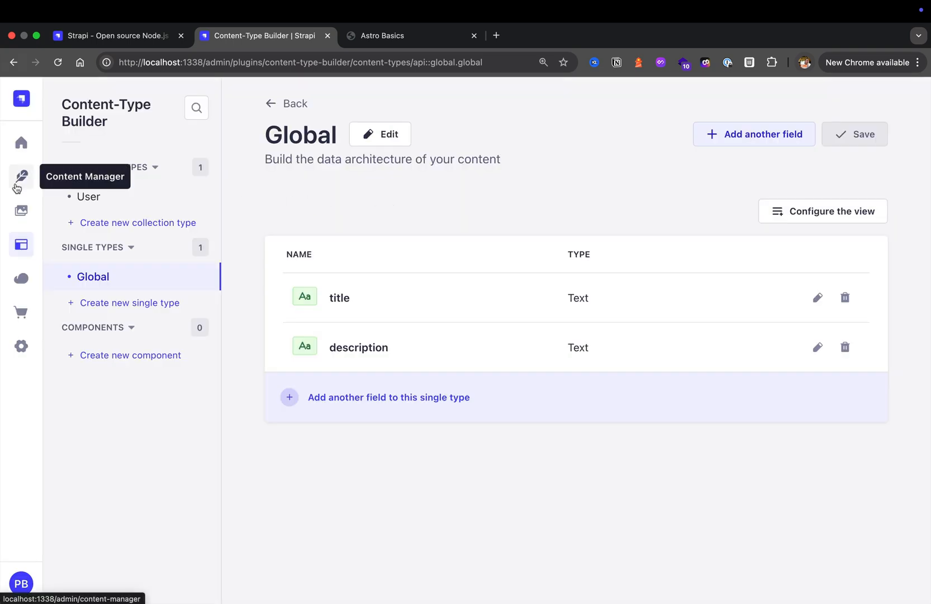
pyautogui.click(21, 177)
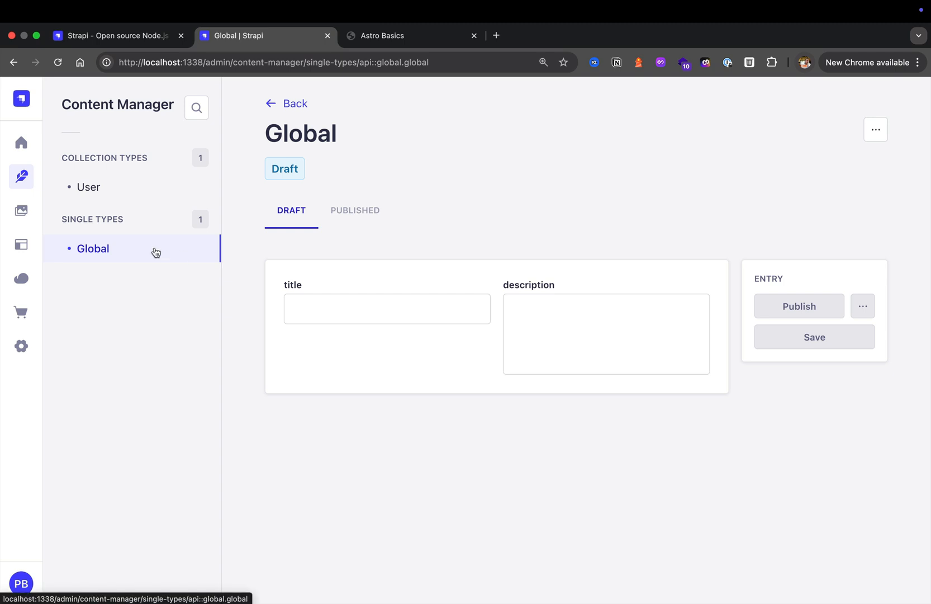
# Give the Global entry title 'Global Page' and a description about header and footer data, then publish.
pyautogui.click(387, 308)
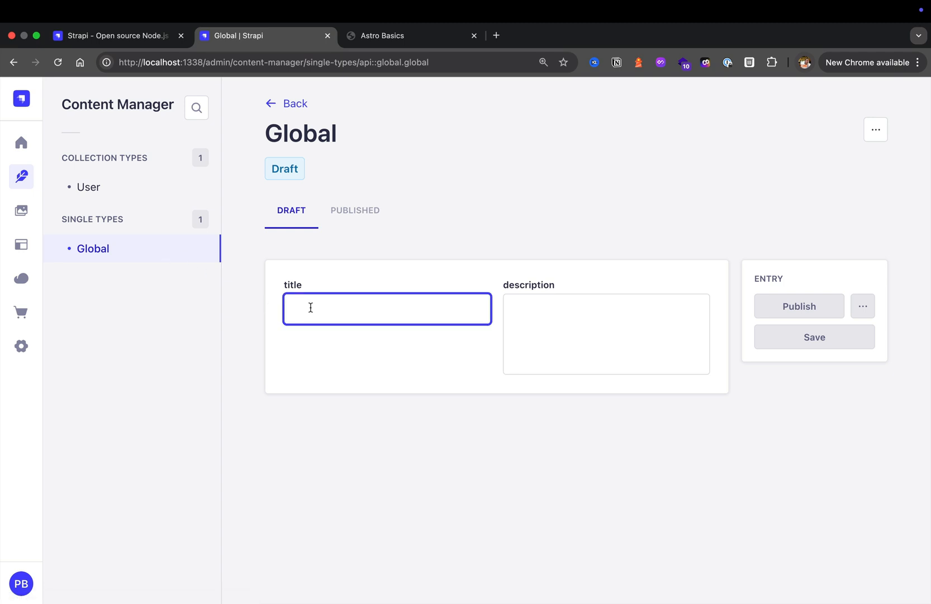
pyautogui.write('Glob')
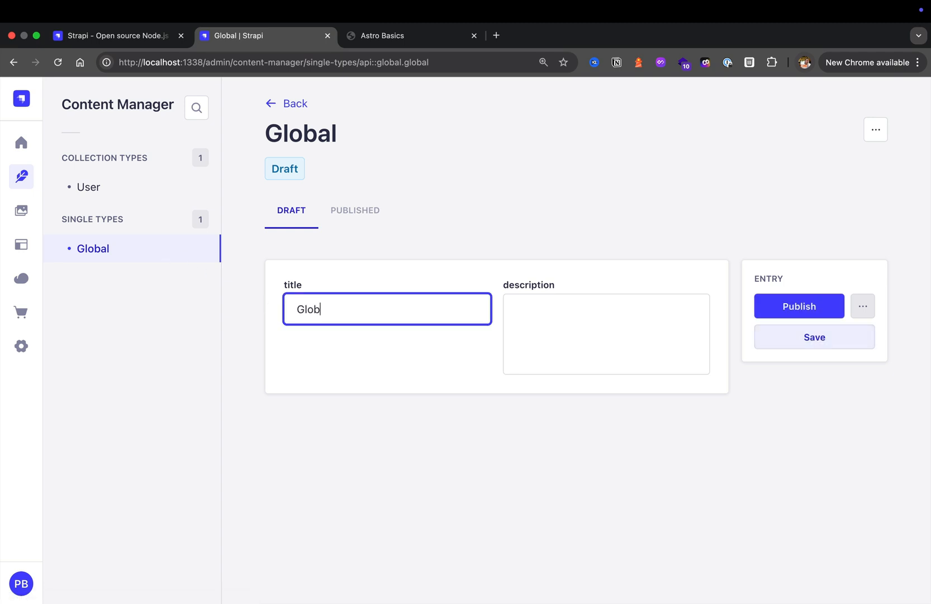
pyautogui.click(606, 333)
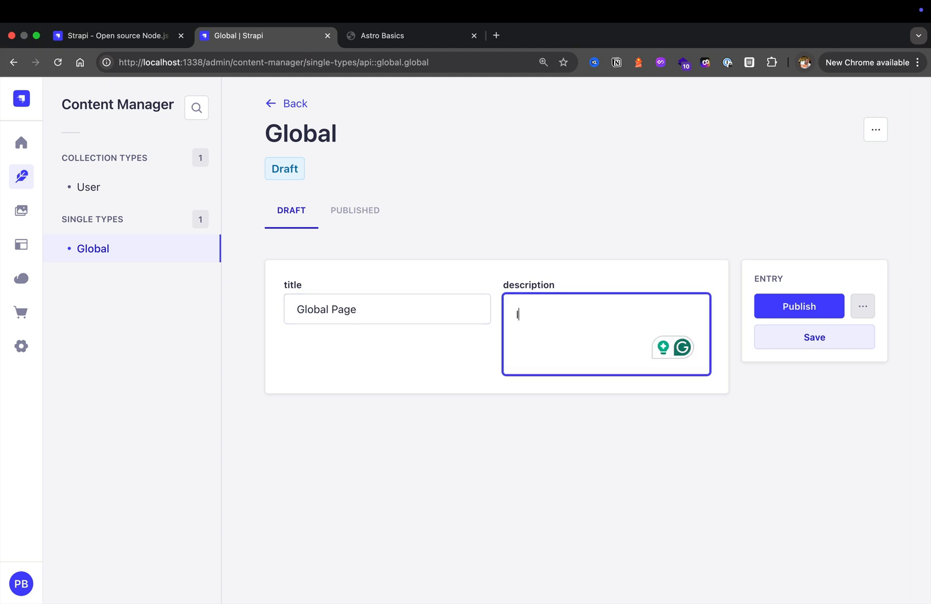
pyautogui.write('It will be r')
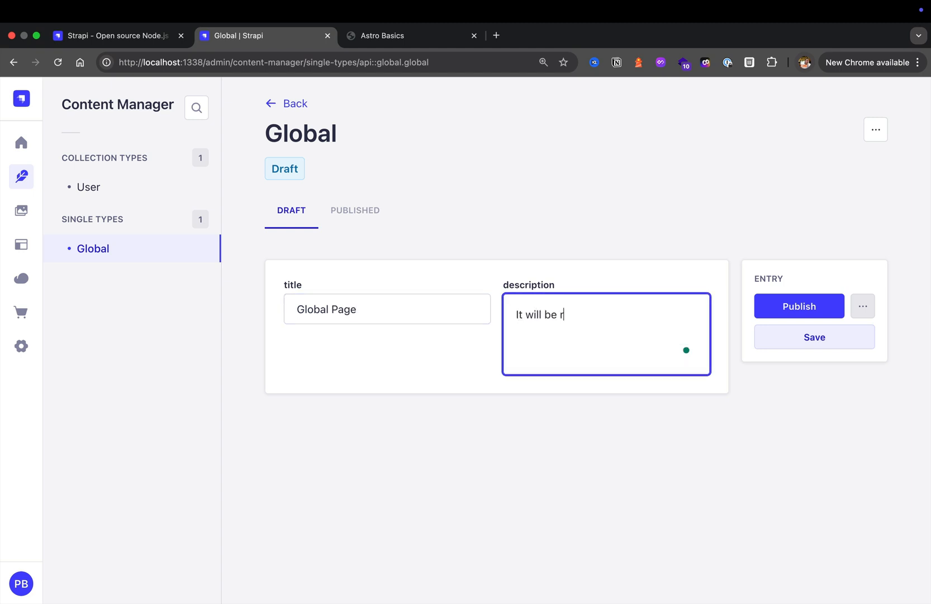
pyautogui.write('esponsible for o')
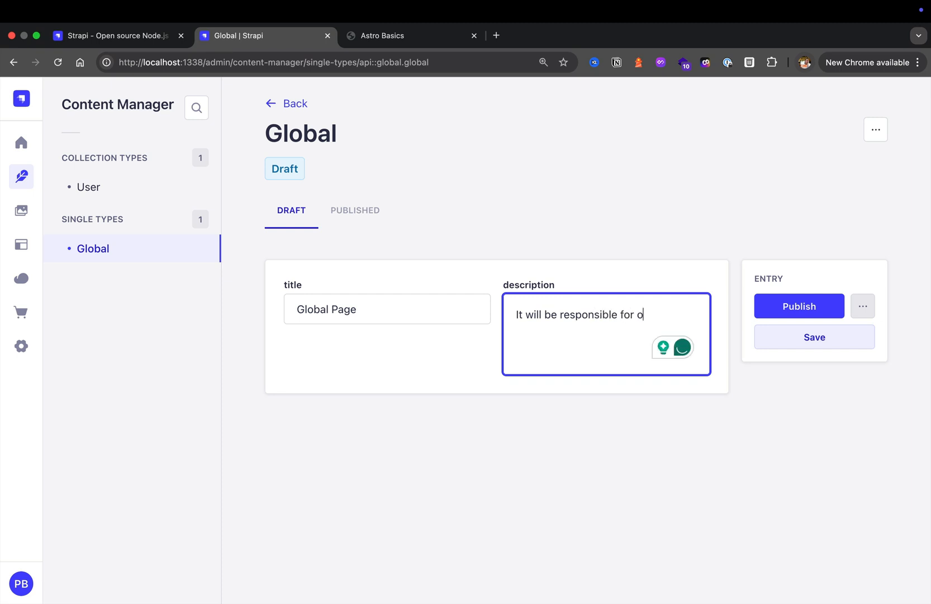
pyautogui.write('ur header and')
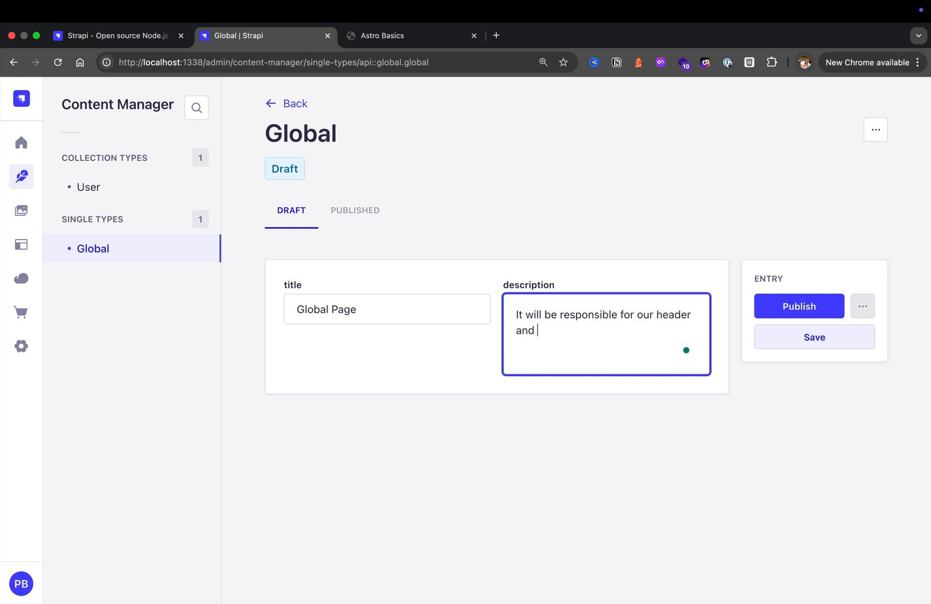
pyautogui.write('footer data.')
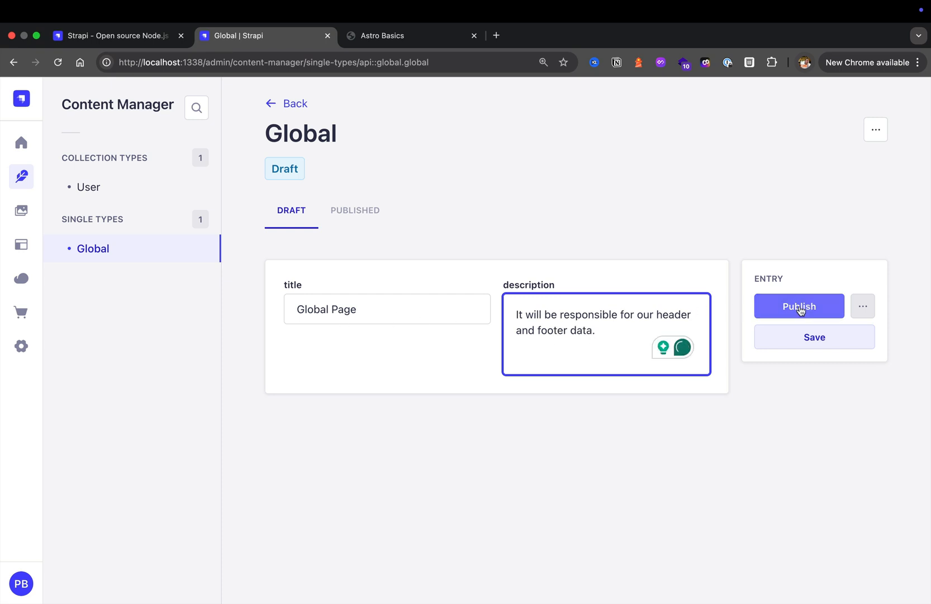
pyautogui.click(799, 307)
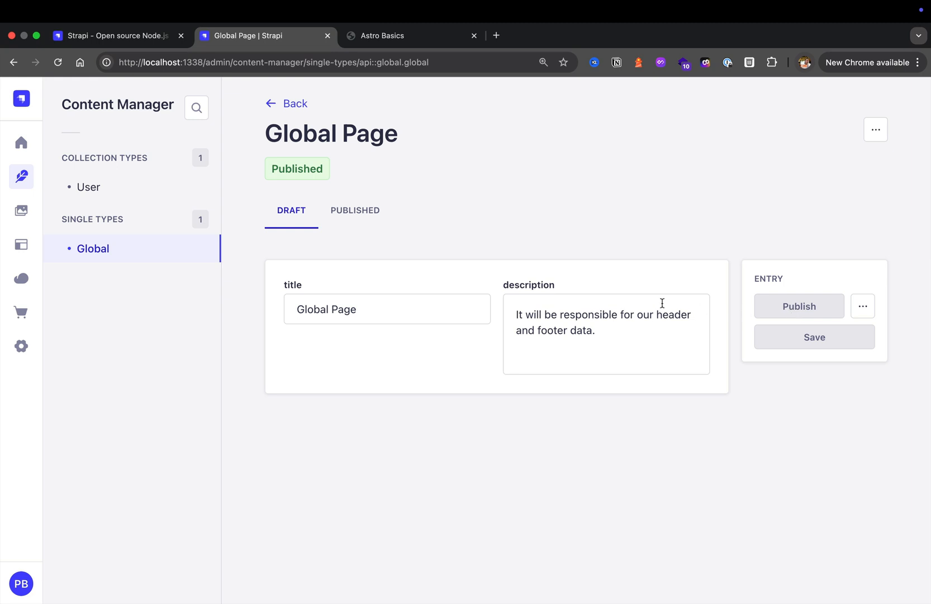
# Append 'asdfasf' to the title, save the draft and view the published version.
pyautogui.click(387, 309)
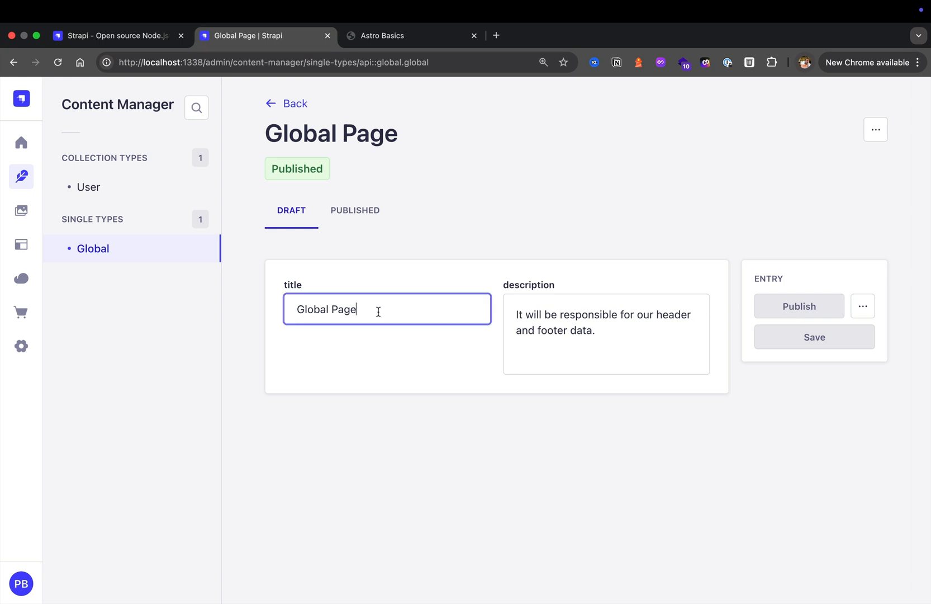
pyautogui.write('asdfasf')
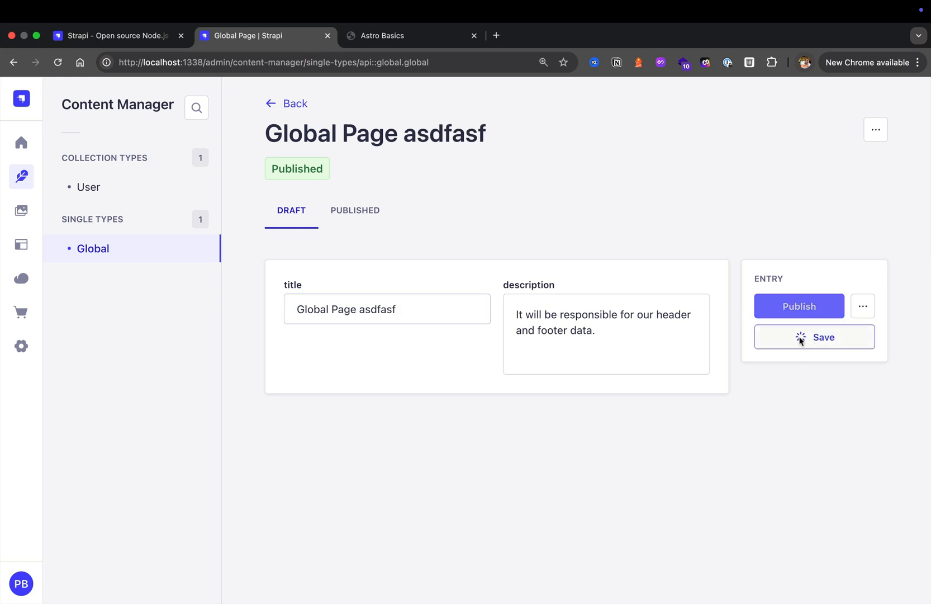
pyautogui.click(814, 337)
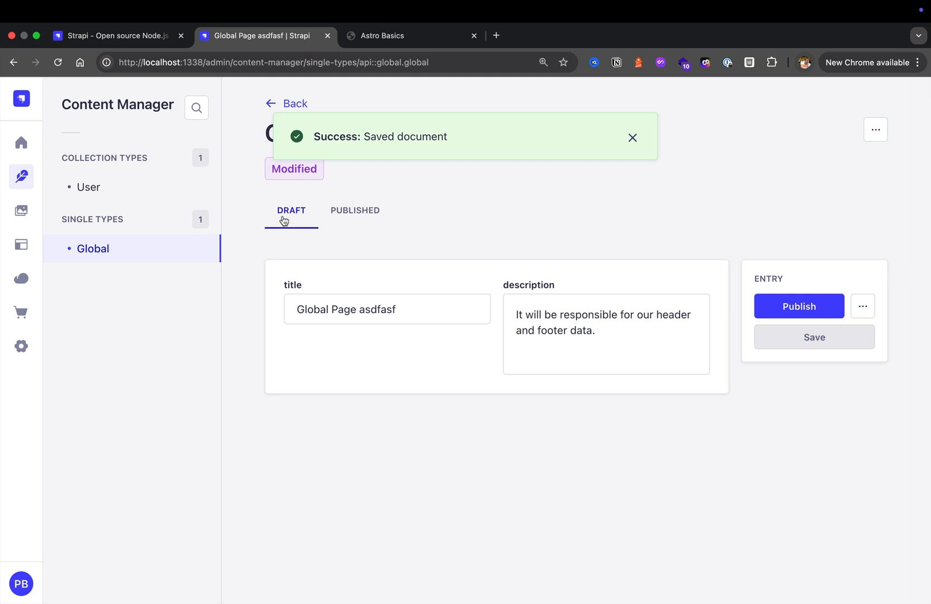
pyautogui.click(354, 210)
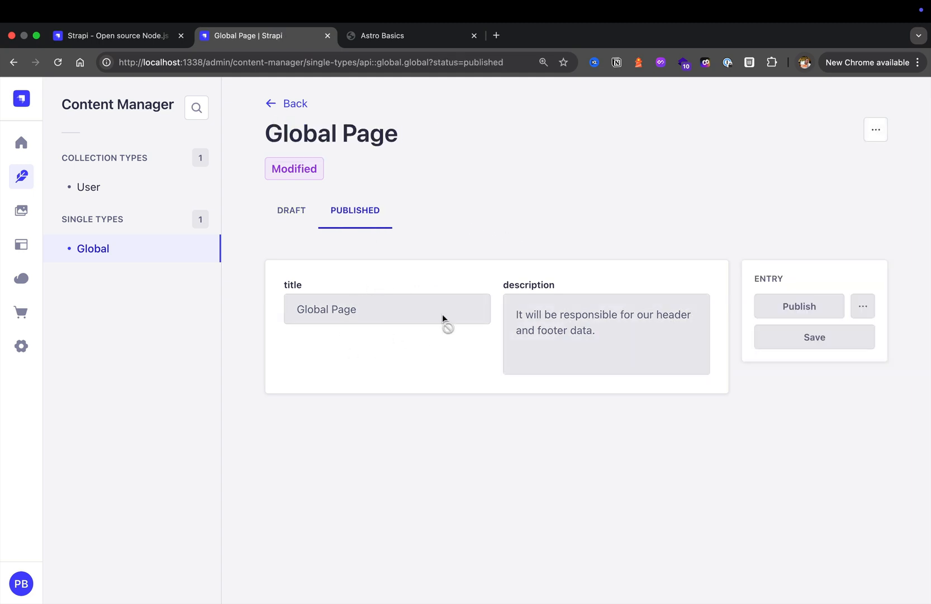
pyautogui.moveTo(373, 342)
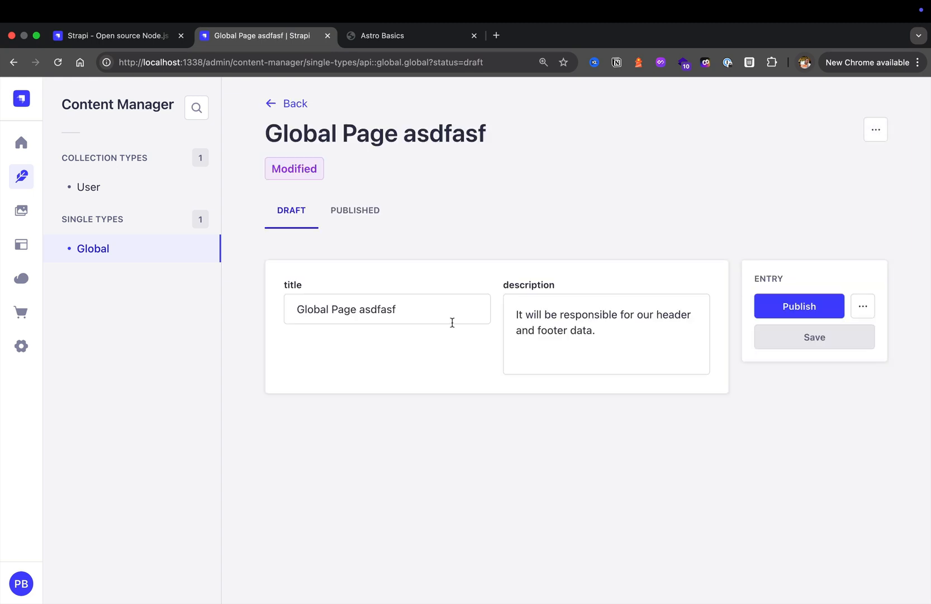
# Remove 'asdfasf' from the draft title and save it as 'Global Page' again.
pyautogui.doubleClick(375, 309)
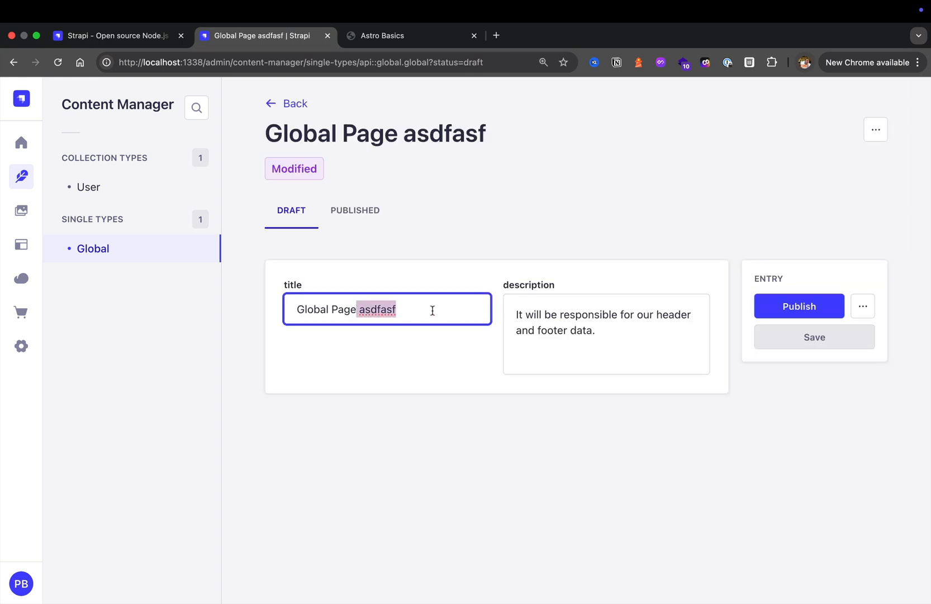
pyautogui.click(814, 336)
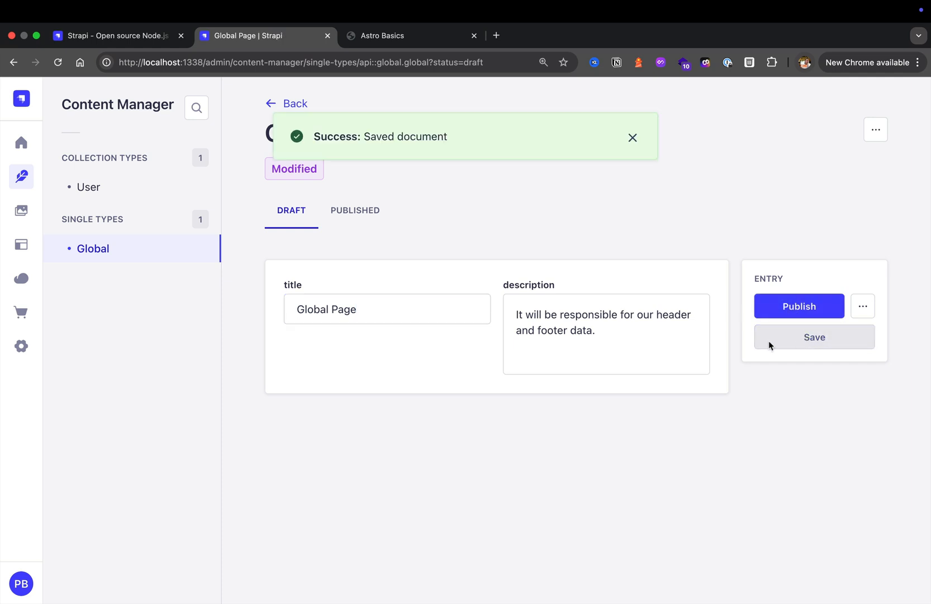
pyautogui.moveTo(351, 265)
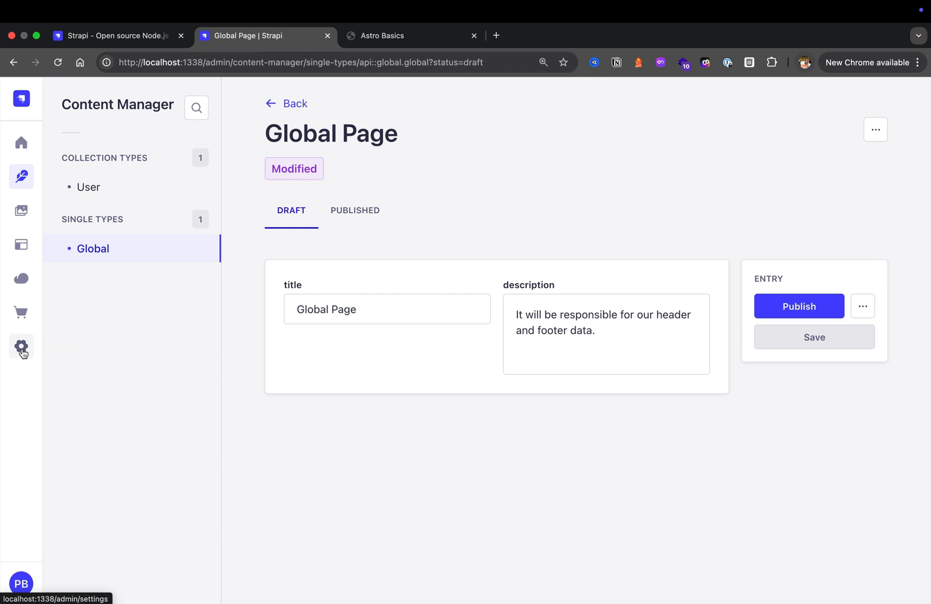
# In the Public role's permissions, enable Global's find action bound to /api/global.
pyautogui.click(21, 347)
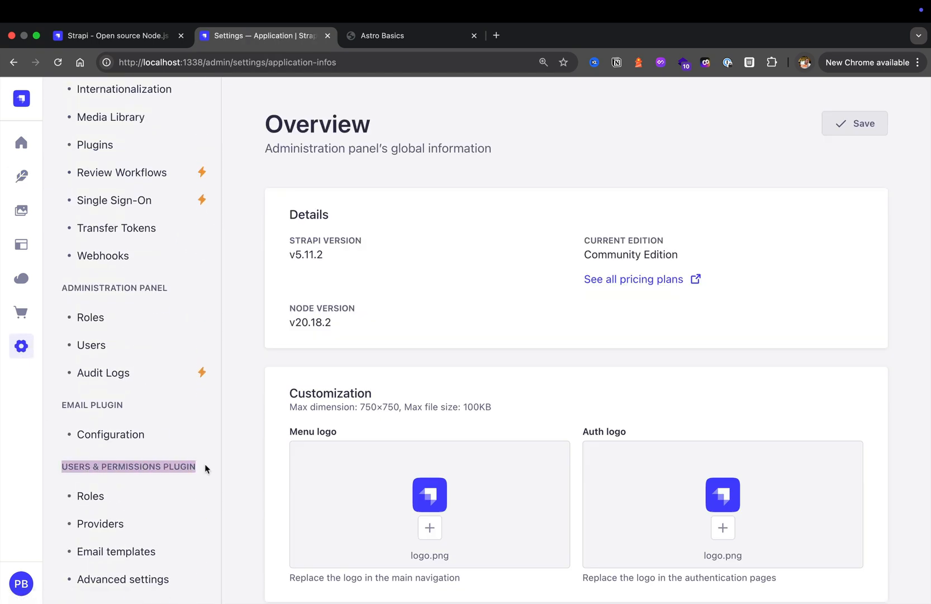
pyautogui.click(91, 495)
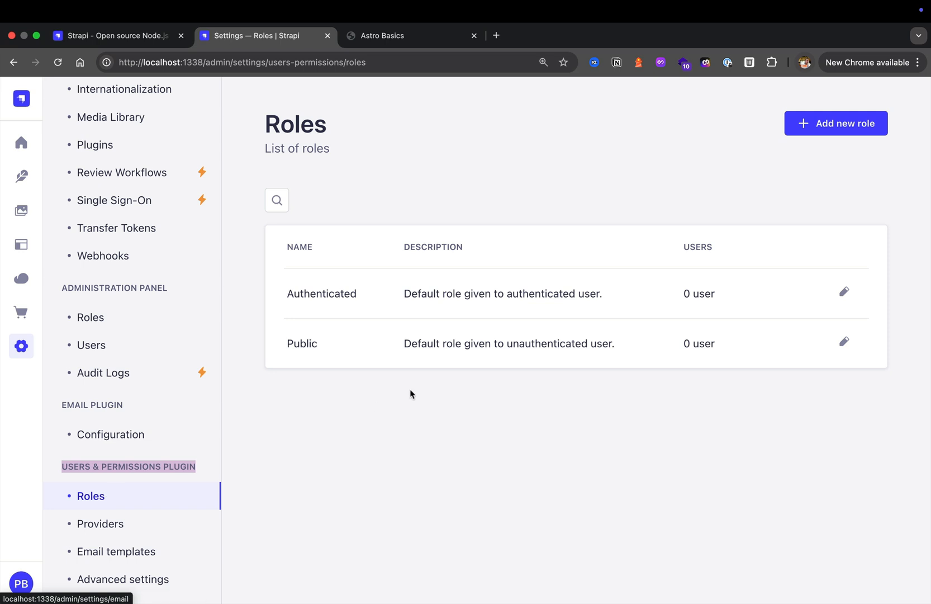
pyautogui.moveTo(421, 345)
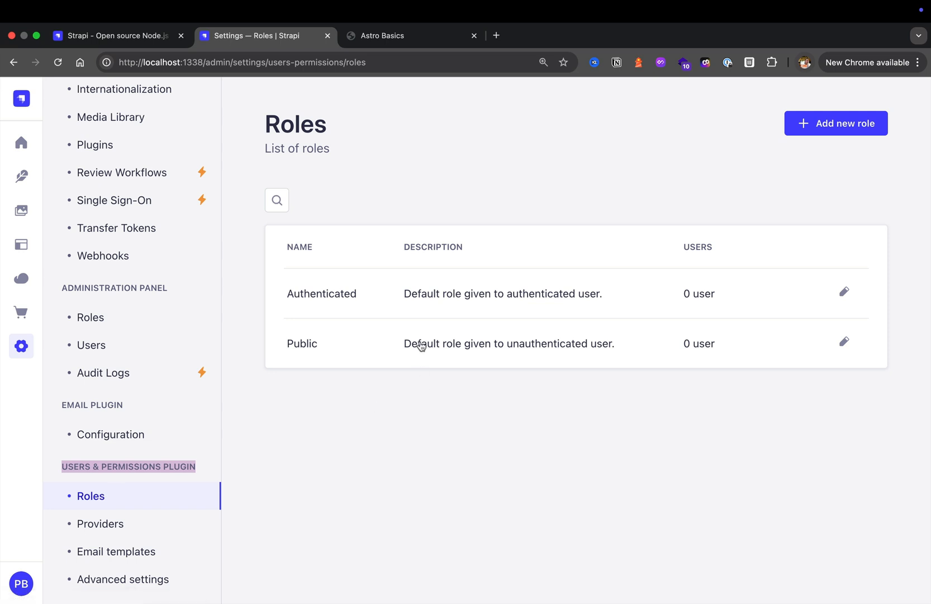
pyautogui.moveTo(461, 353)
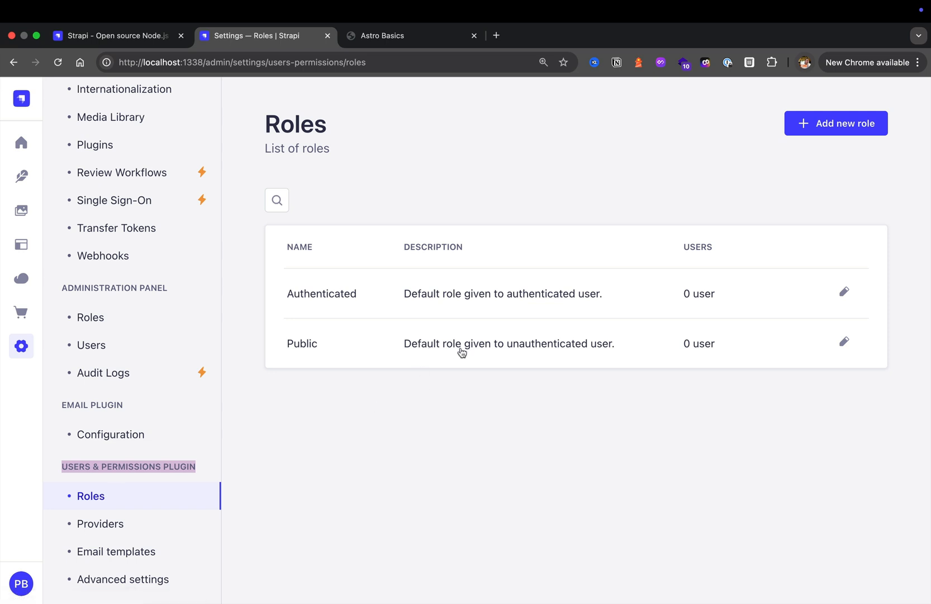
pyautogui.moveTo(369, 348)
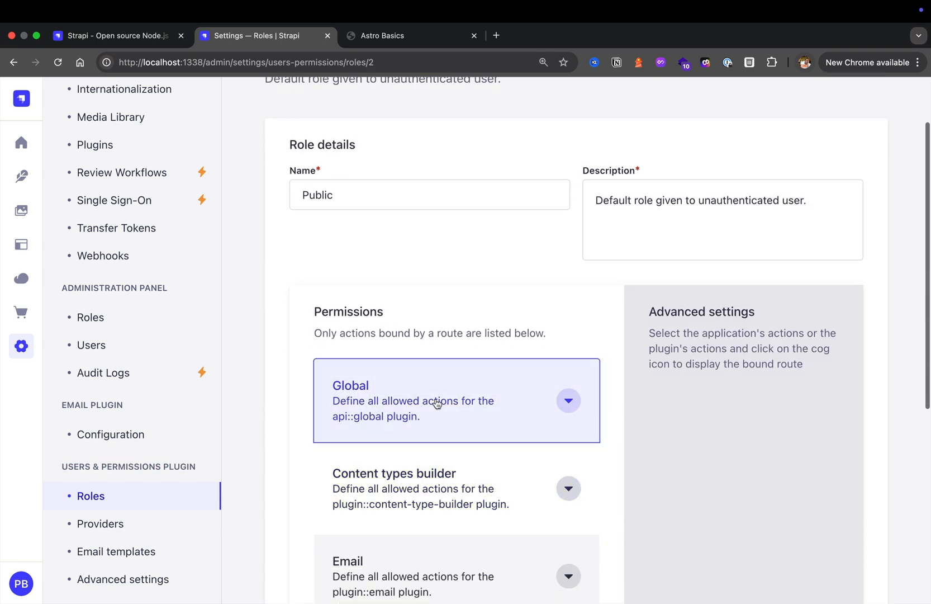
pyautogui.click(567, 400)
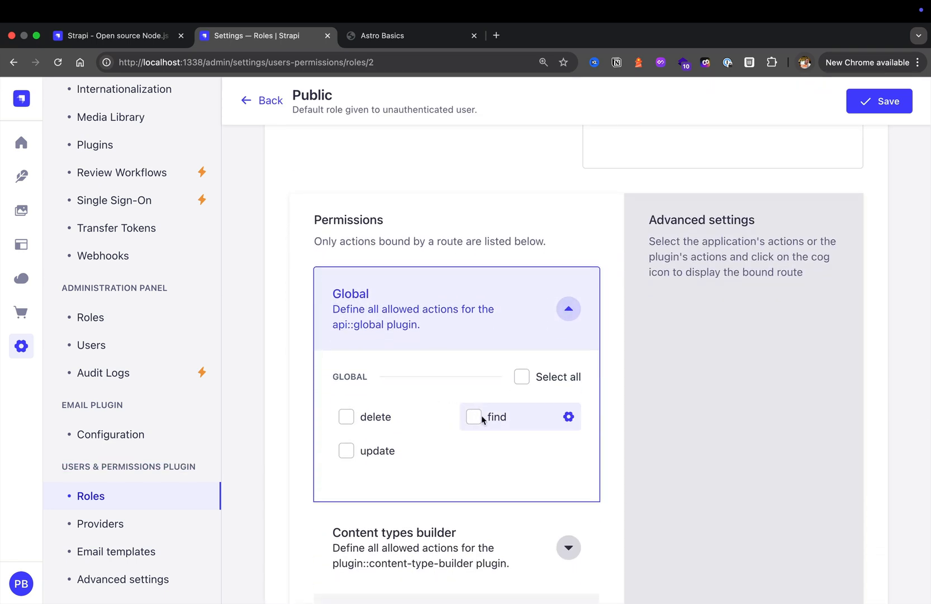
pyautogui.click(474, 417)
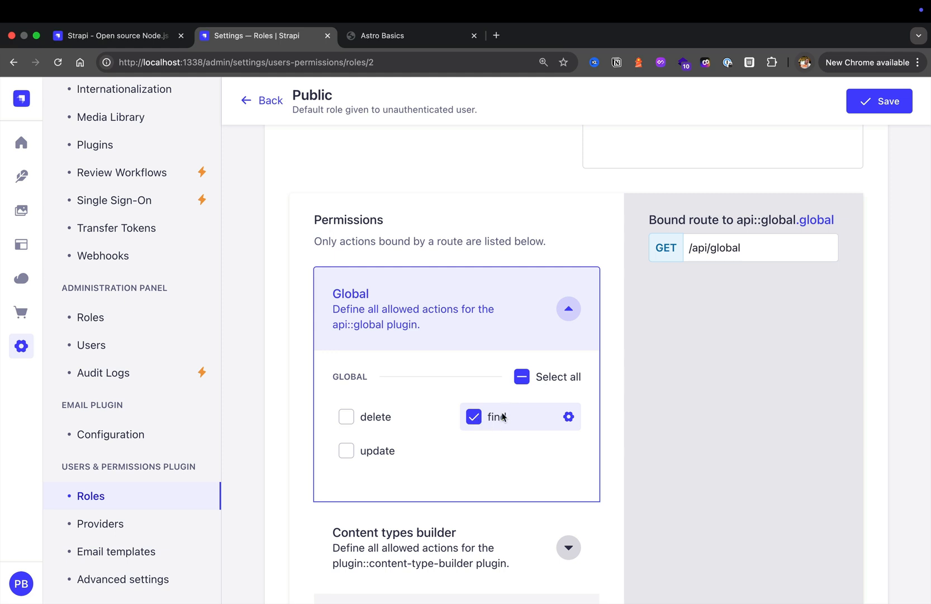
pyautogui.moveTo(762, 254)
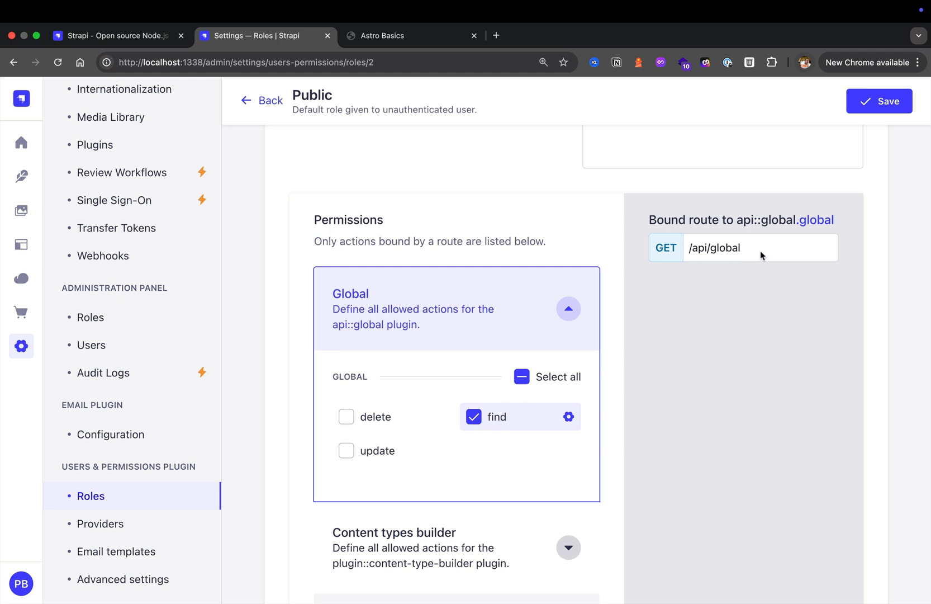
pyautogui.moveTo(754, 249)
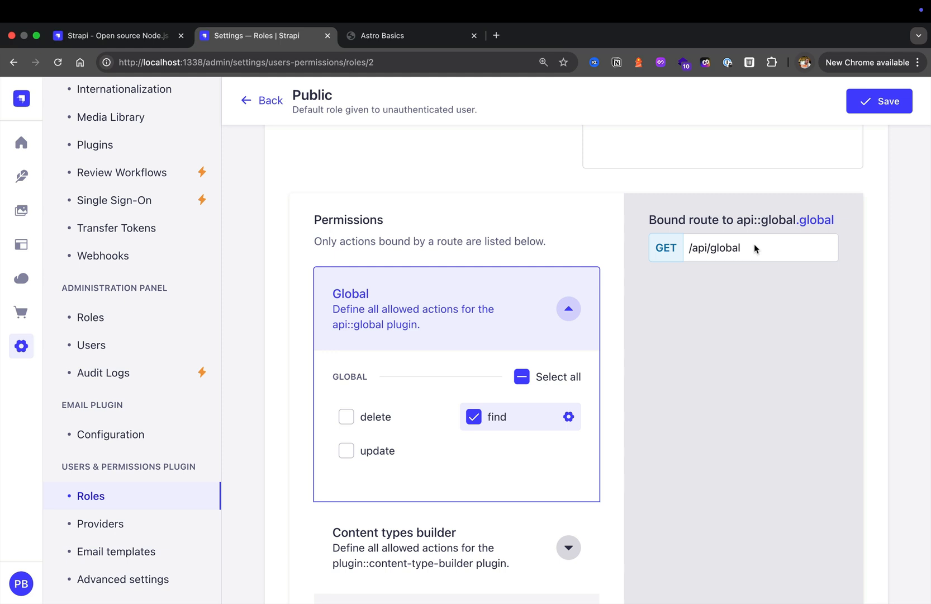
pyautogui.doubleClick(714, 248)
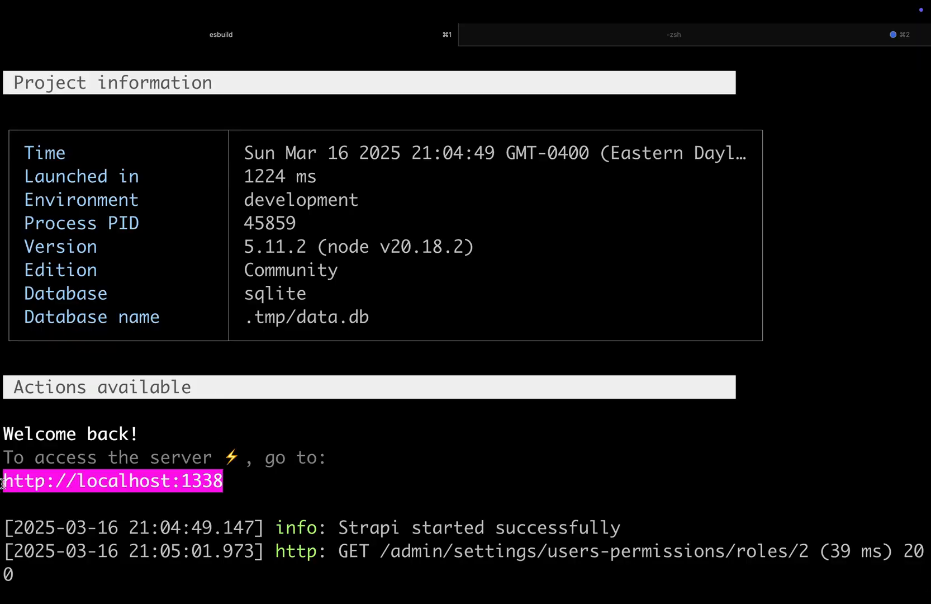
pyautogui.moveTo(237, 489)
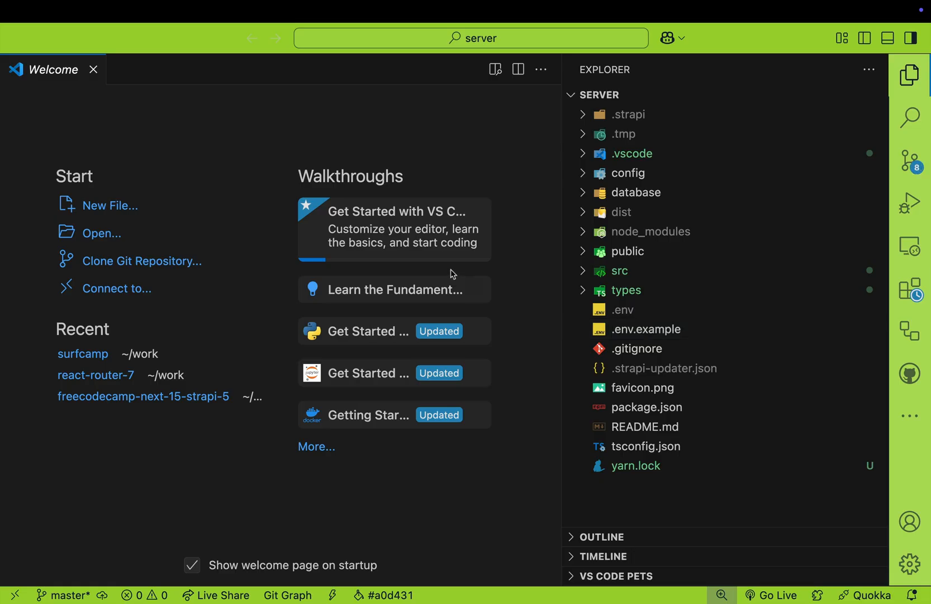
pyautogui.moveTo(516, 176)
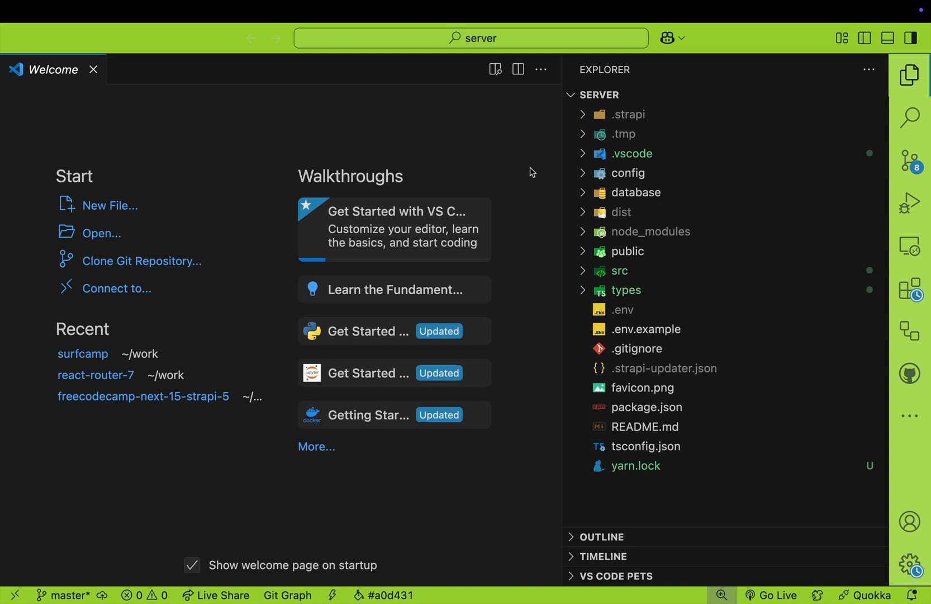
# Open src/api/global/content-types/global/schema.json and review its title and description attributes.
pyautogui.click(620, 271)
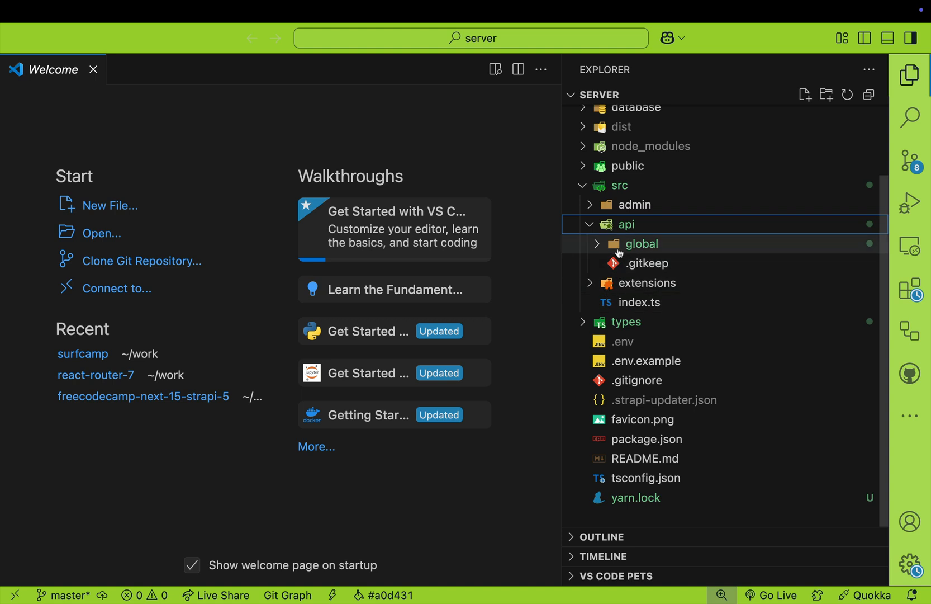
pyautogui.click(642, 244)
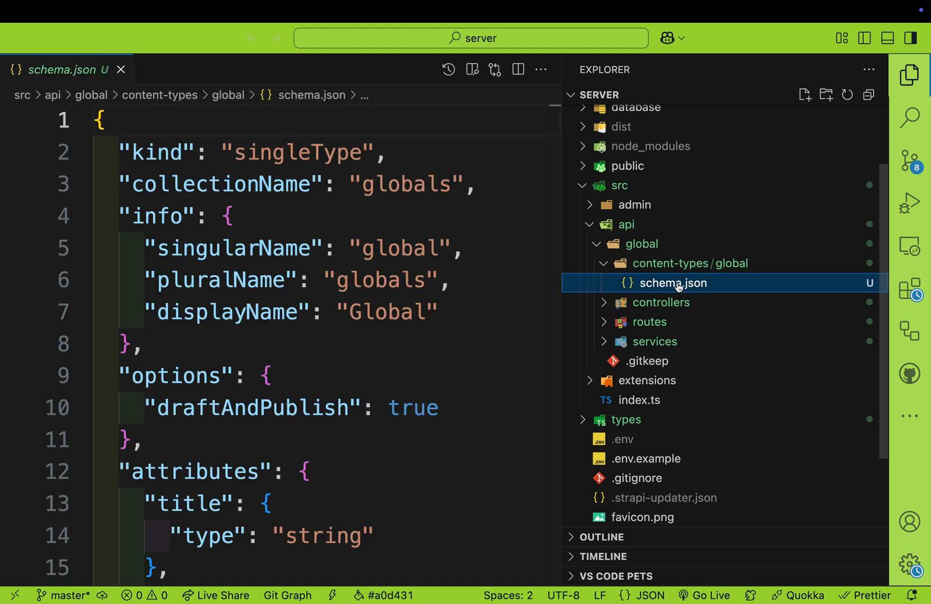
pyautogui.moveTo(888, 76)
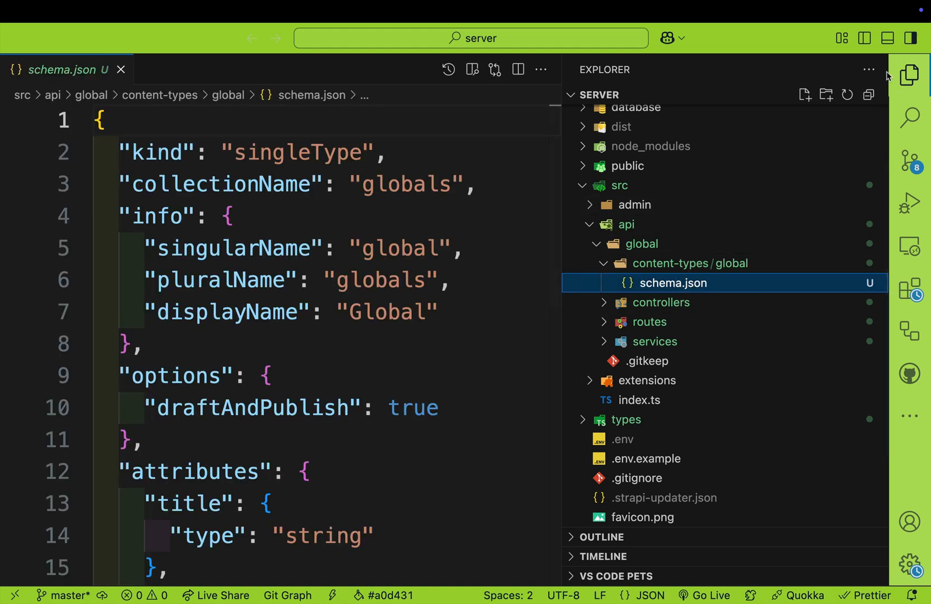
pyautogui.click(909, 74)
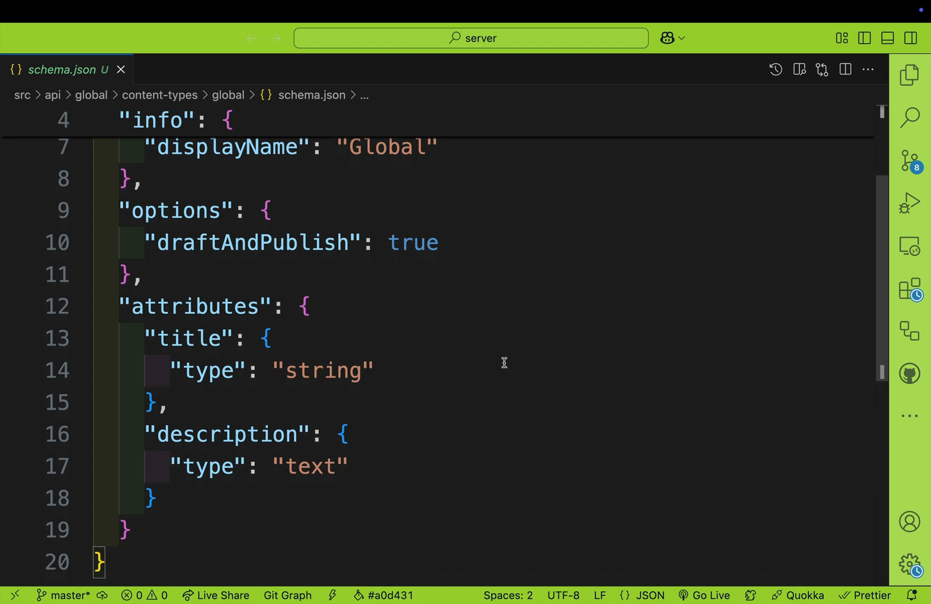
pyautogui.moveTo(148, 337); pyautogui.dragTo(171, 402)
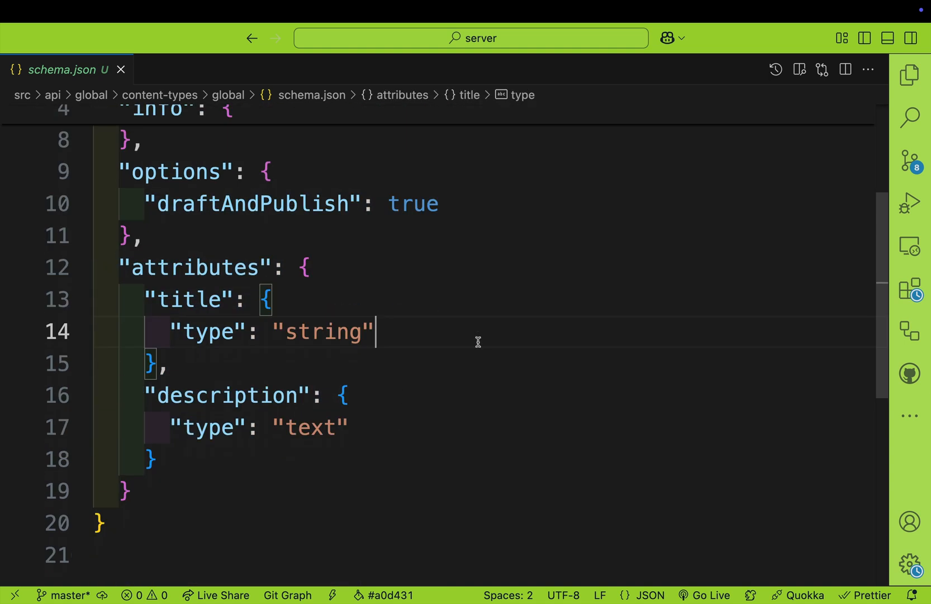
pyautogui.moveTo(340, 501)
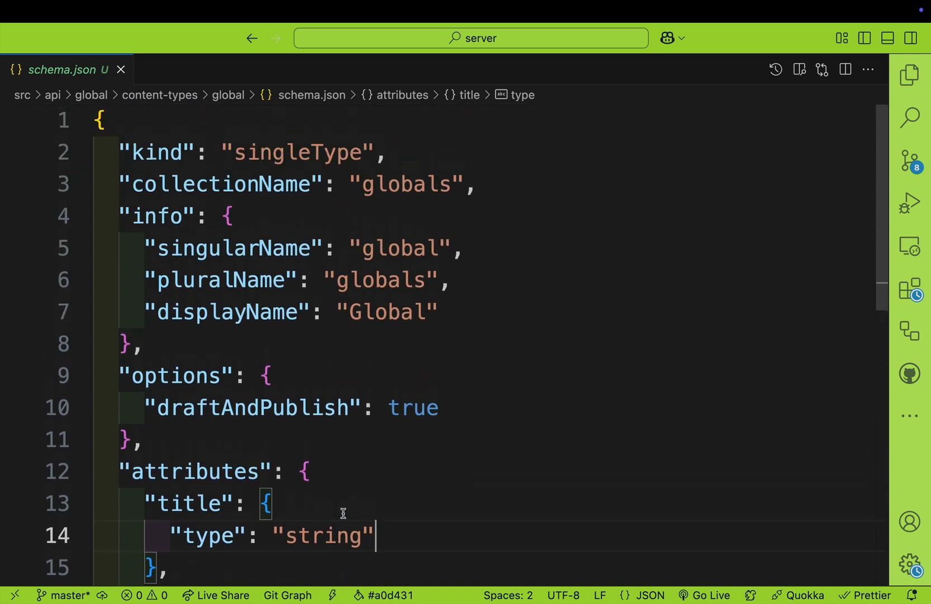
pyautogui.moveTo(365, 369)
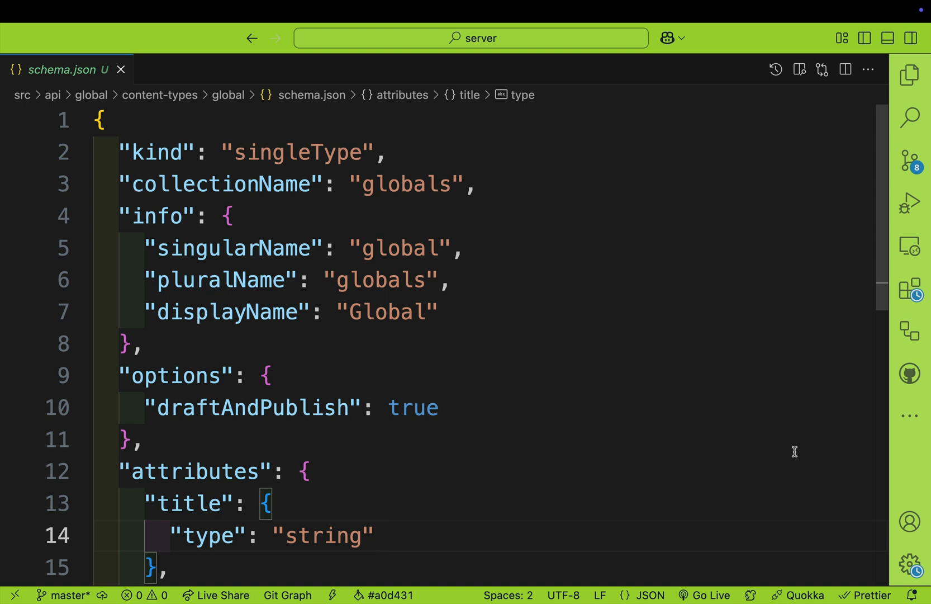
pyautogui.click(909, 416)
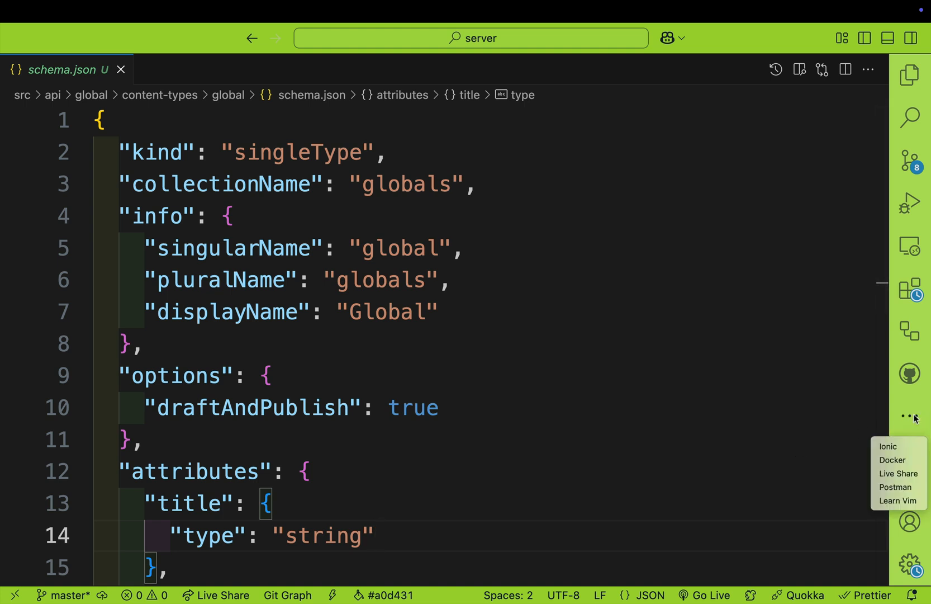
pyautogui.moveTo(898, 487)
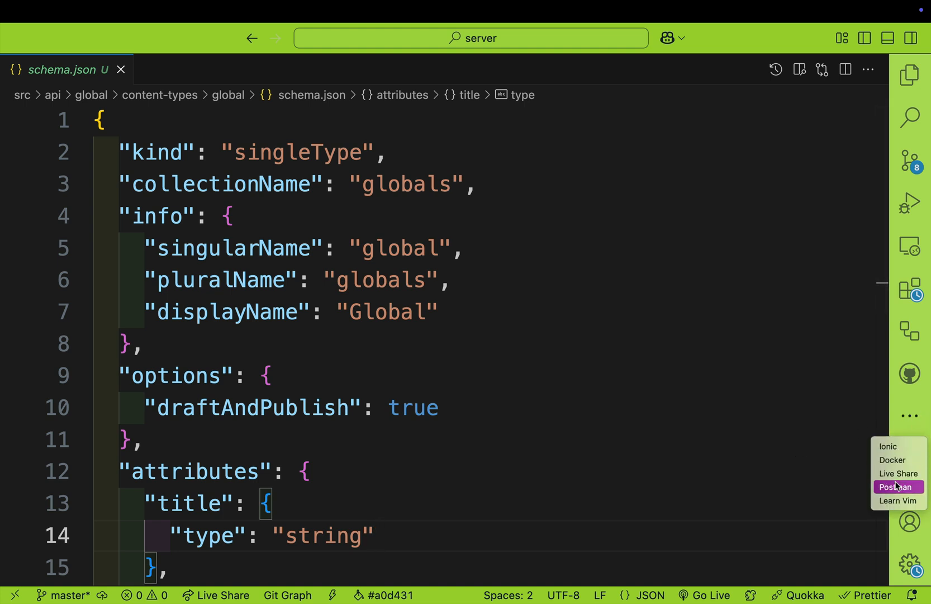
pyautogui.click(897, 486)
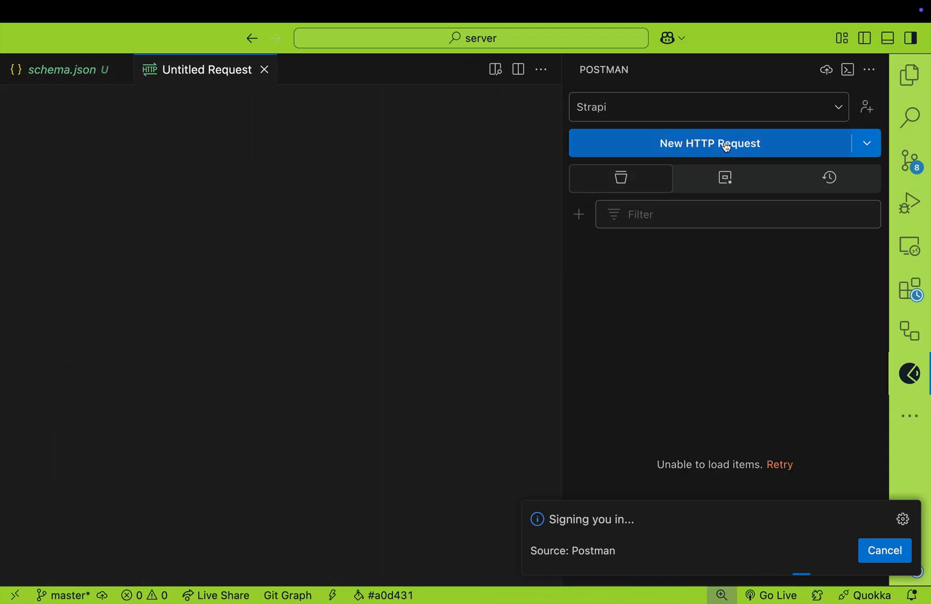
pyautogui.click(710, 143)
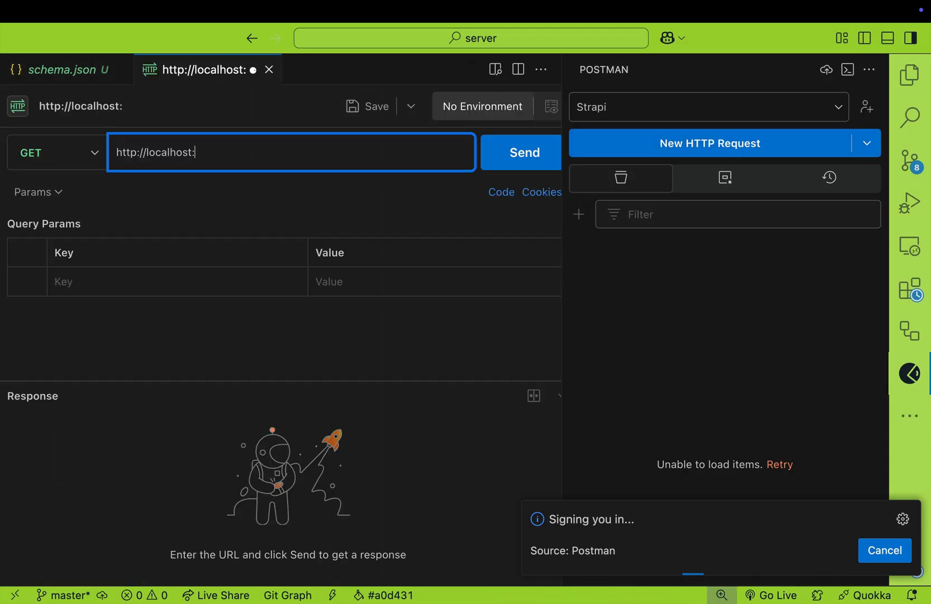
pyautogui.write('1338')
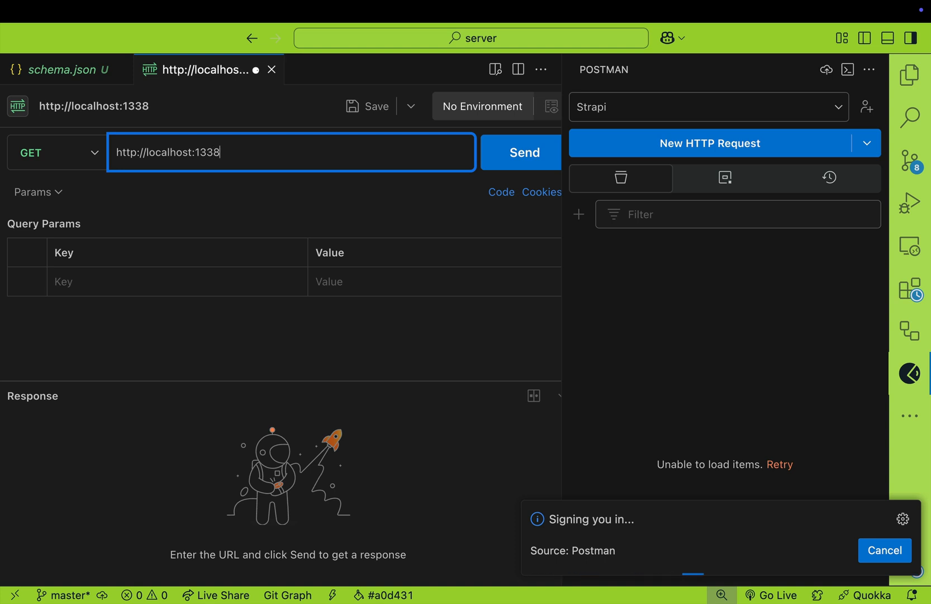
pyautogui.write('/a')
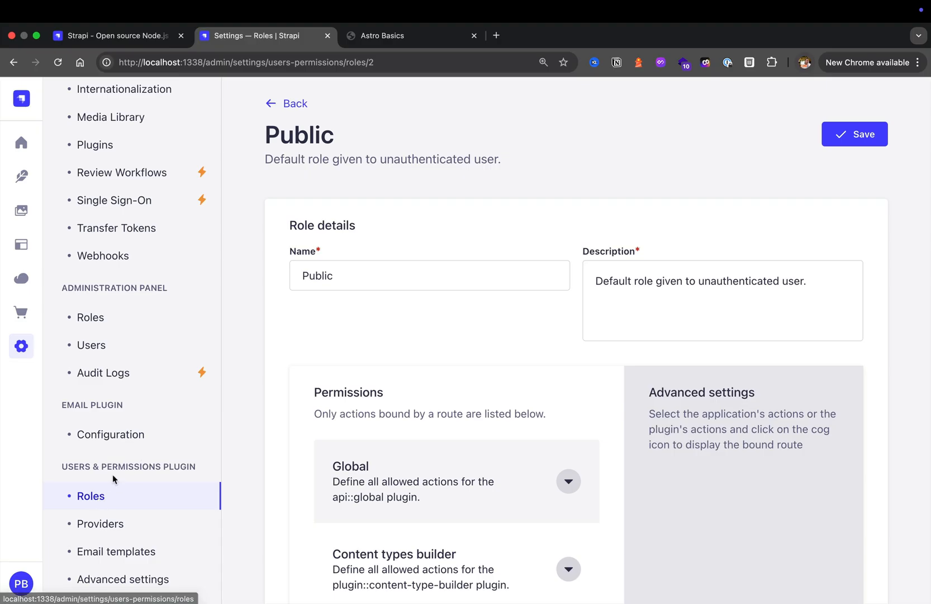
# Confirm Global's find action is bound to GET /api/global and save the Public role.
pyautogui.click(567, 481)
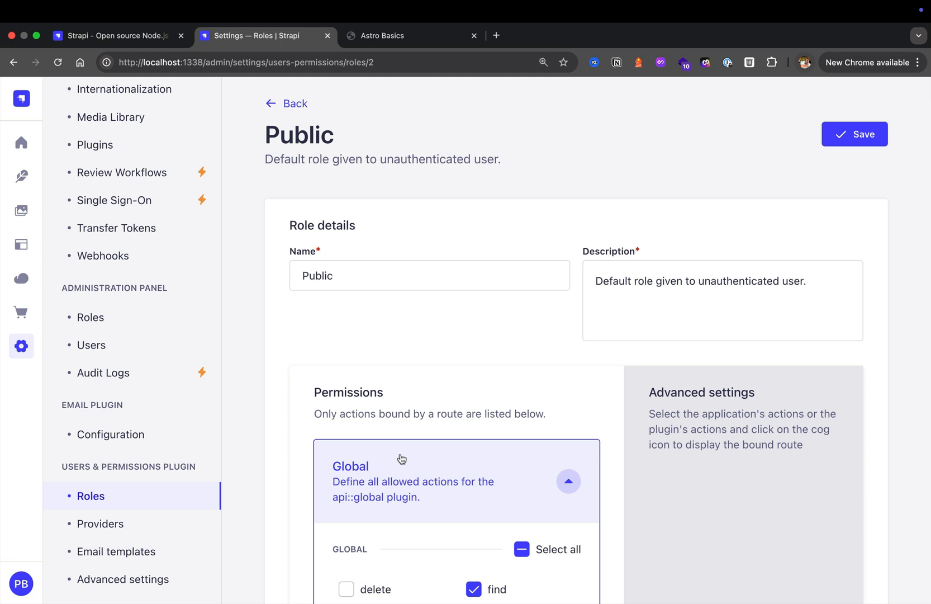
pyautogui.click(567, 434)
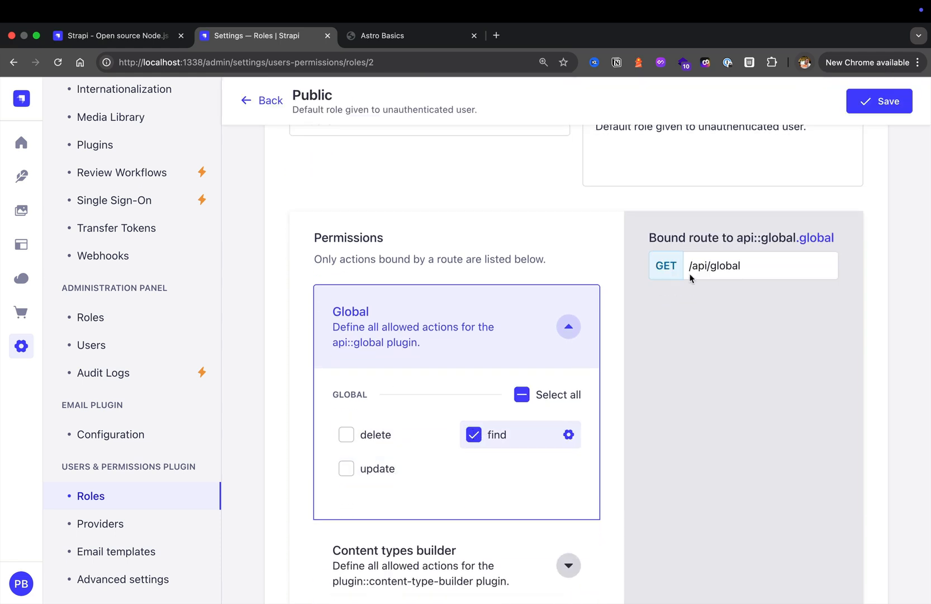
pyautogui.doubleClick(714, 265)
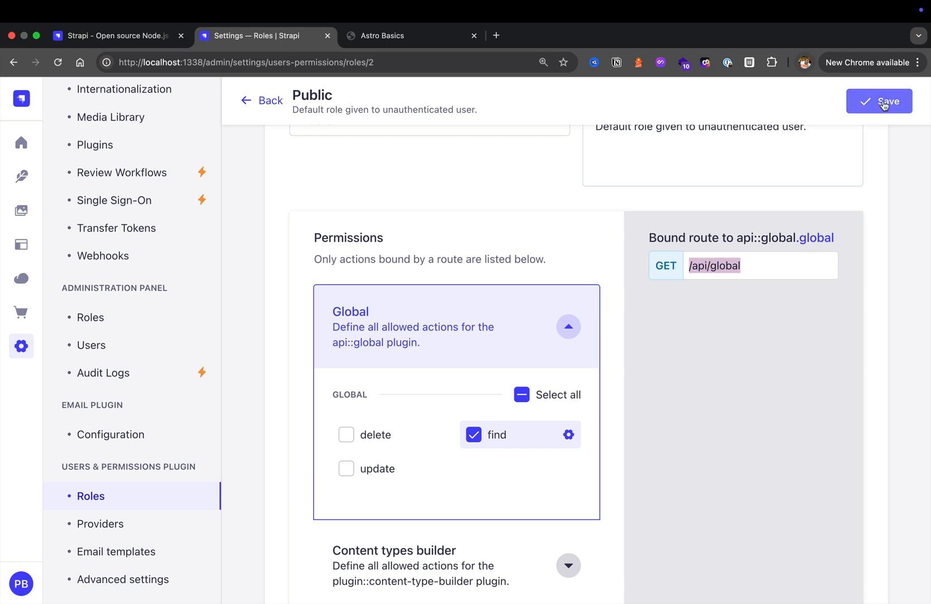
pyautogui.click(880, 101)
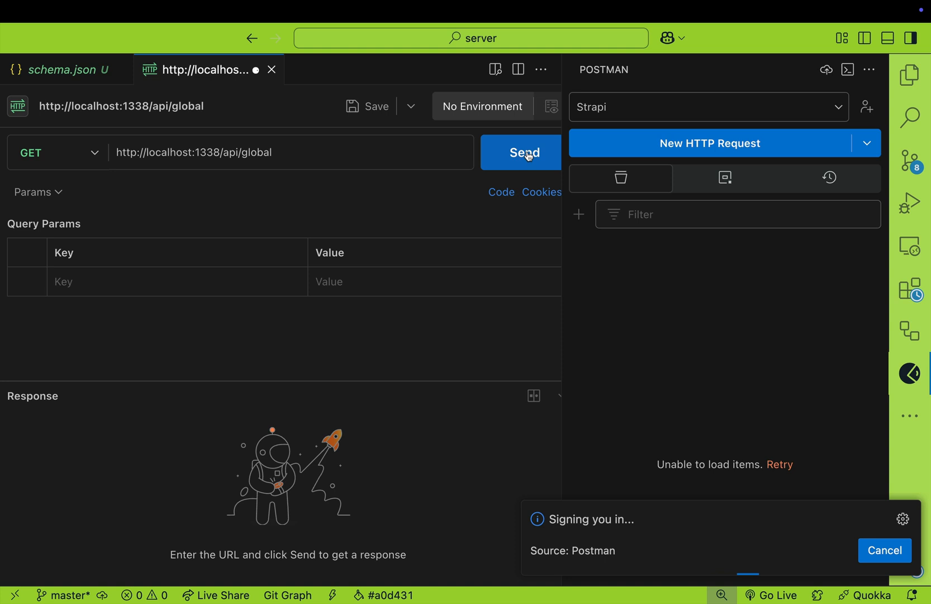
# Send the GET request to localhost:1338/api/global and receive the Global Page JSON.
pyautogui.click(525, 152)
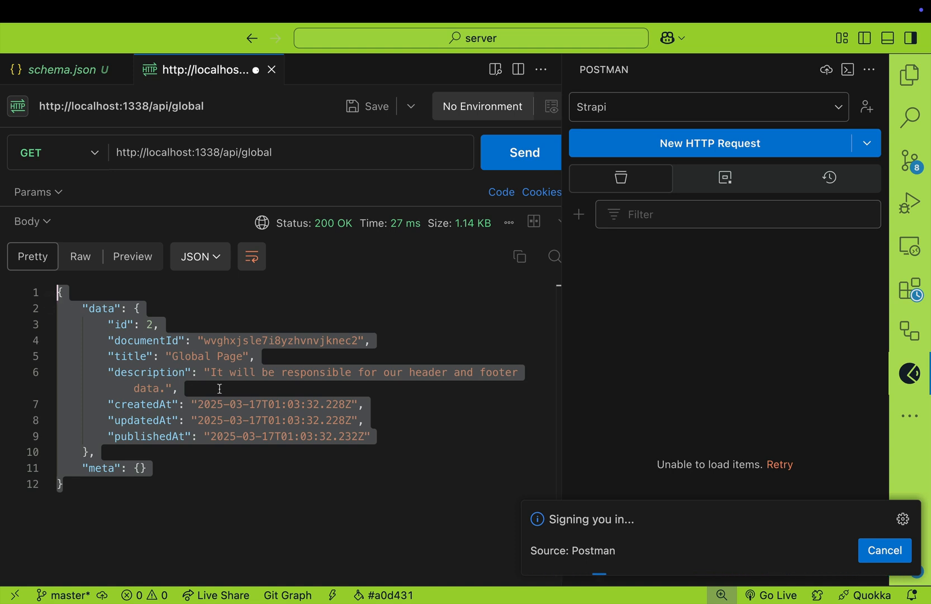
pyautogui.moveTo(268, 404)
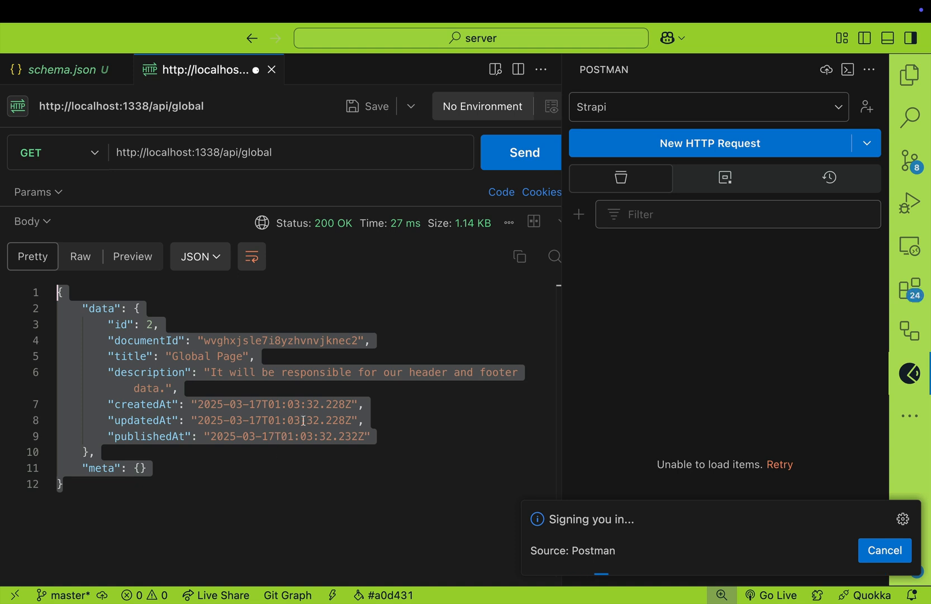
pyautogui.moveTo(295, 421)
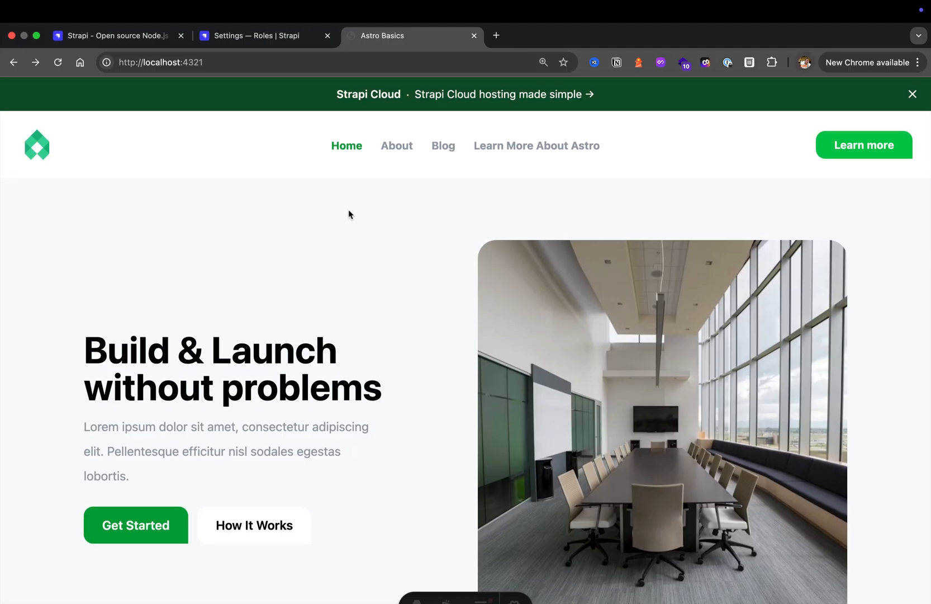
pyautogui.moveTo(146, 167)
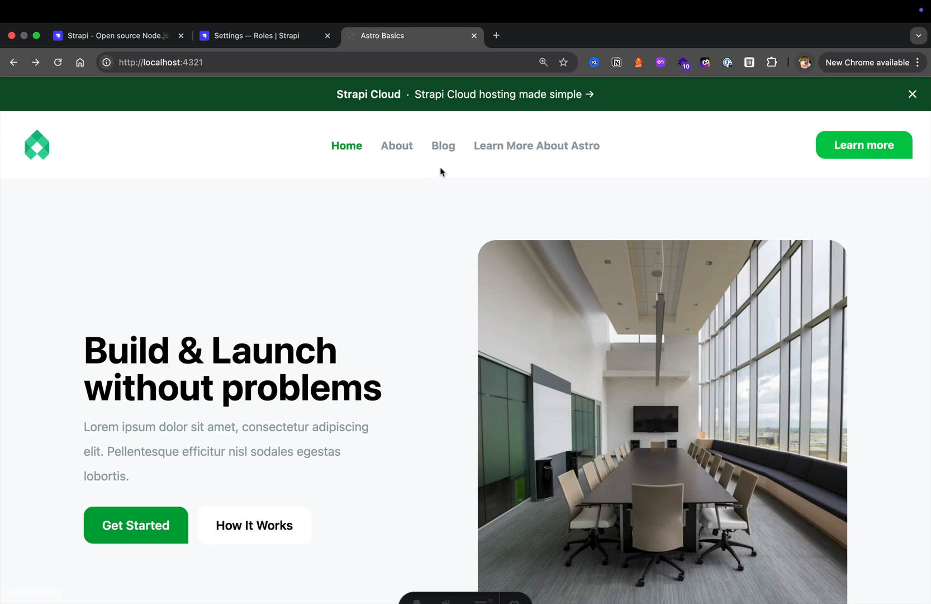
pyautogui.moveTo(400, 167)
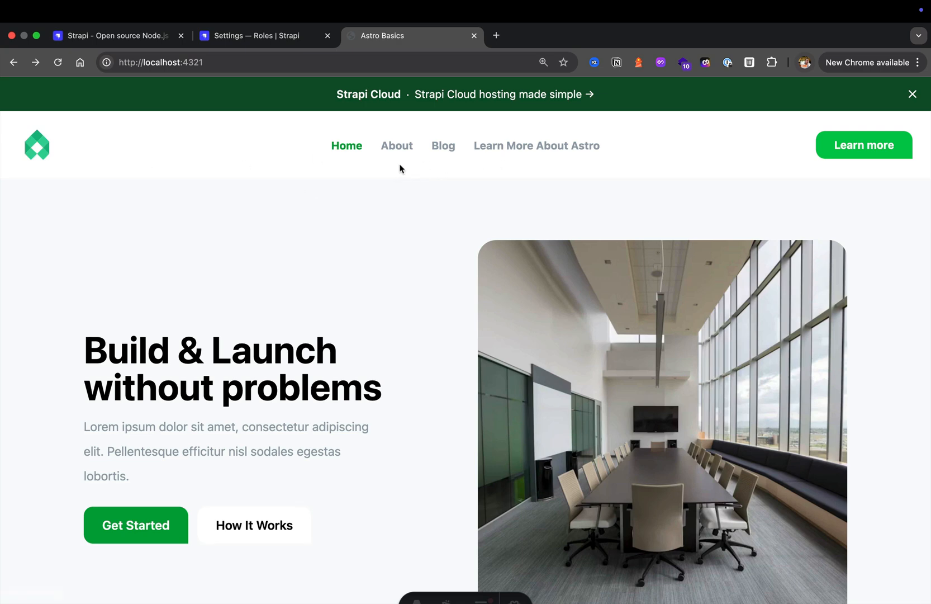
pyautogui.moveTo(374, 166)
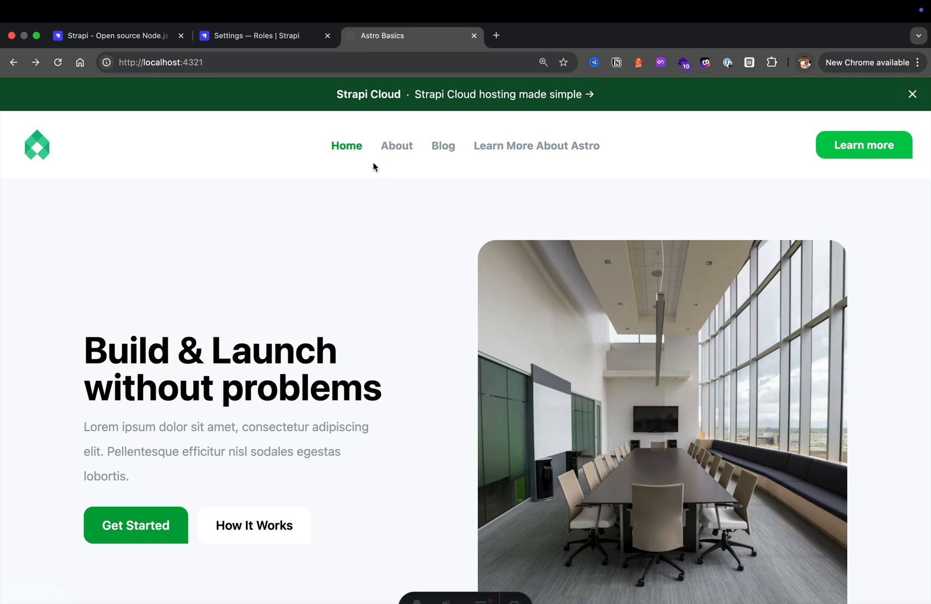
pyautogui.moveTo(293, 159)
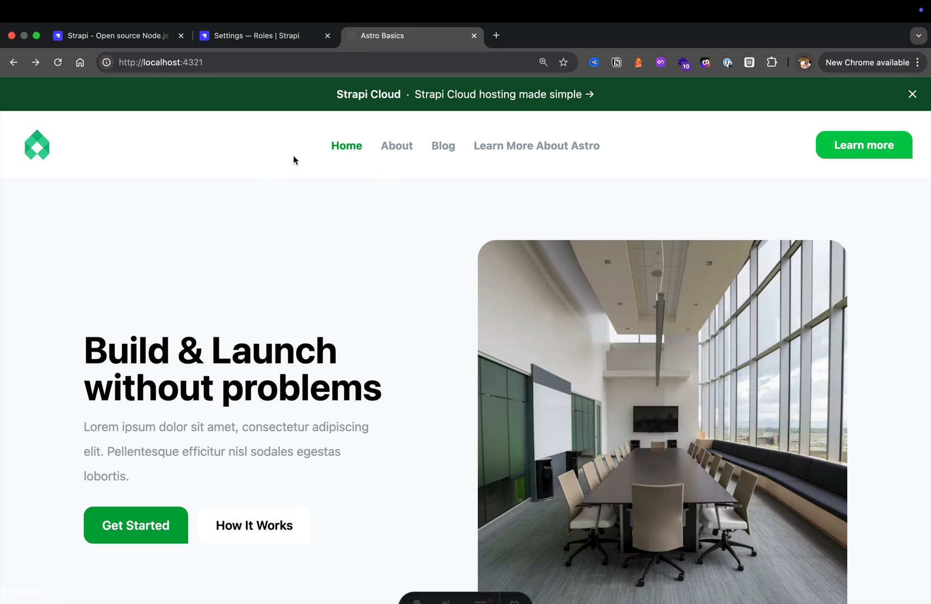
pyautogui.moveTo(299, 155)
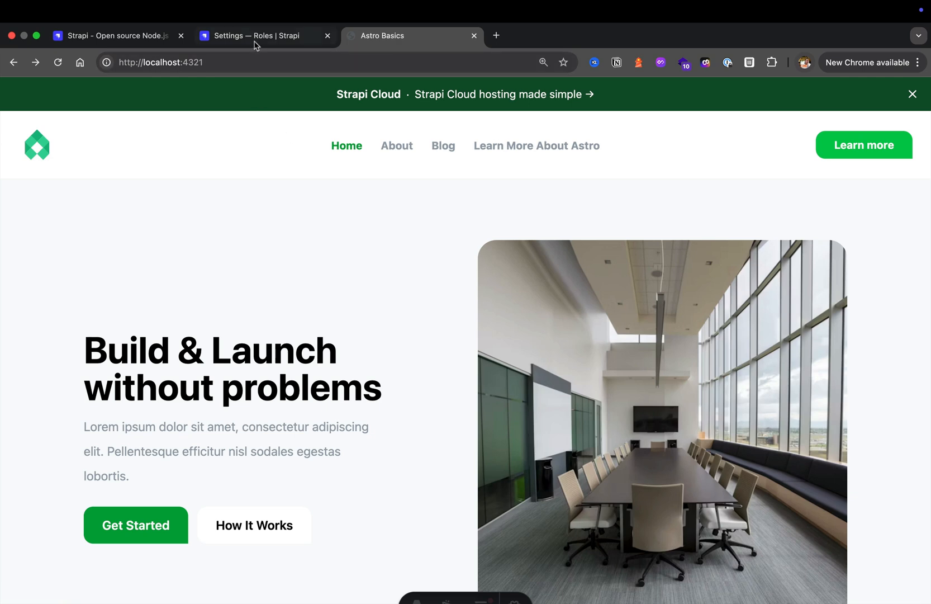
# Return to the Strapi Content-Type Builder showing Global's title and description fields.
pyautogui.click(264, 36)
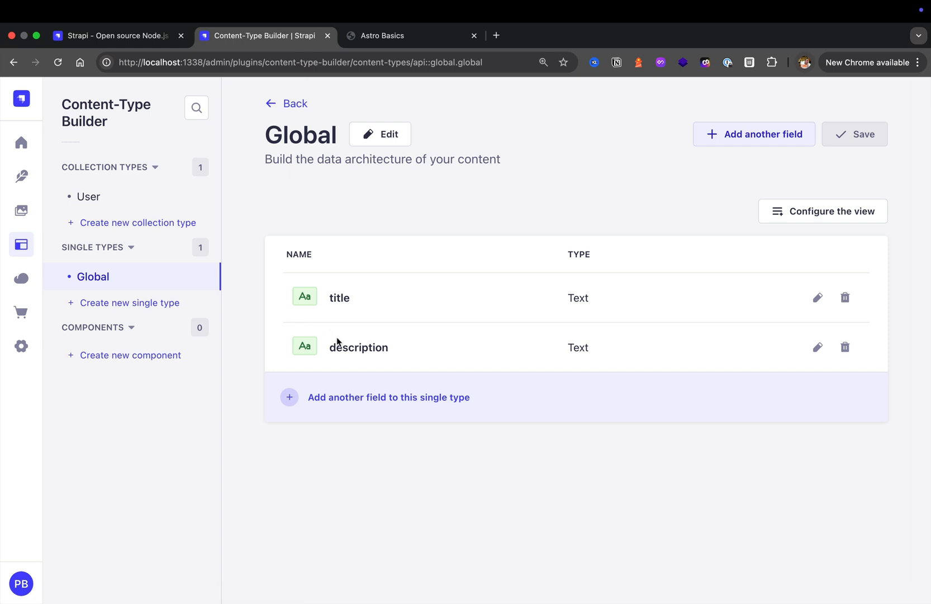
pyautogui.moveTo(399, 402)
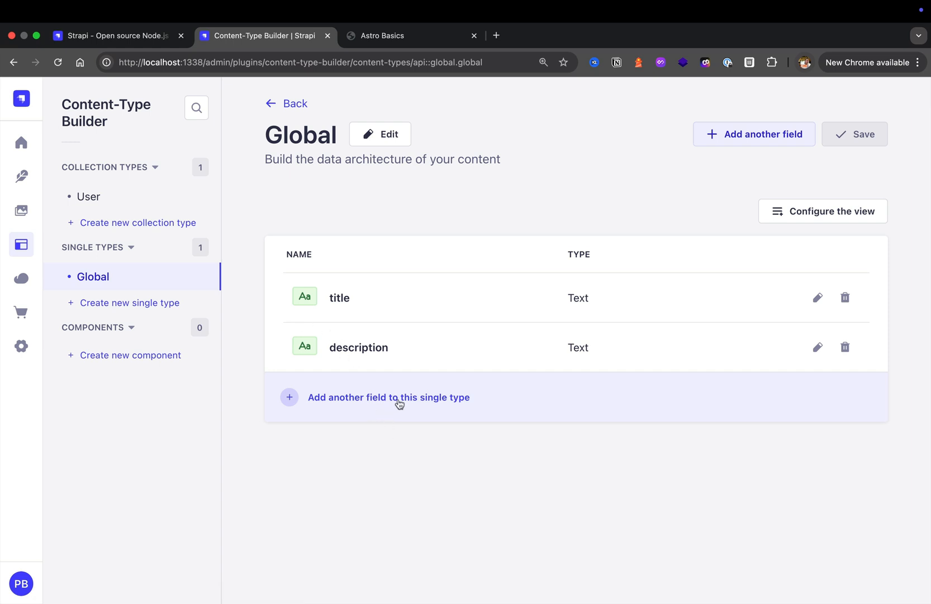